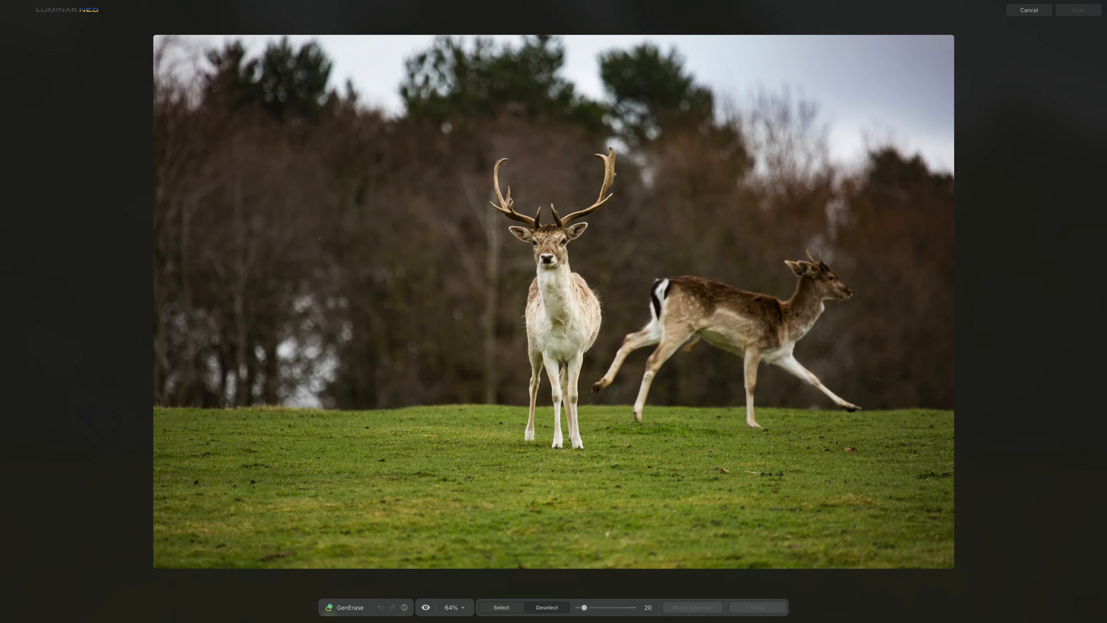
- Mark the running deer's legs and body with the GenErase Select brush
drag(668, 276, 618, 363)
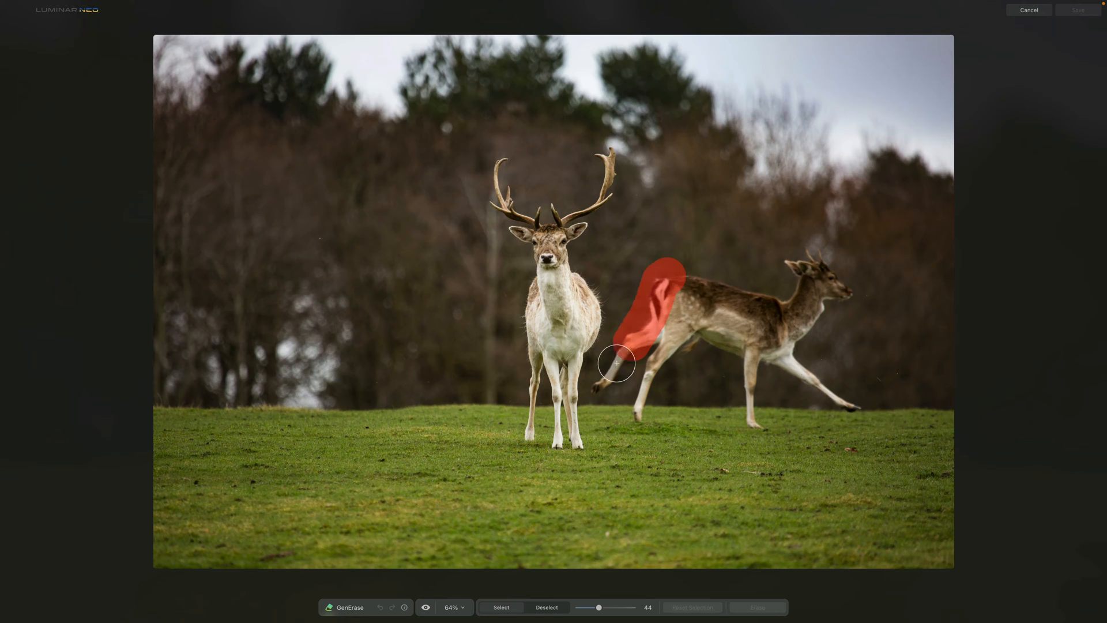
drag(615, 362, 725, 287)
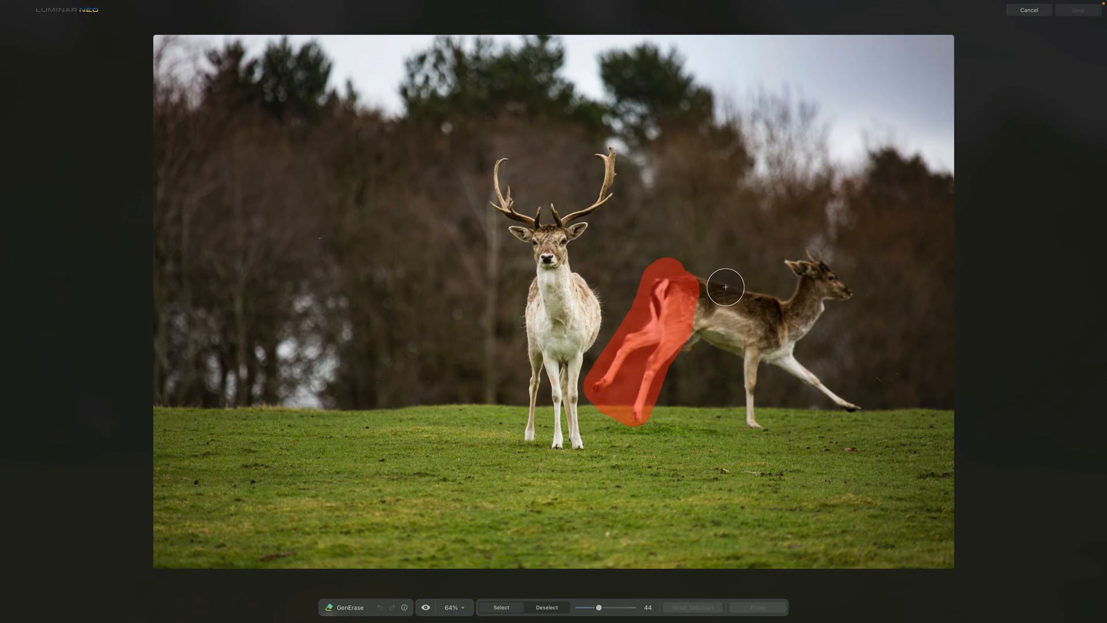
drag(725, 287, 814, 309)
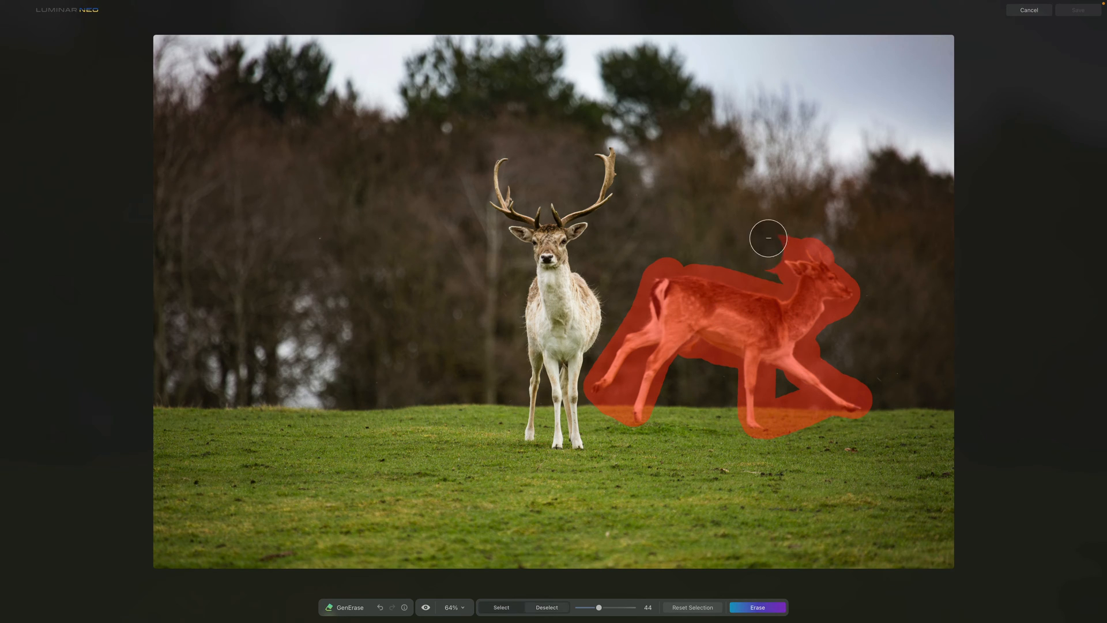
- Erase the marked running deer and save the photo with only the stag remaining
click(756, 607)
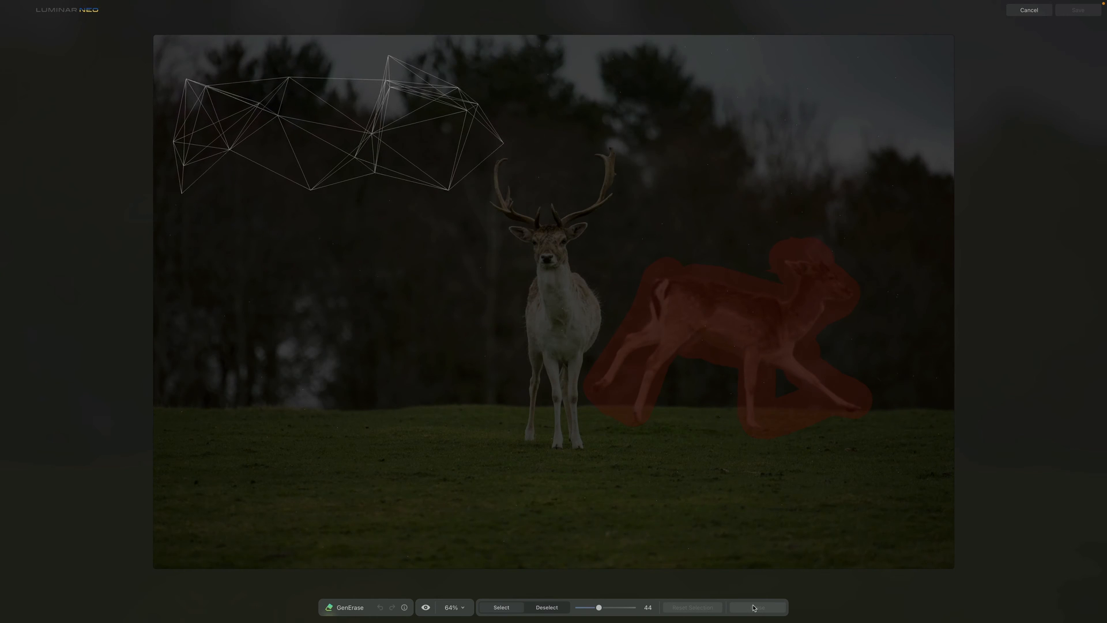
click(756, 608)
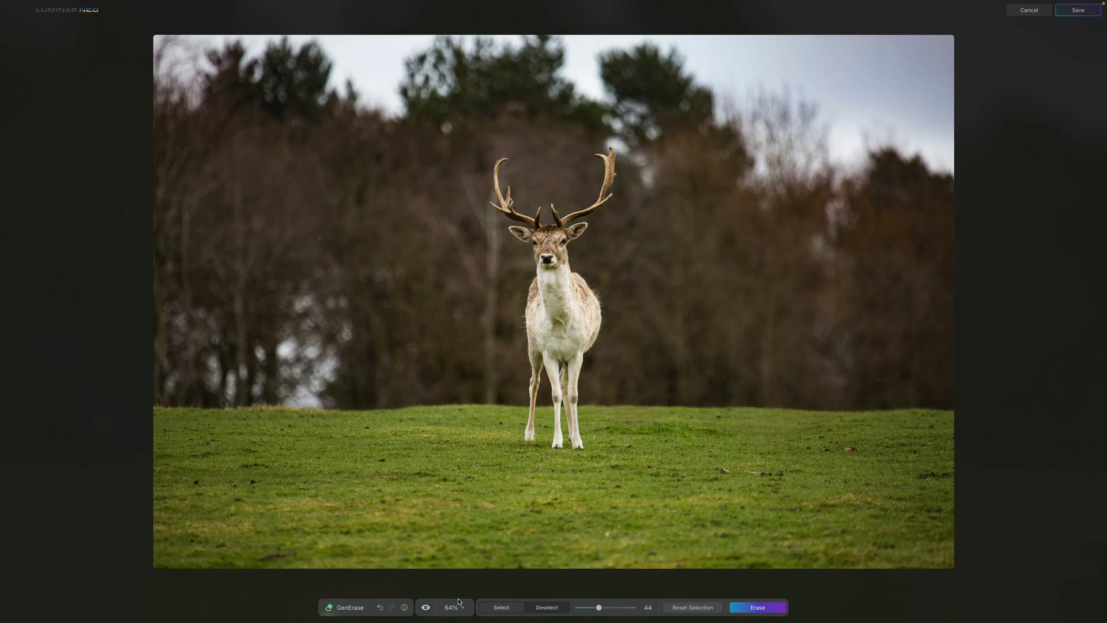
click(425, 607)
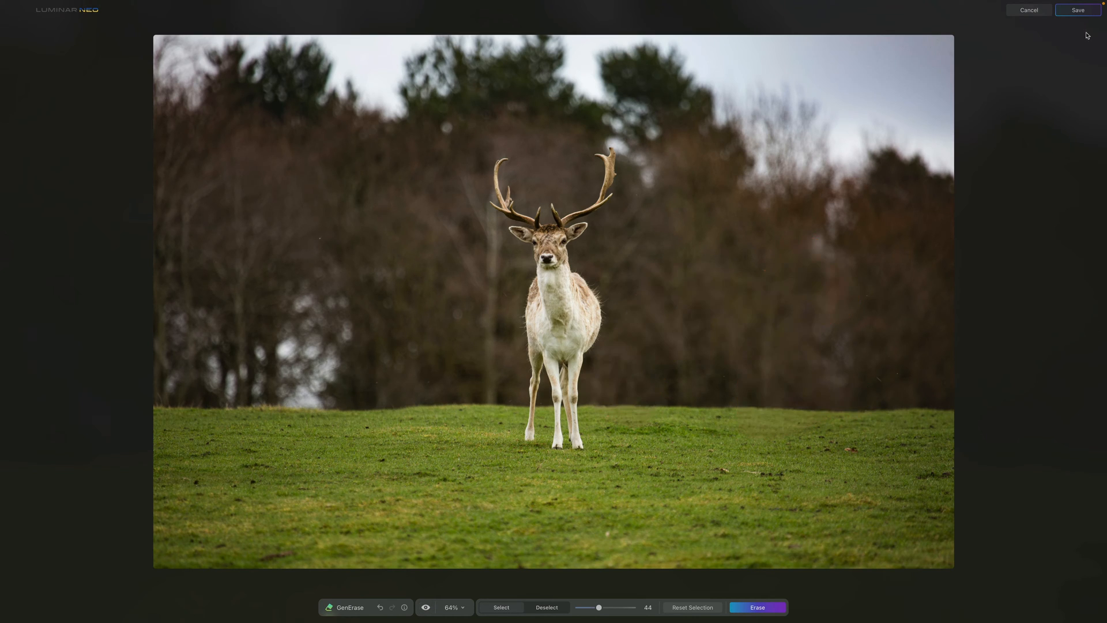
click(1077, 11)
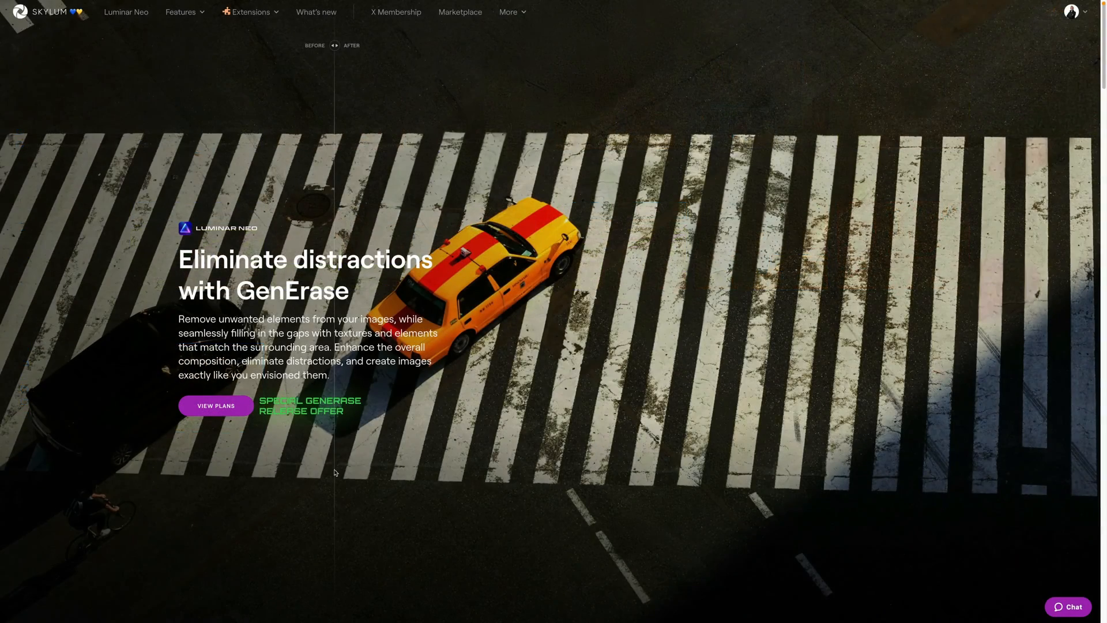
drag(335, 45, 766, 45)
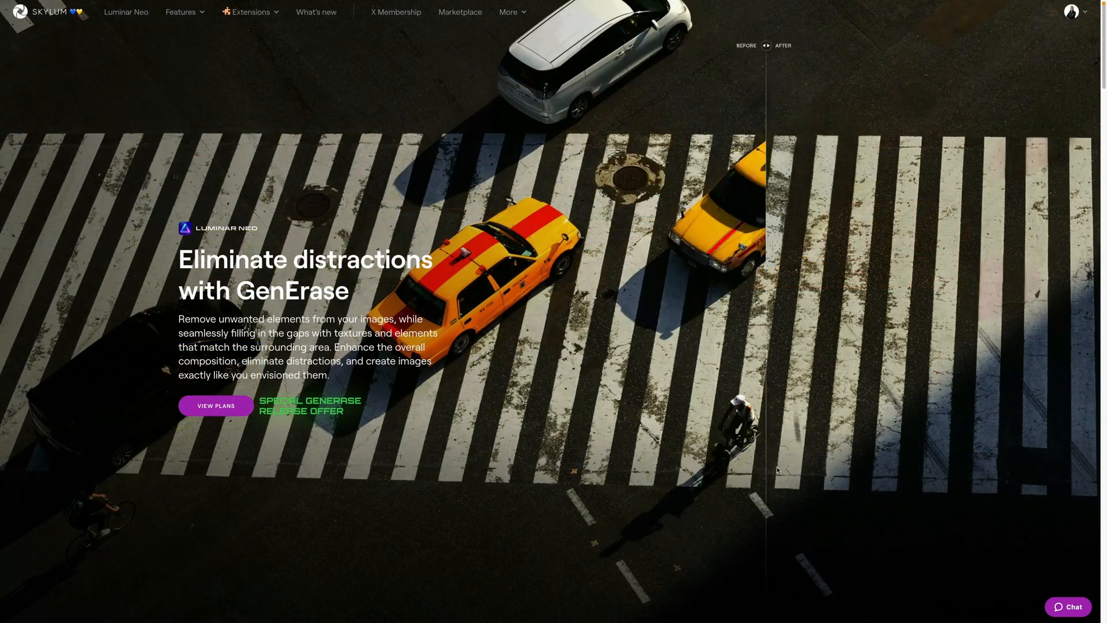
drag(766, 45, 147, 45)
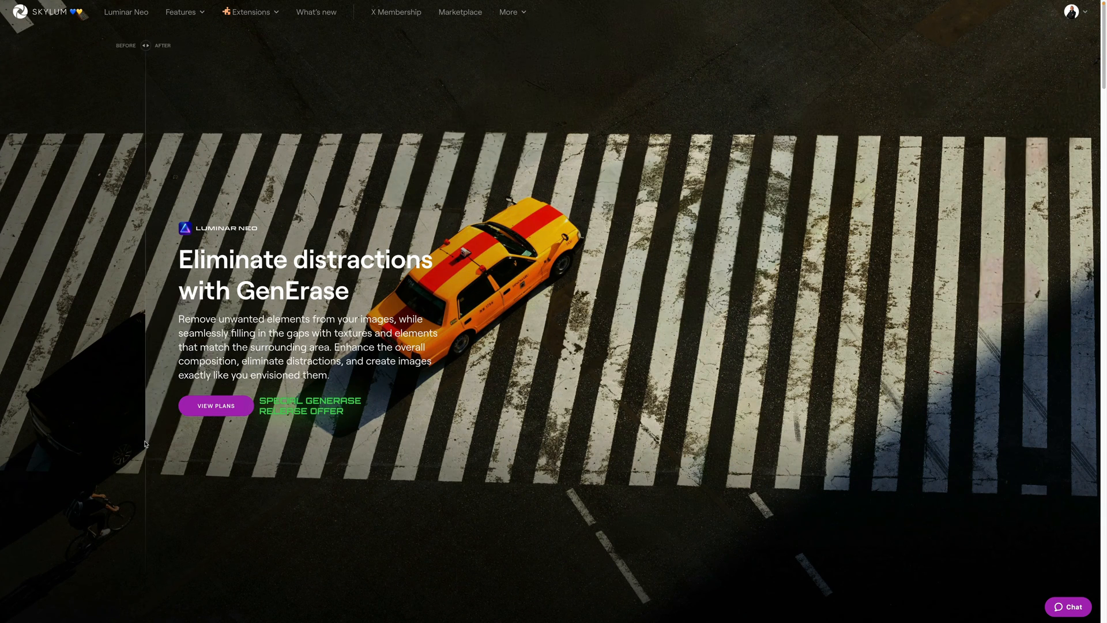
drag(146, 45, 879, 45)
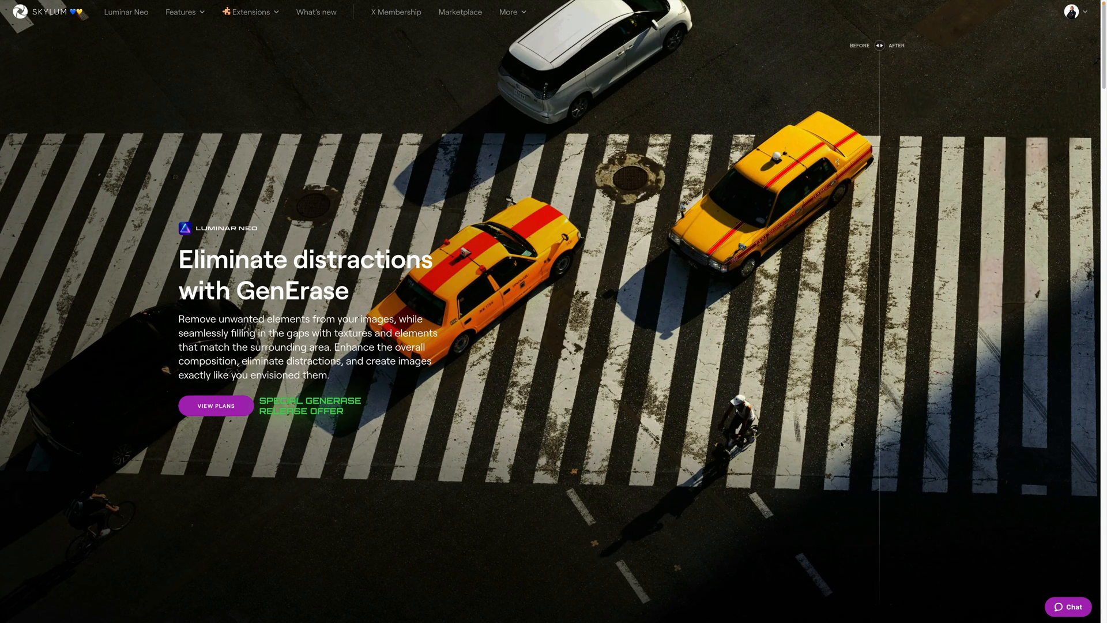
drag(879, 45, 273, 45)
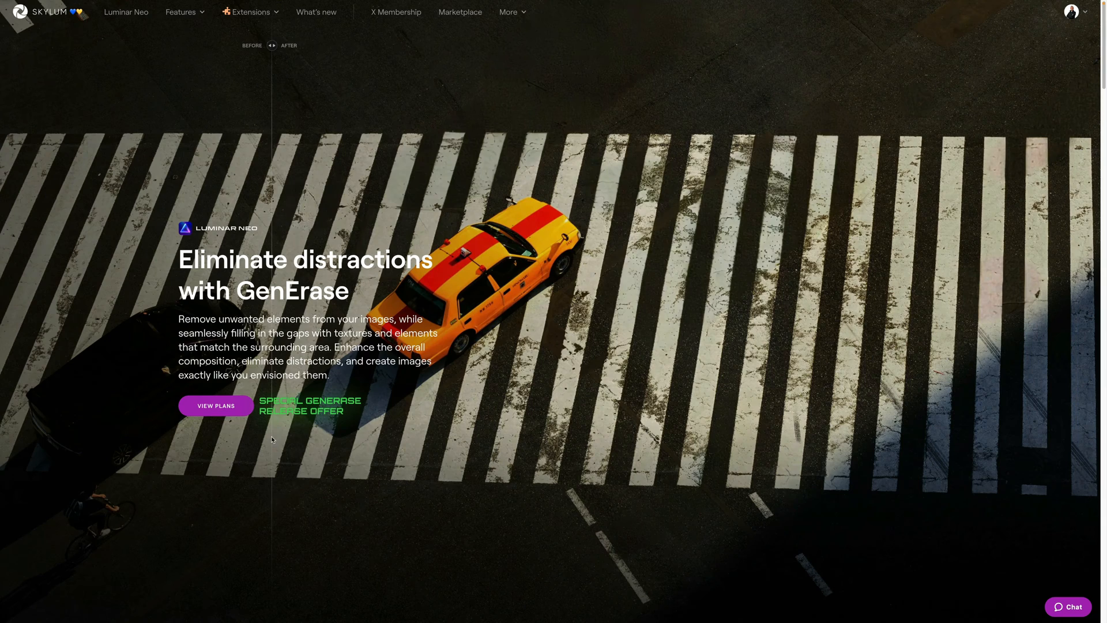
scroll(down, 3)
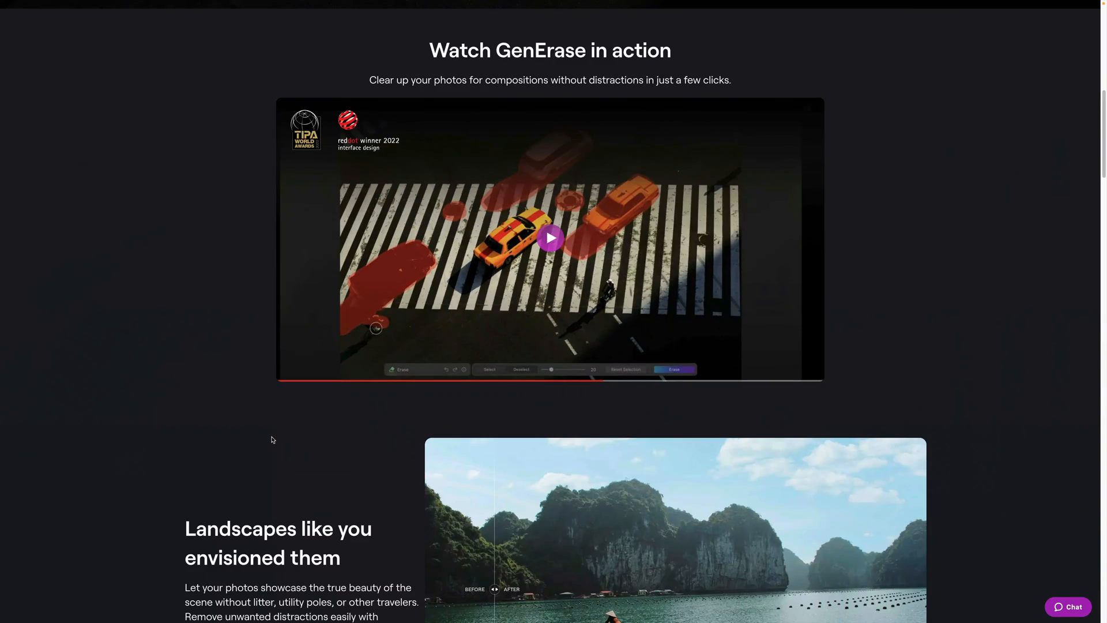
scroll(down, 3)
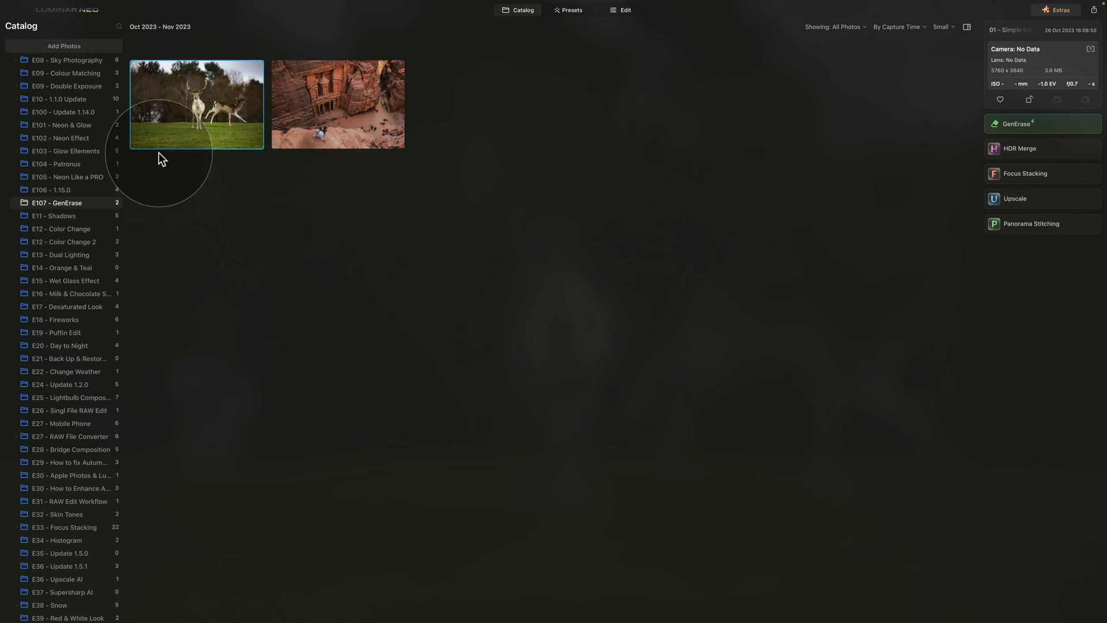
mouse_move(438, 251)
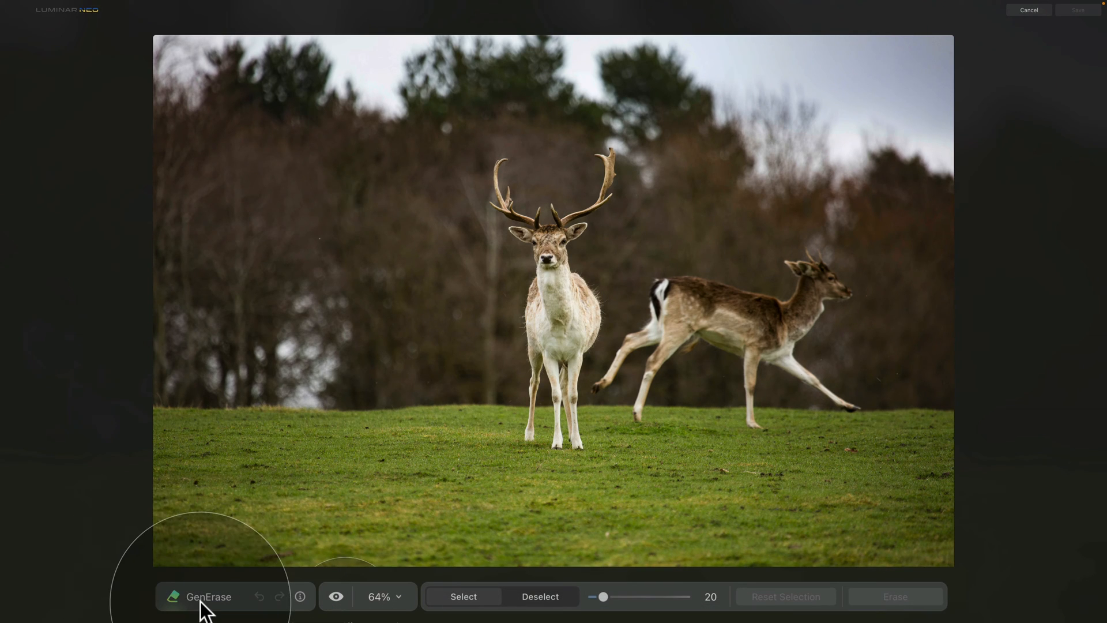
mouse_move(254, 609)
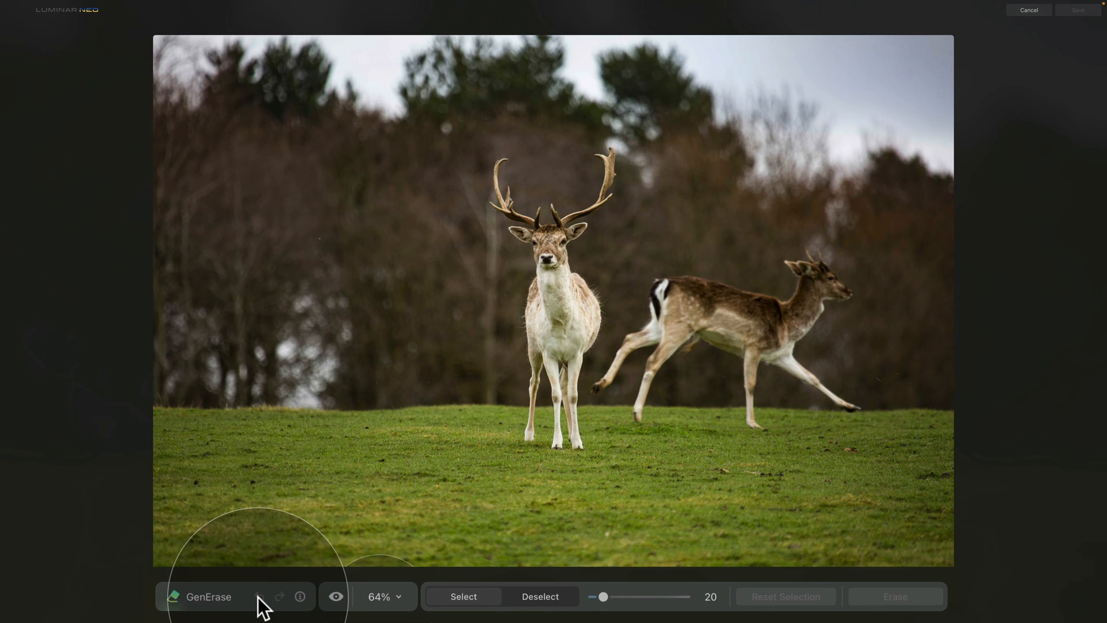
mouse_move(302, 605)
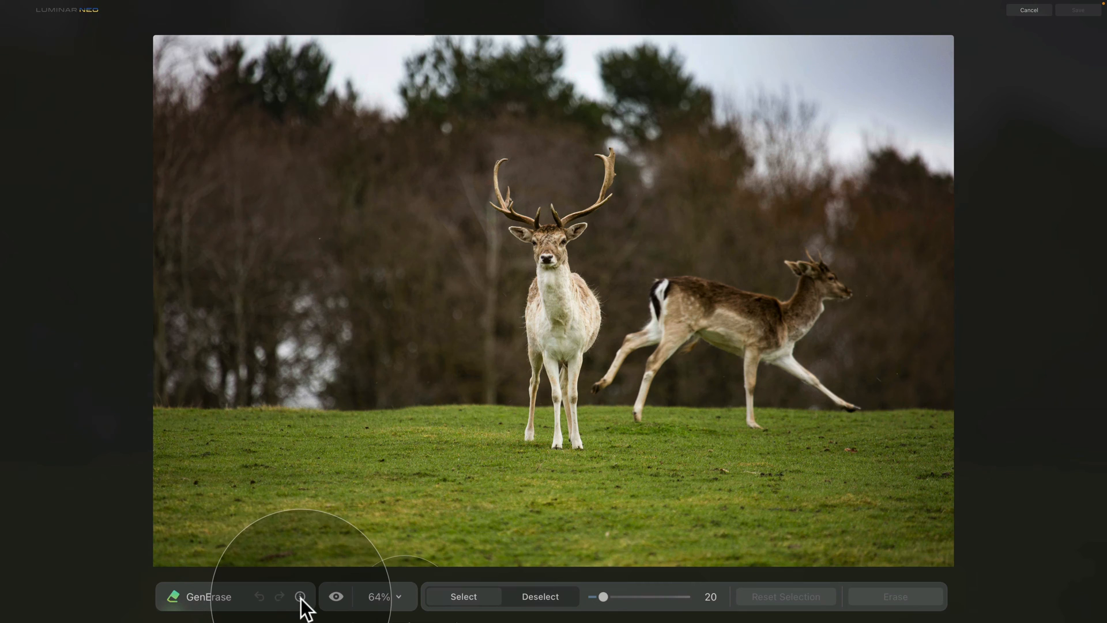
mouse_move(300, 596)
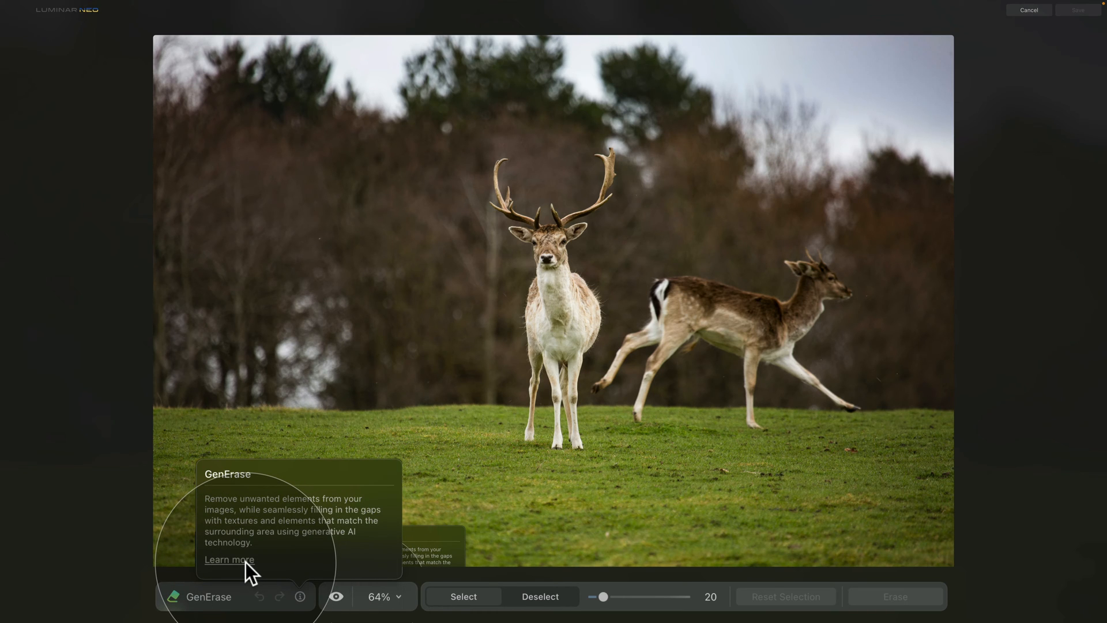
mouse_move(233, 592)
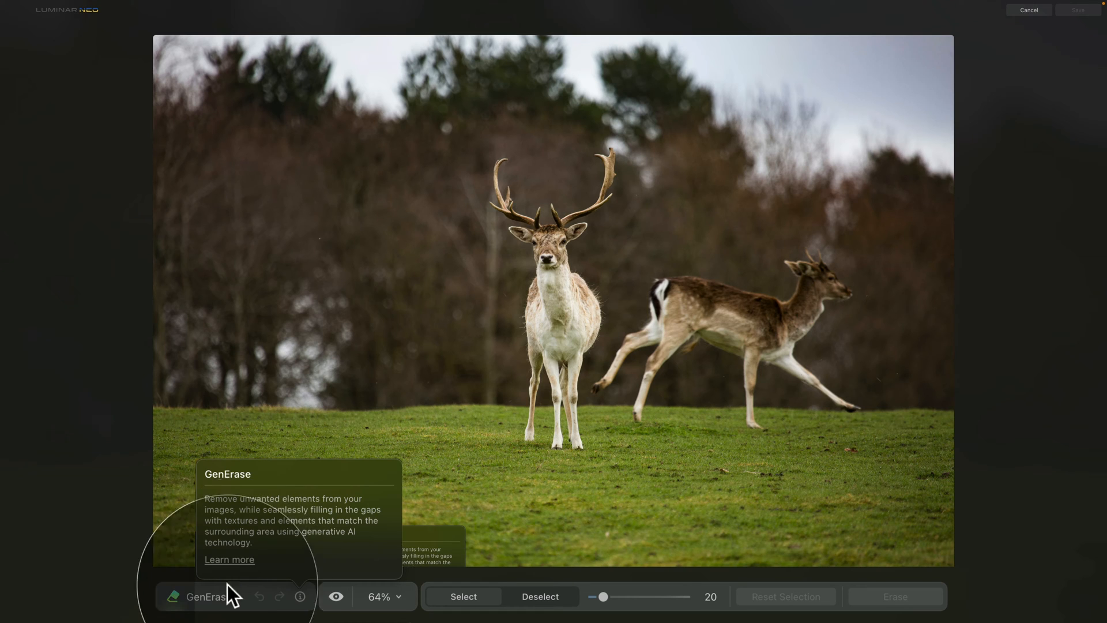
mouse_move(246, 605)
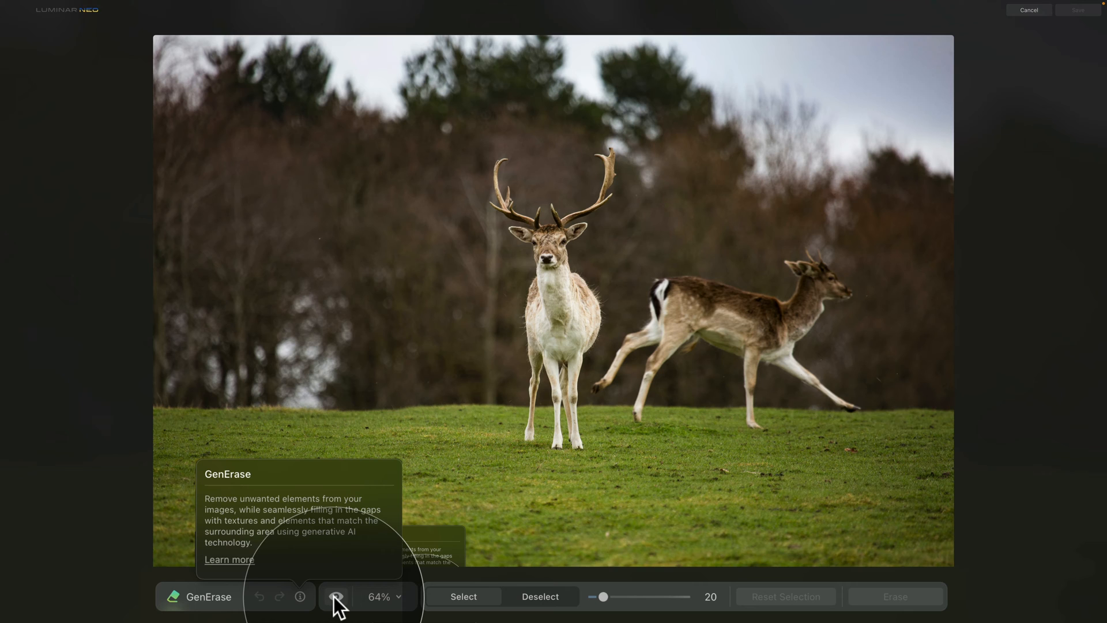
mouse_move(336, 596)
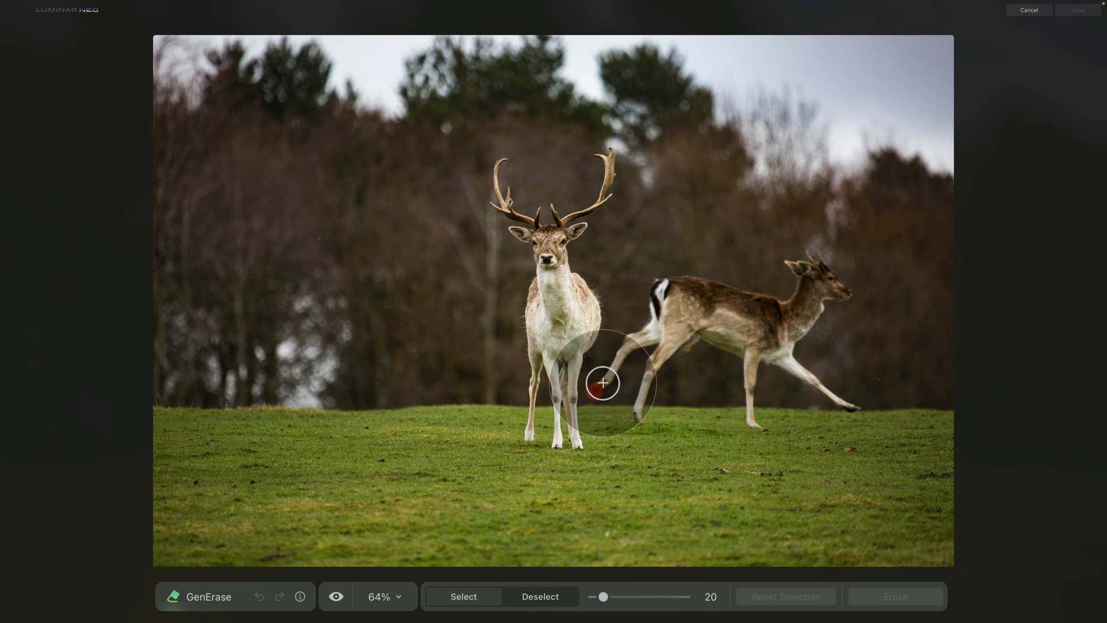
- With a larger Select brush, mask the running deer's hindquarters, back, neck and head
drag(602, 383, 624, 348)
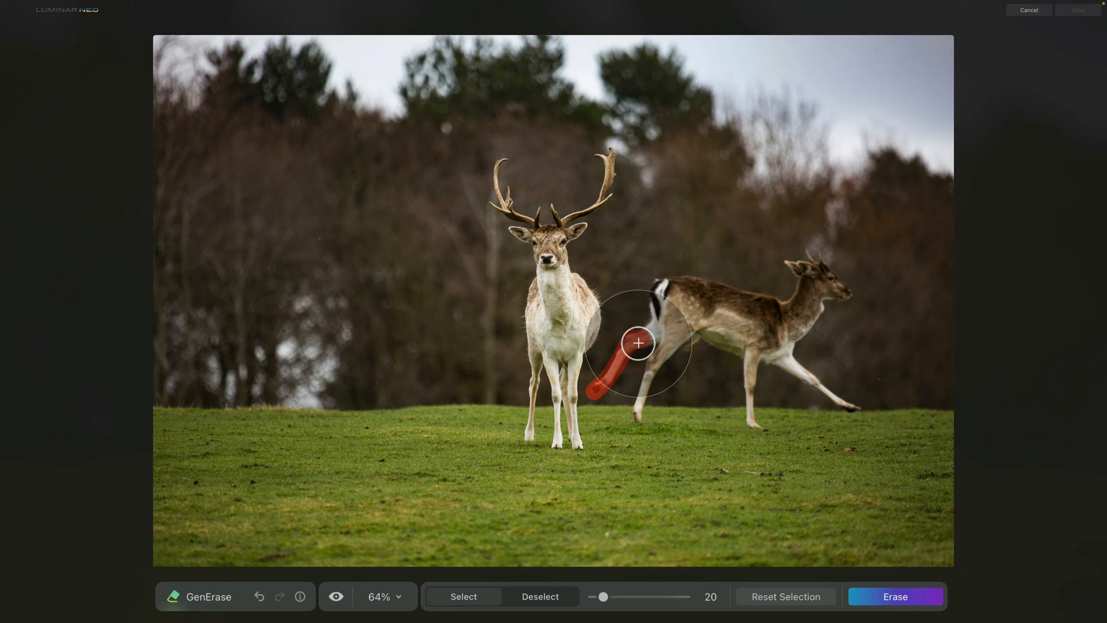
click(539, 597)
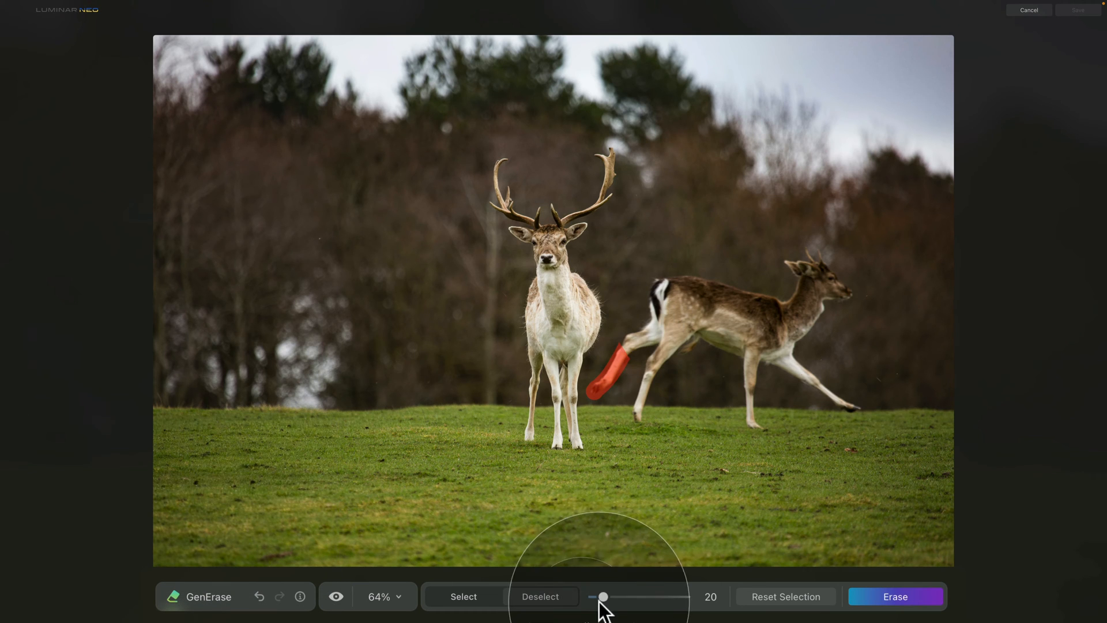
drag(601, 596, 627, 597)
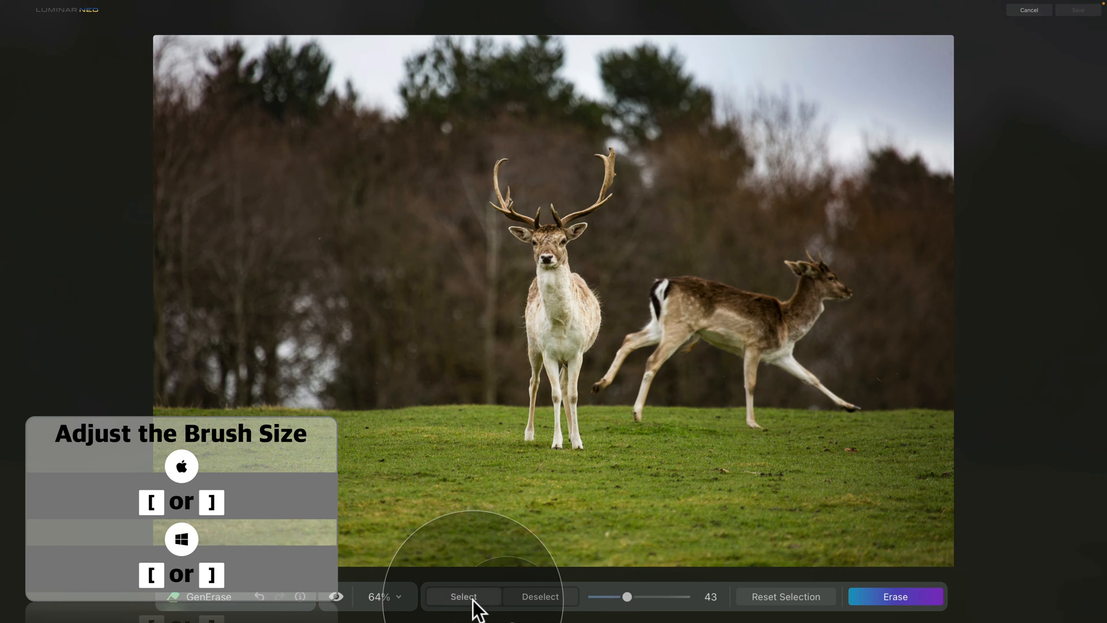
drag(596, 396, 639, 341)
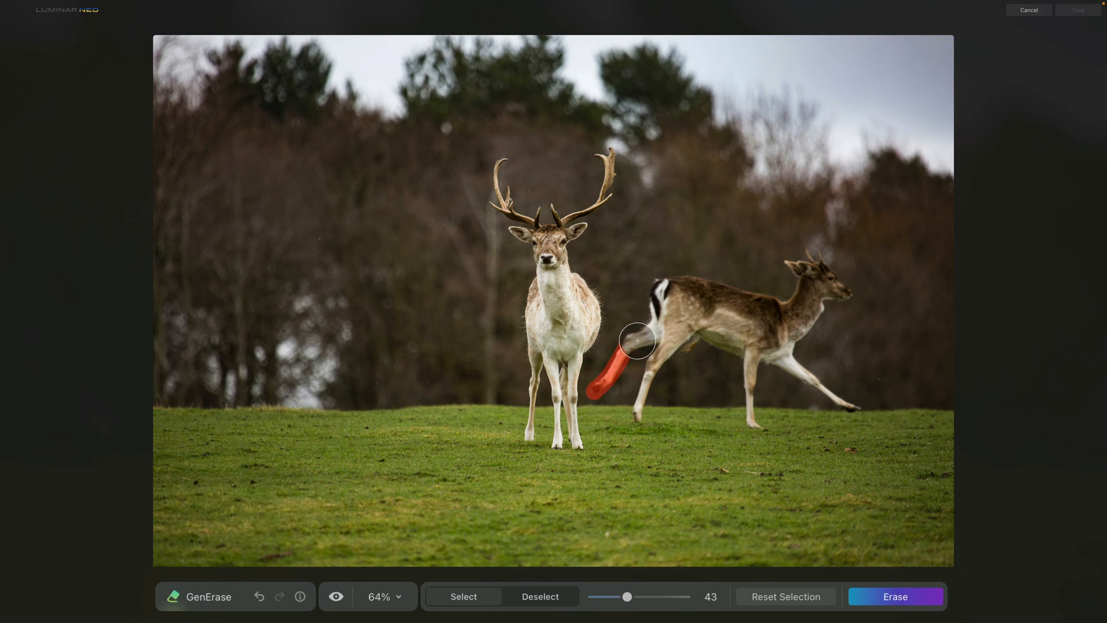
drag(636, 342, 699, 288)
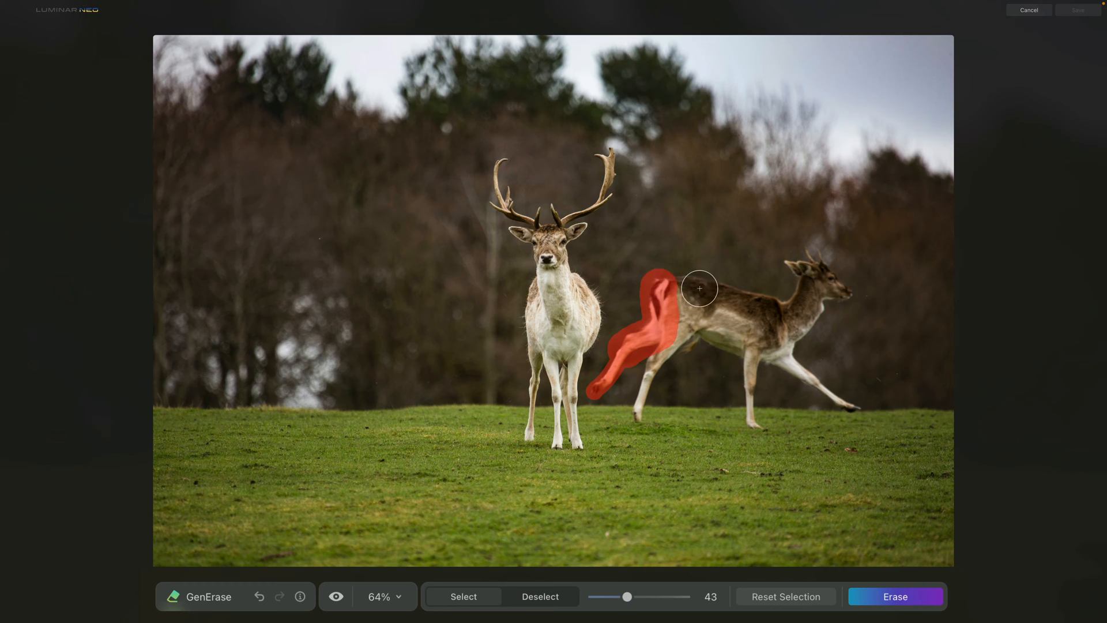
drag(699, 289, 766, 303)
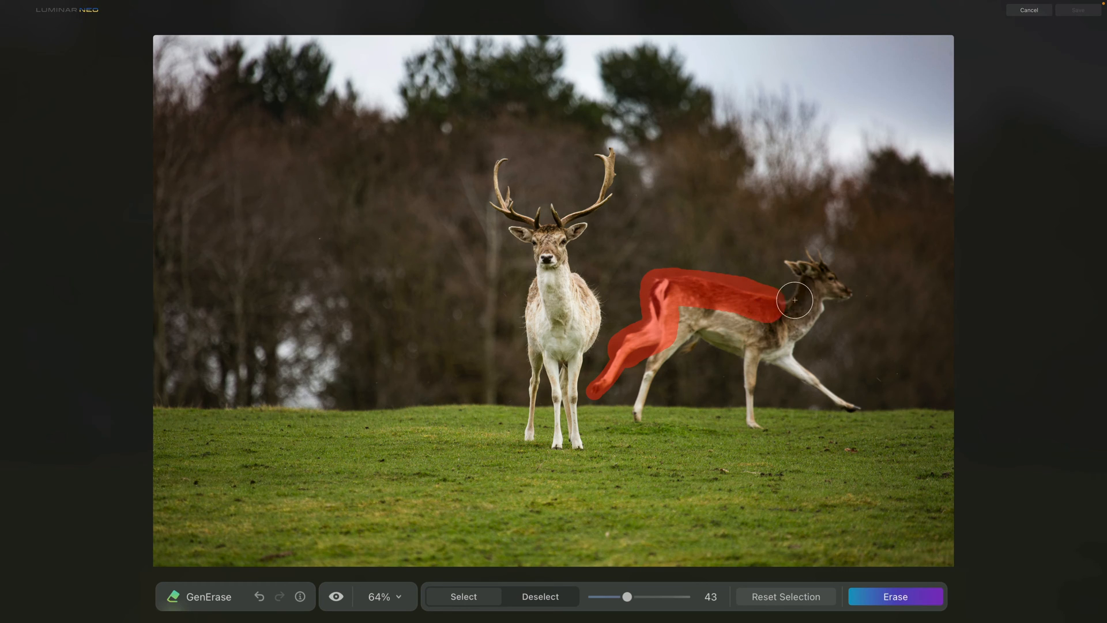
drag(794, 300, 810, 254)
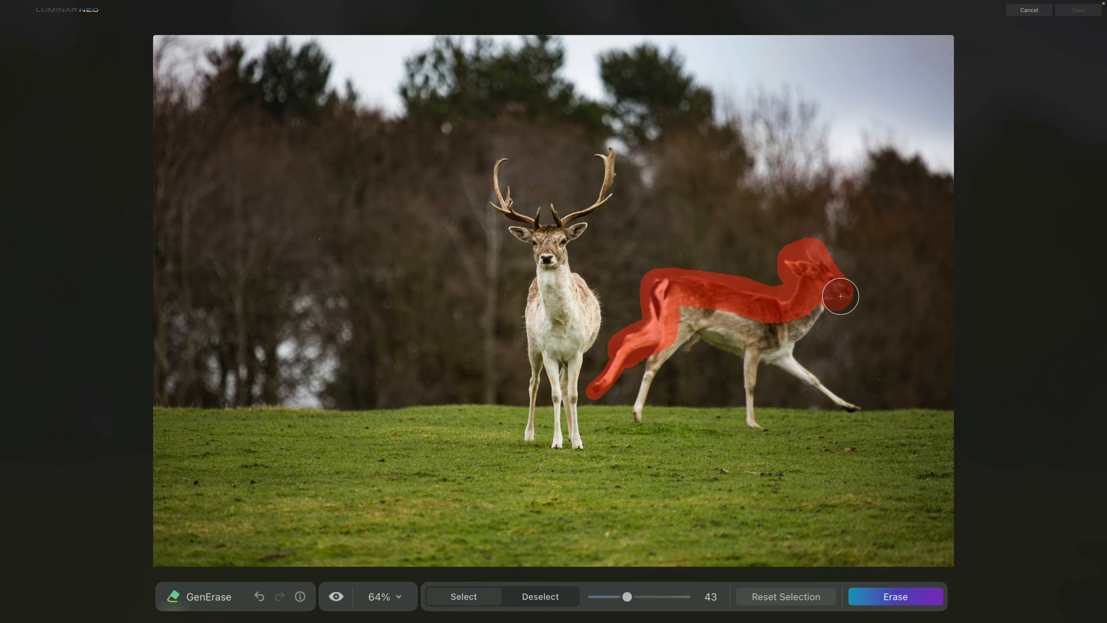
- Mask the running deer's rear and front legs and fill the remaining body gap
drag(841, 296, 791, 354)
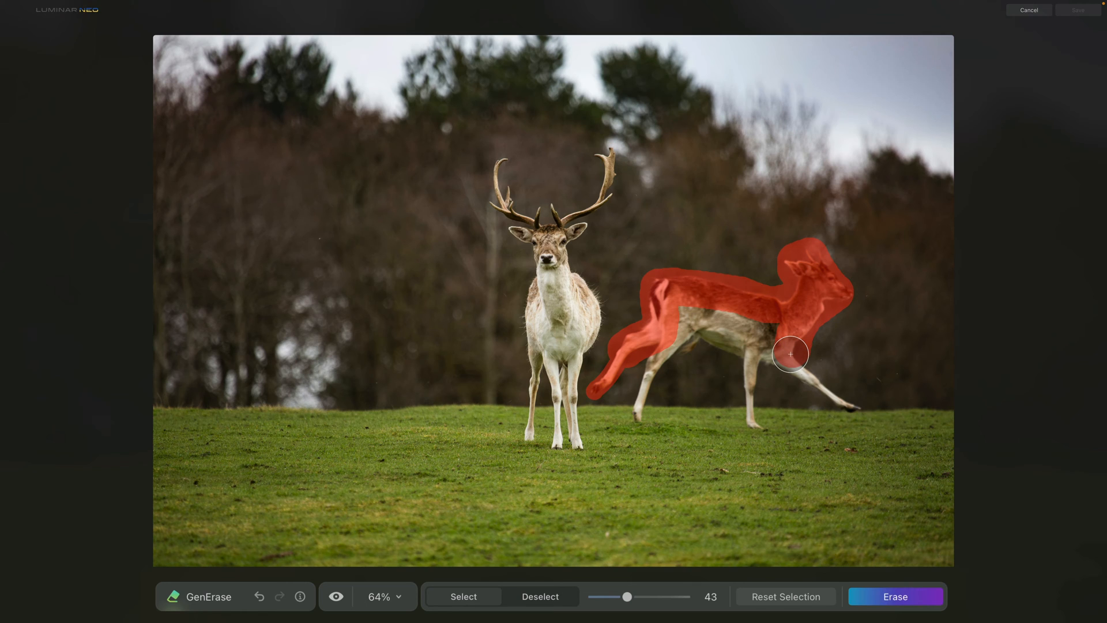
drag(790, 353, 824, 388)
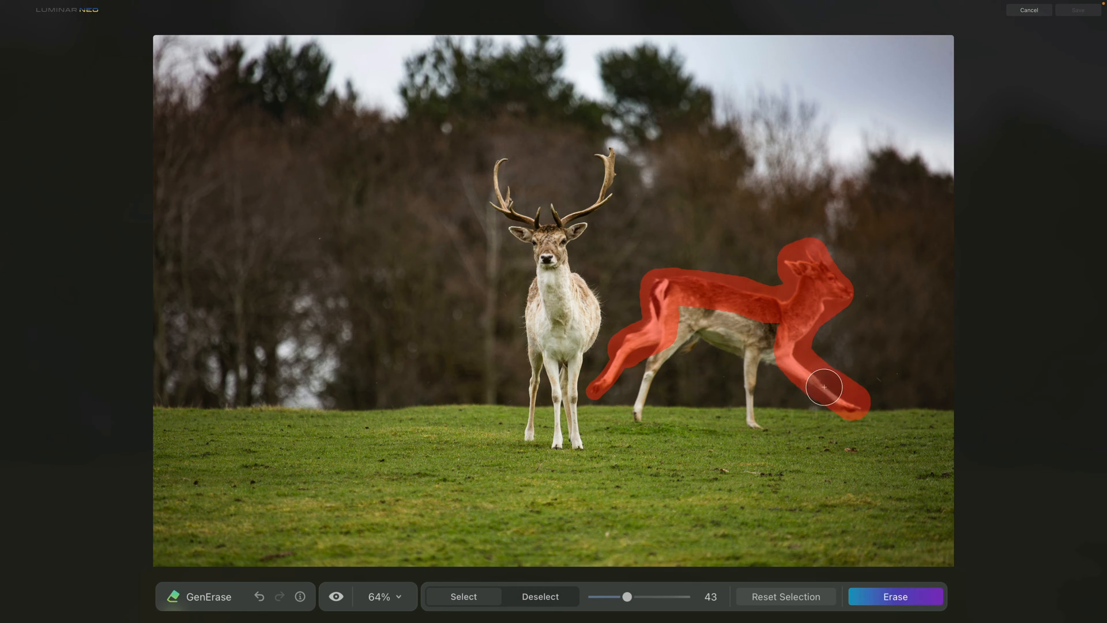
drag(823, 387, 756, 418)
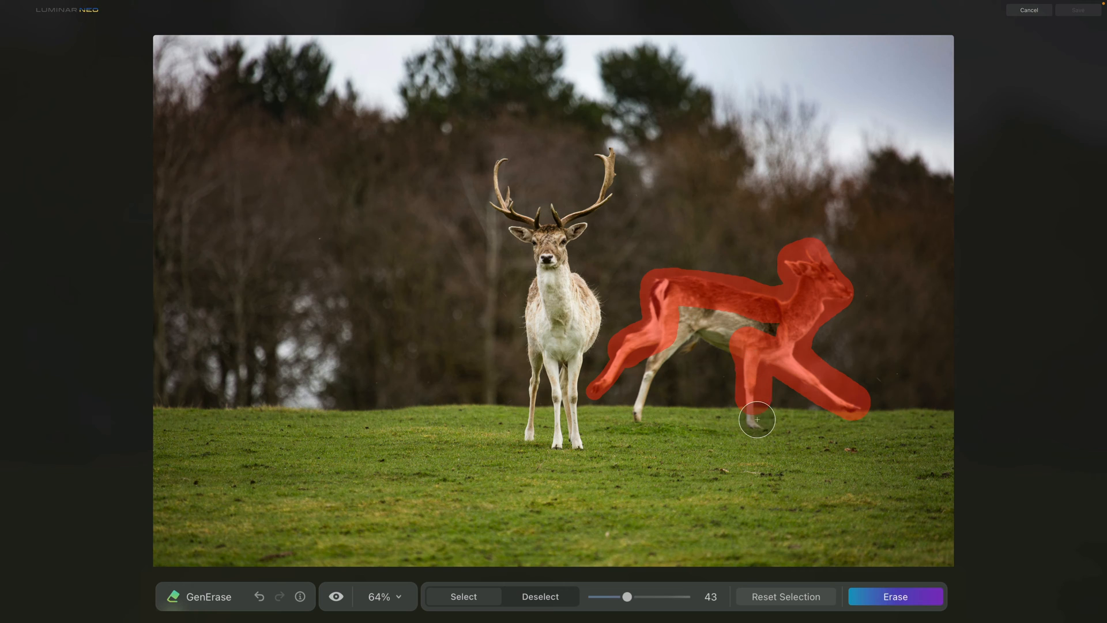
drag(756, 420, 662, 348)
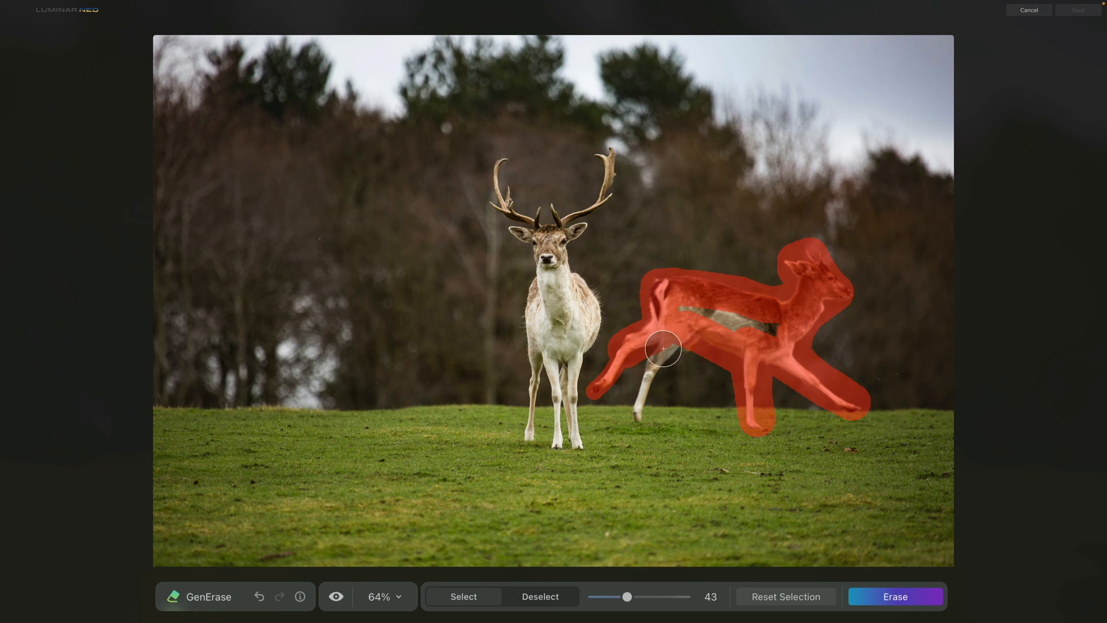
drag(665, 349, 682, 309)
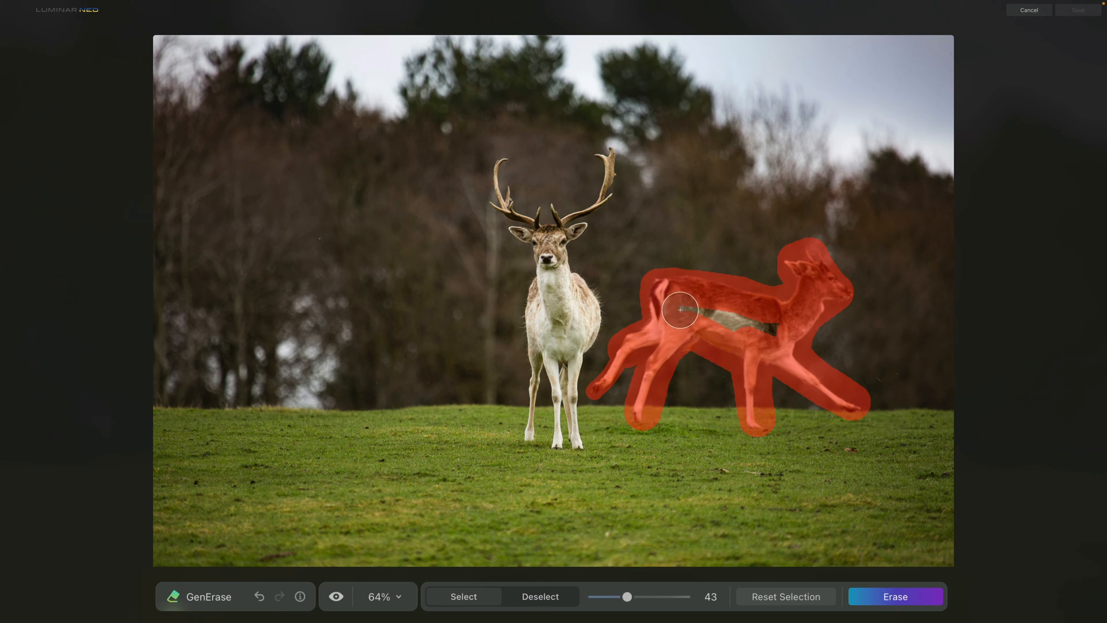
drag(681, 309, 781, 327)
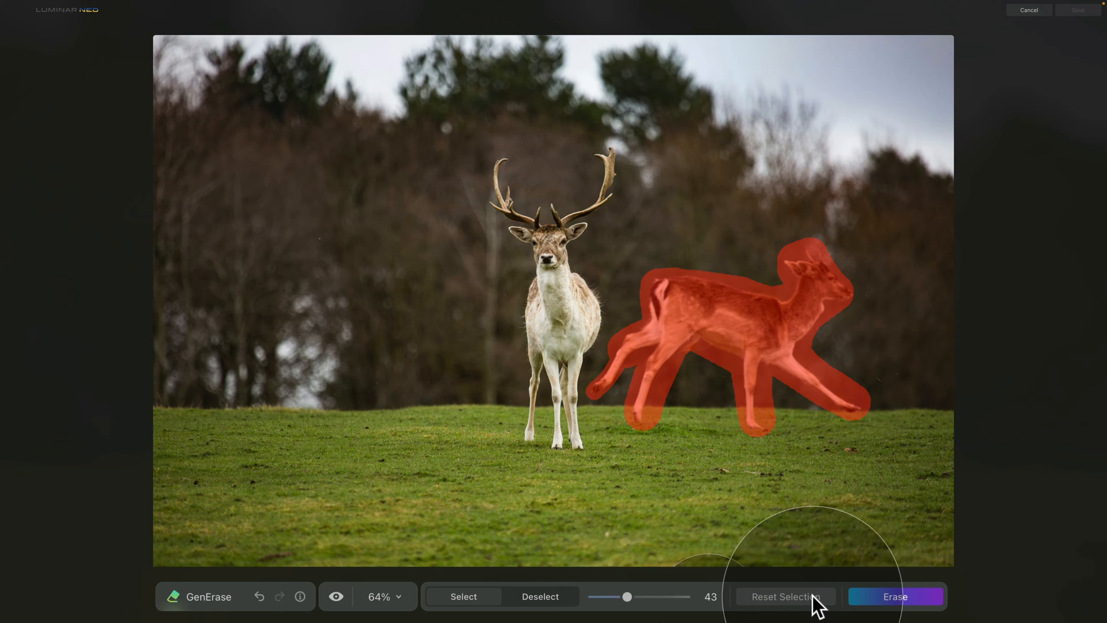
click(784, 596)
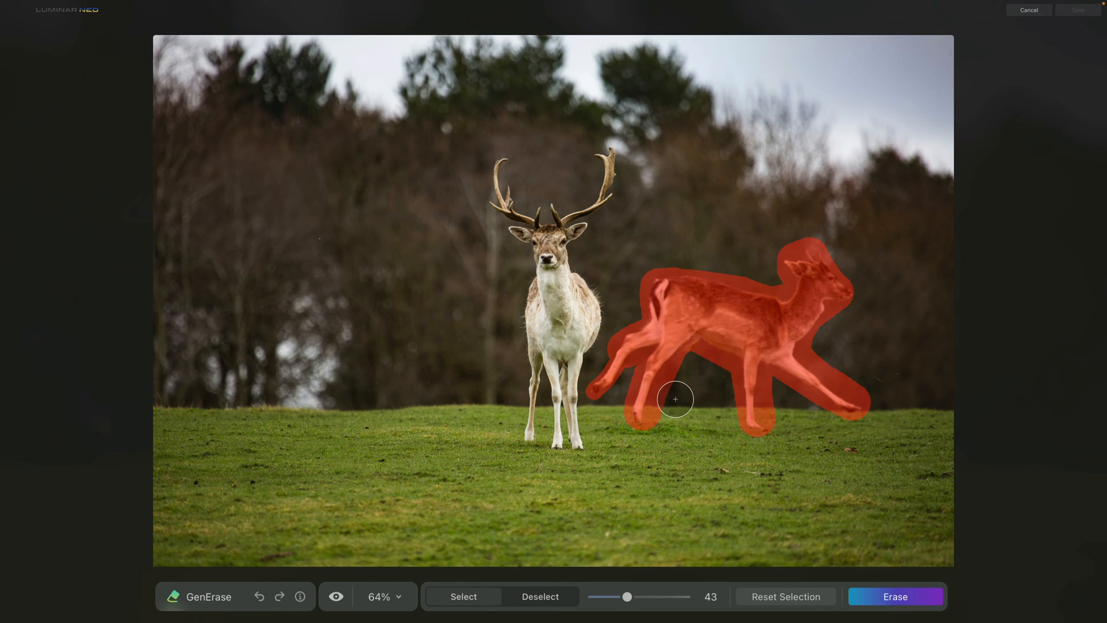
mouse_move(682, 330)
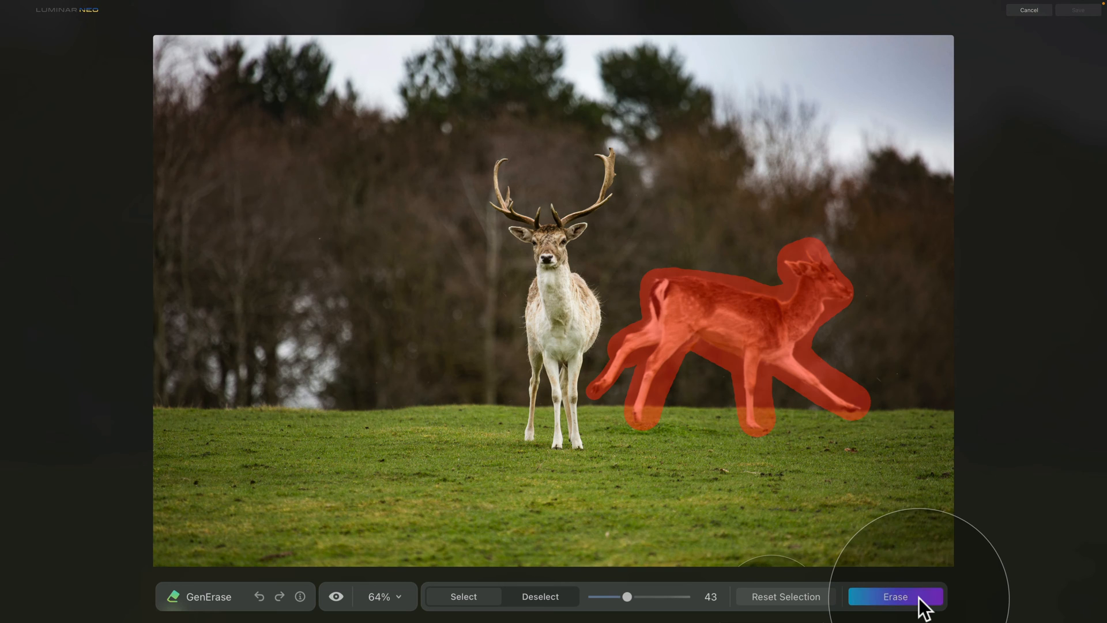
- Erase the masked running deer, compare via undo/redo, and keep the stag-only result
click(895, 597)
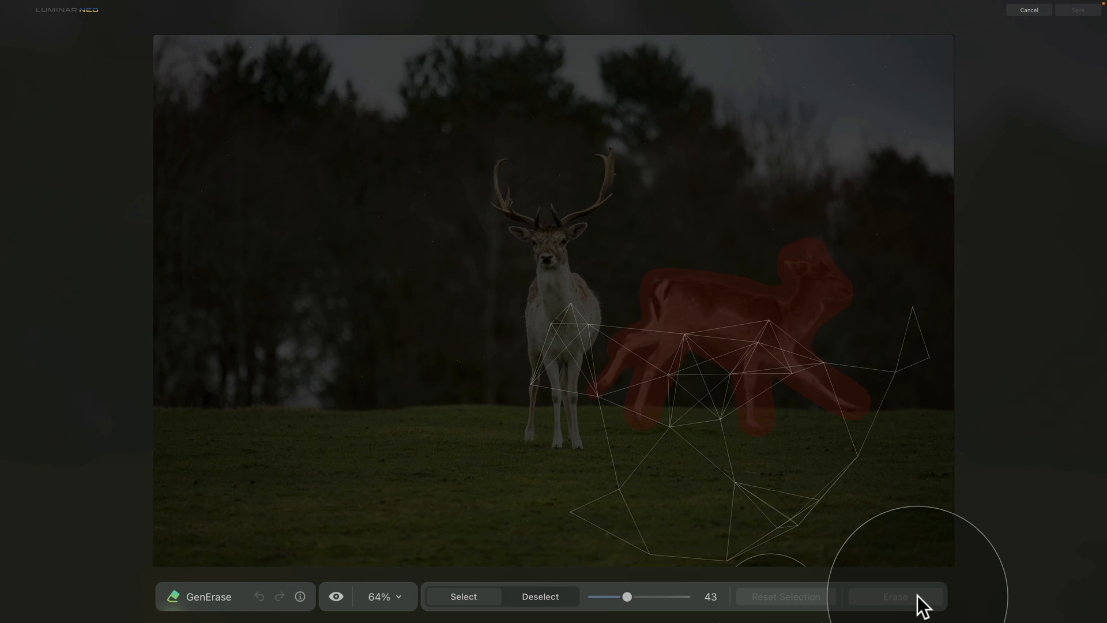
click(895, 596)
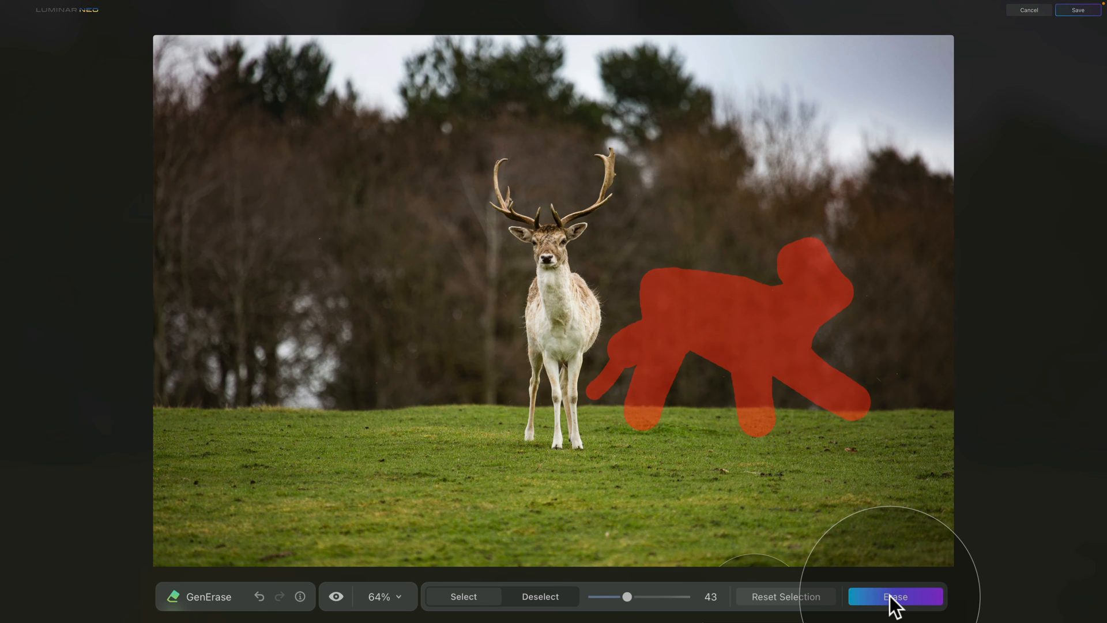
click(895, 596)
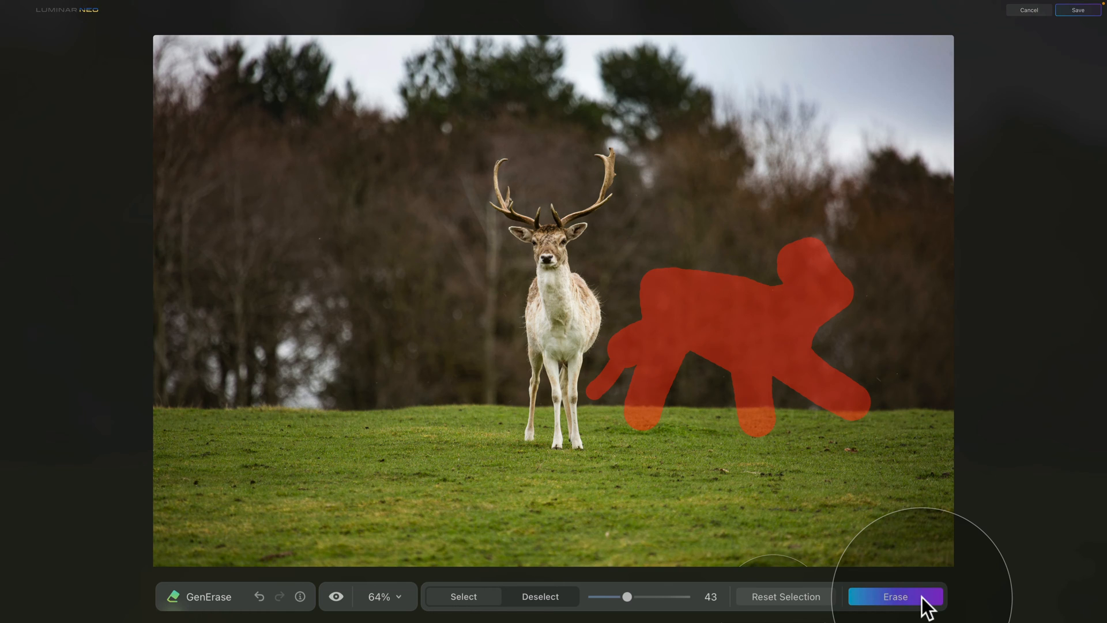
click(895, 596)
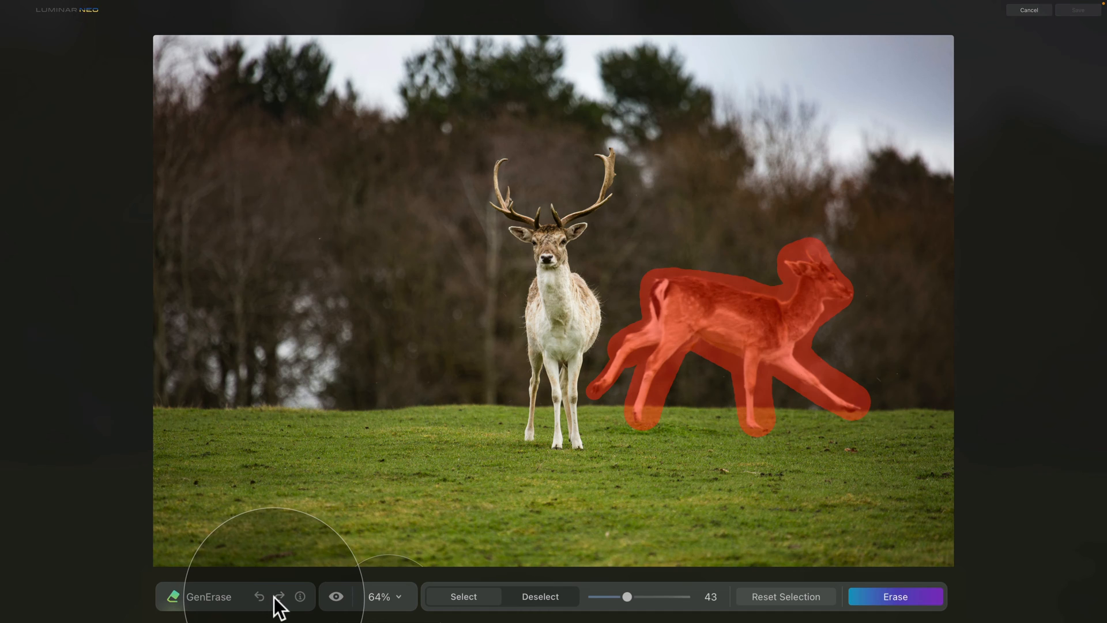
click(895, 596)
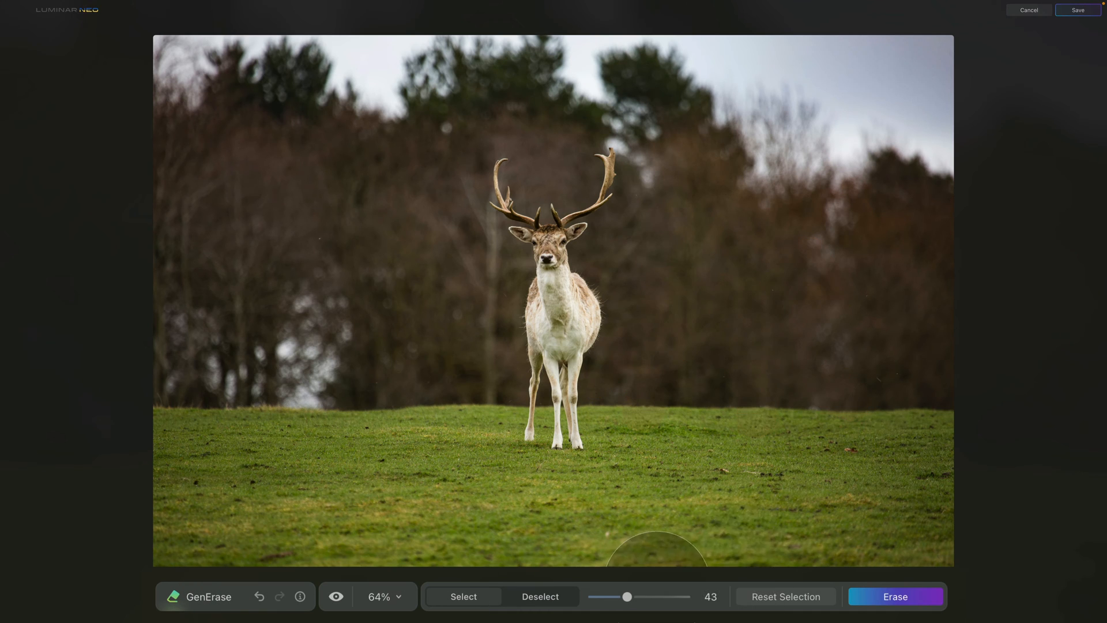
mouse_move(776, 607)
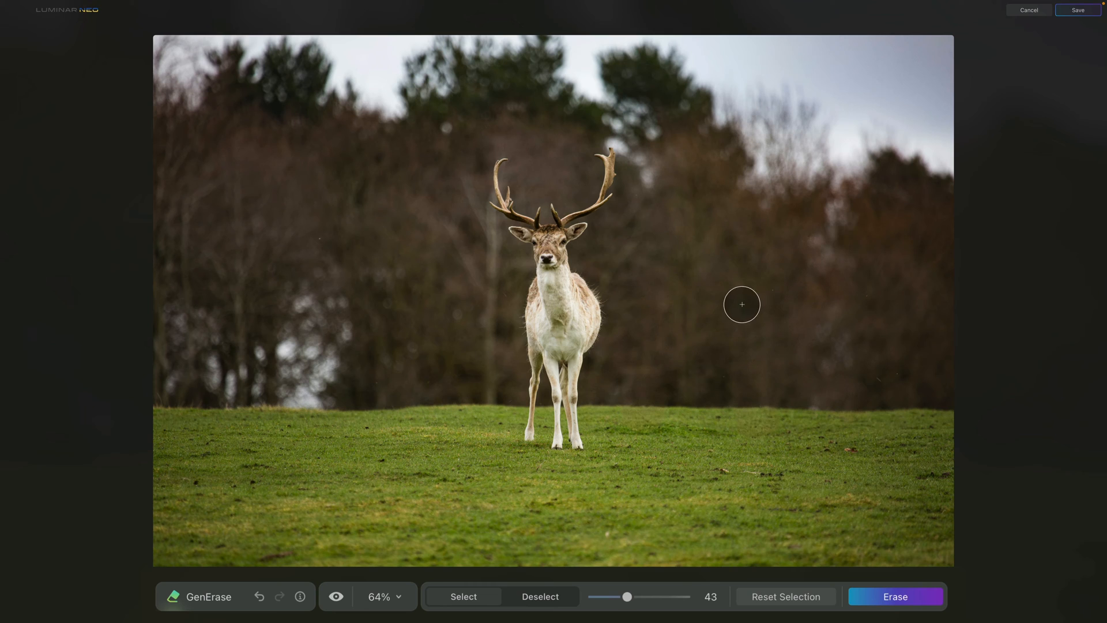
mouse_move(319, 250)
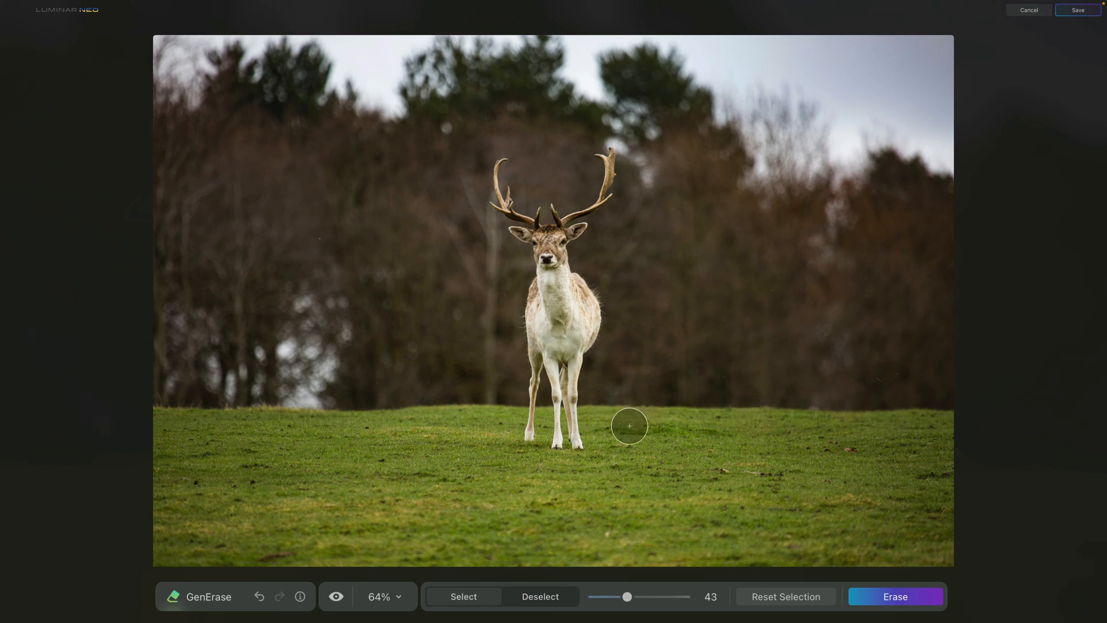
mouse_move(652, 511)
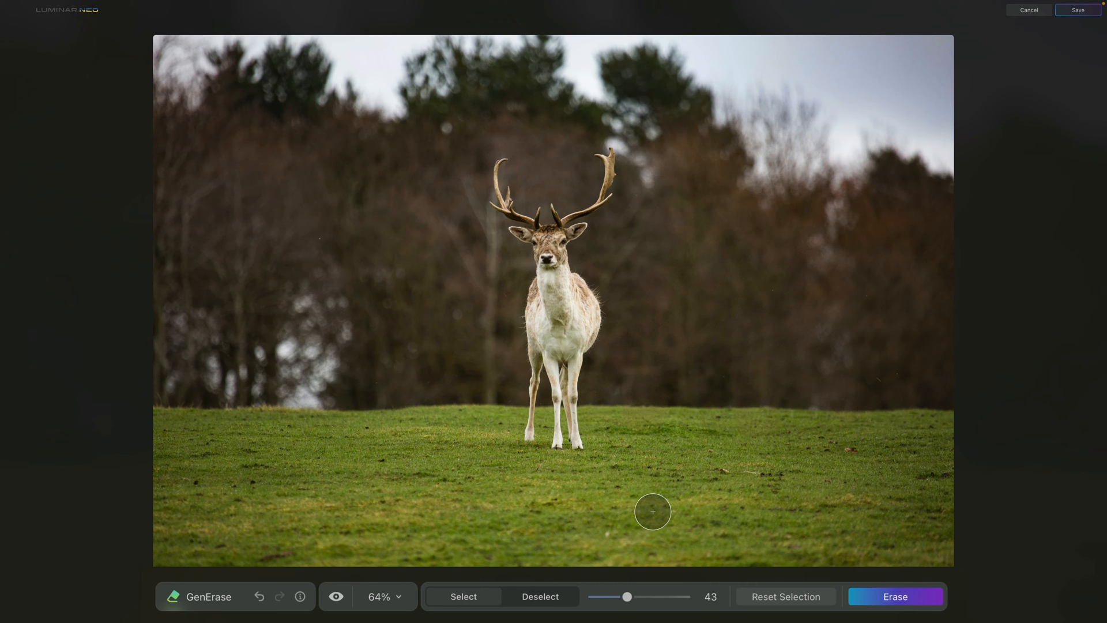
mouse_move(649, 509)
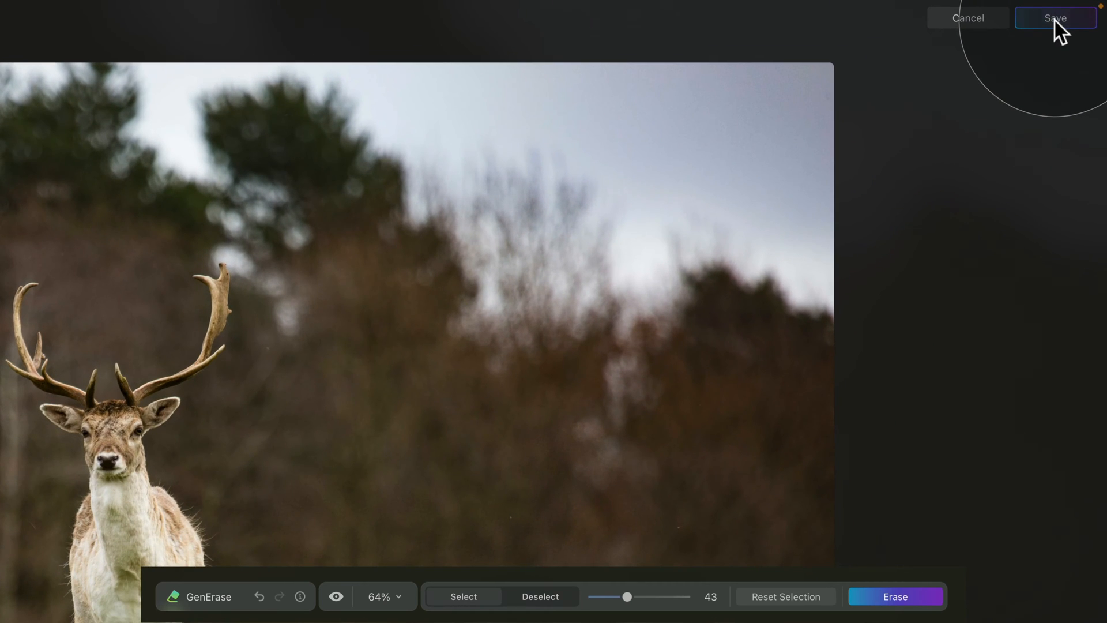
- Save the deer-free edit and return to the Generative Creations catalog
click(1055, 18)
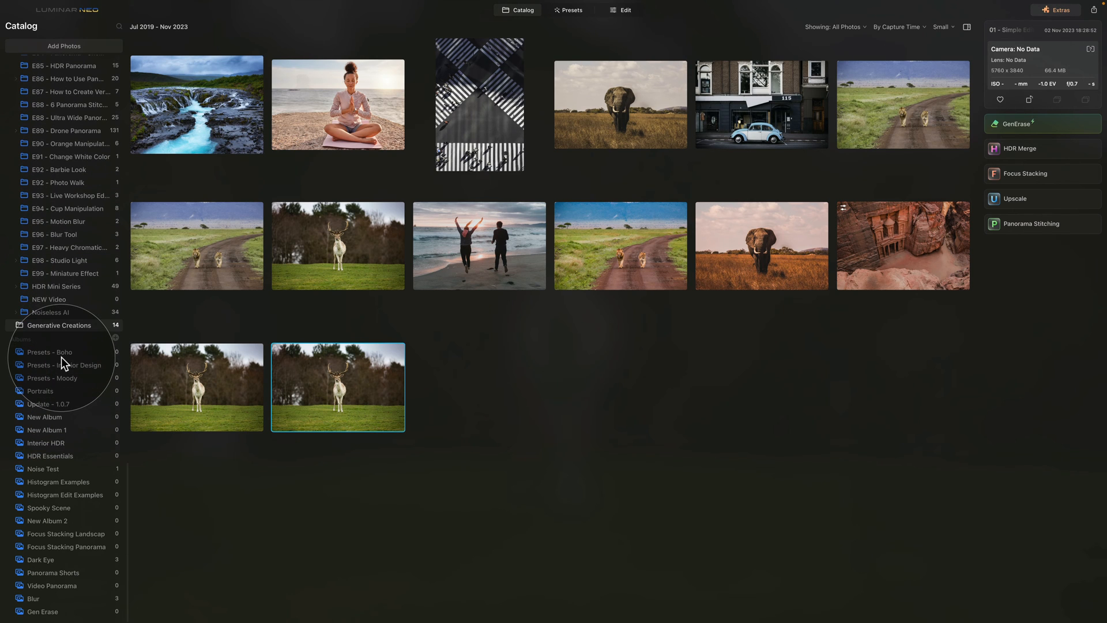
scroll(down, 3)
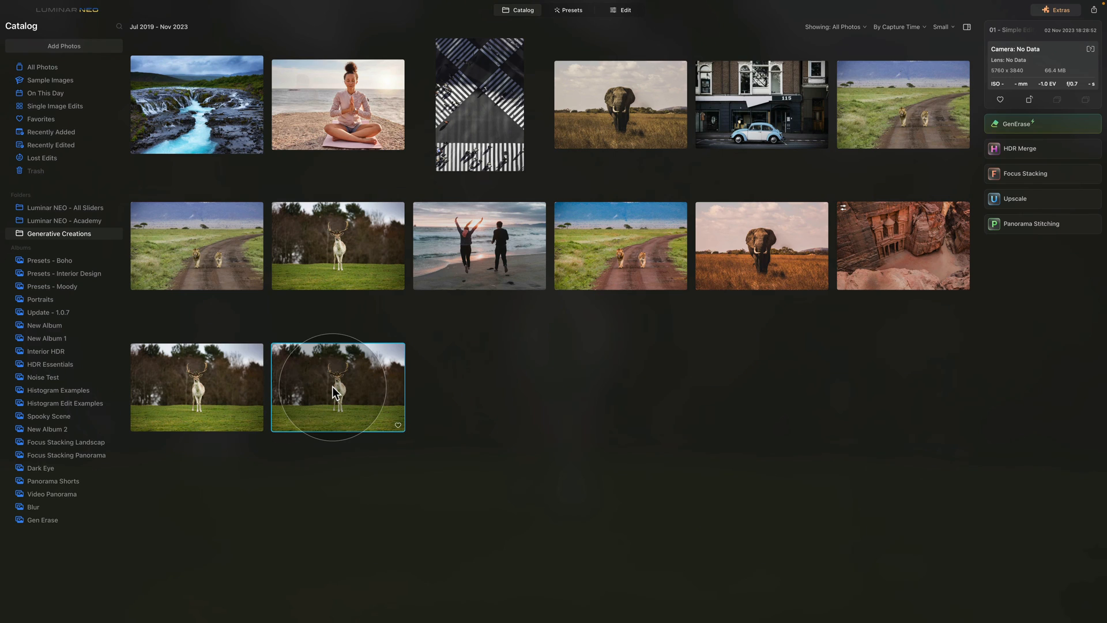
mouse_move(338, 392)
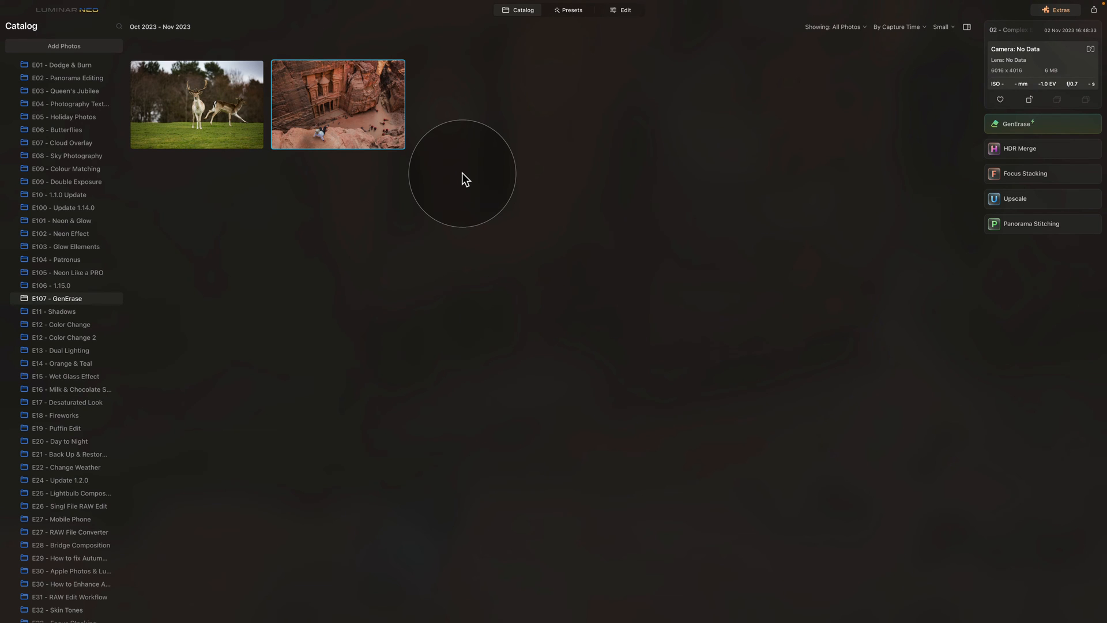
- Open the Petra Treasury photo in the GenErase editor
click(1018, 123)
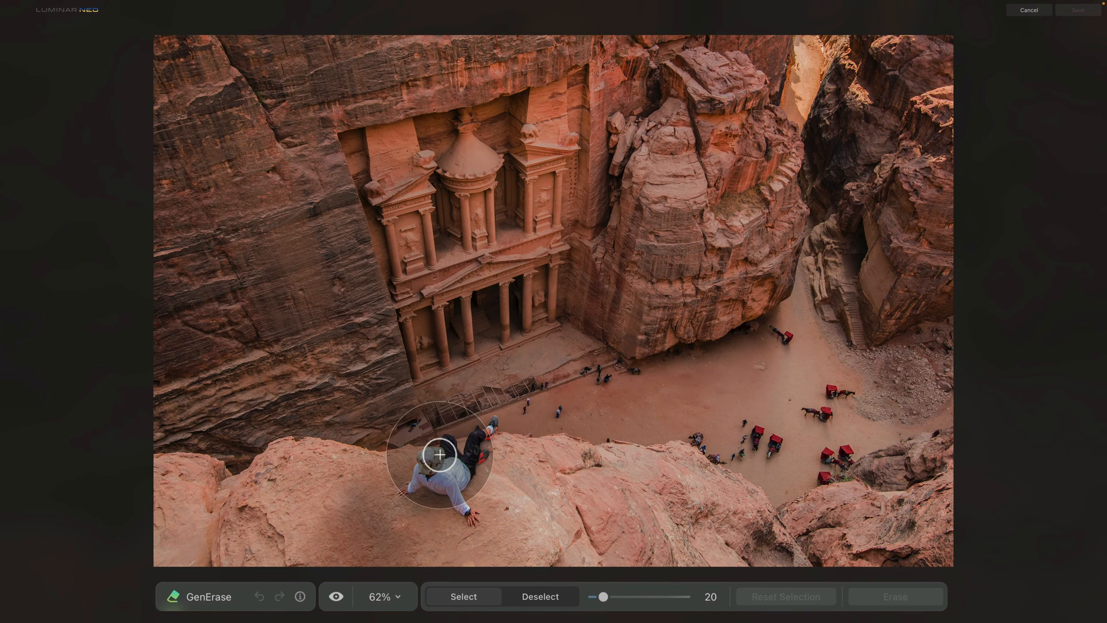
mouse_move(747, 392)
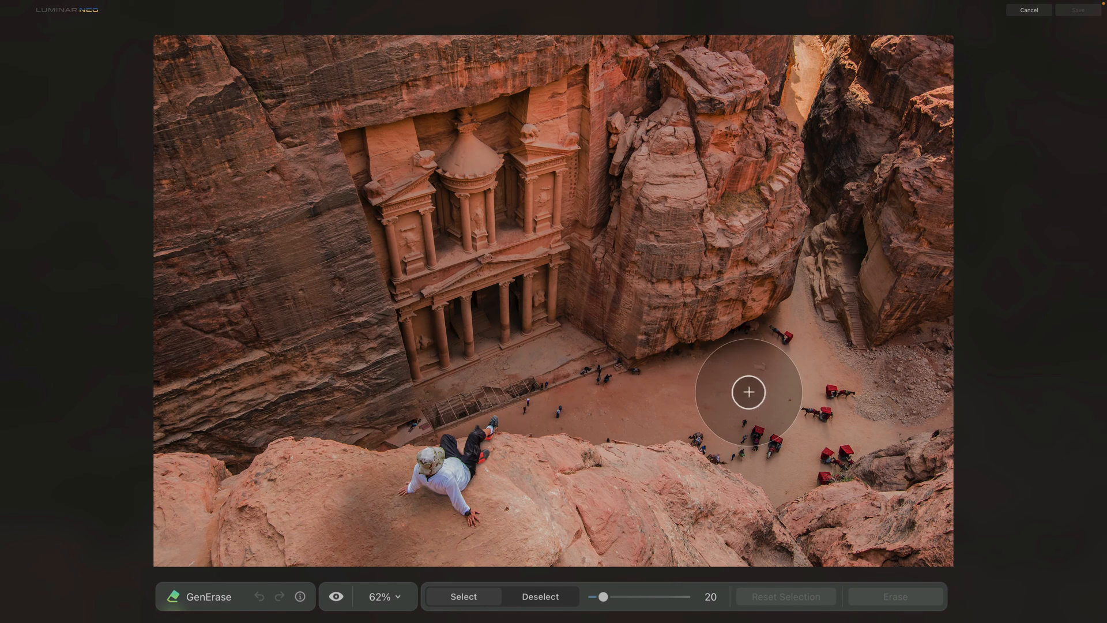
mouse_move(495, 387)
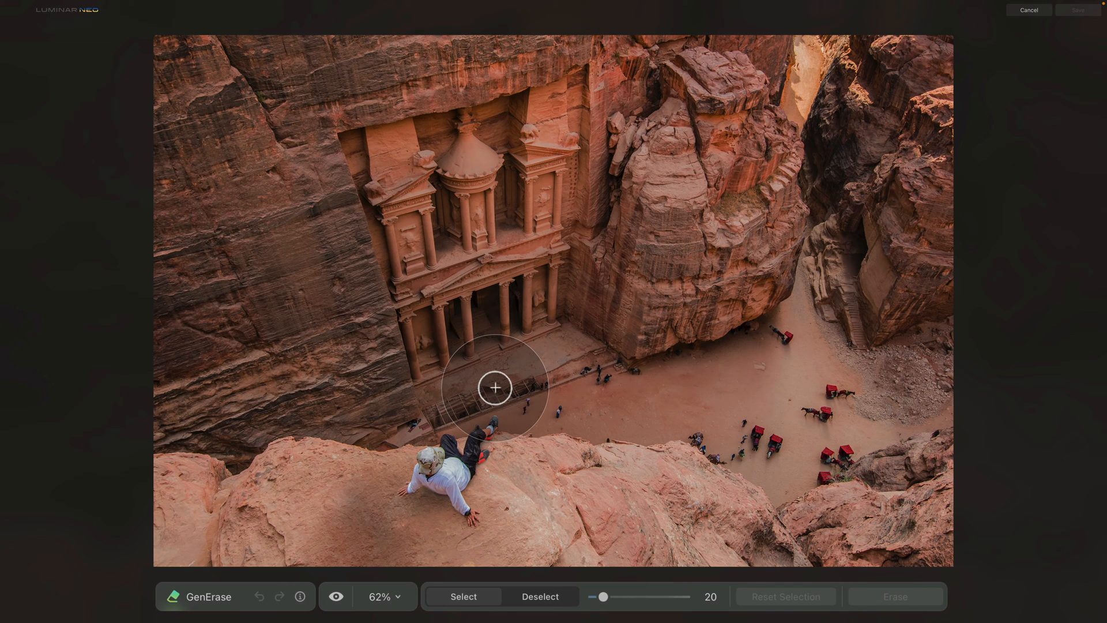
mouse_move(472, 443)
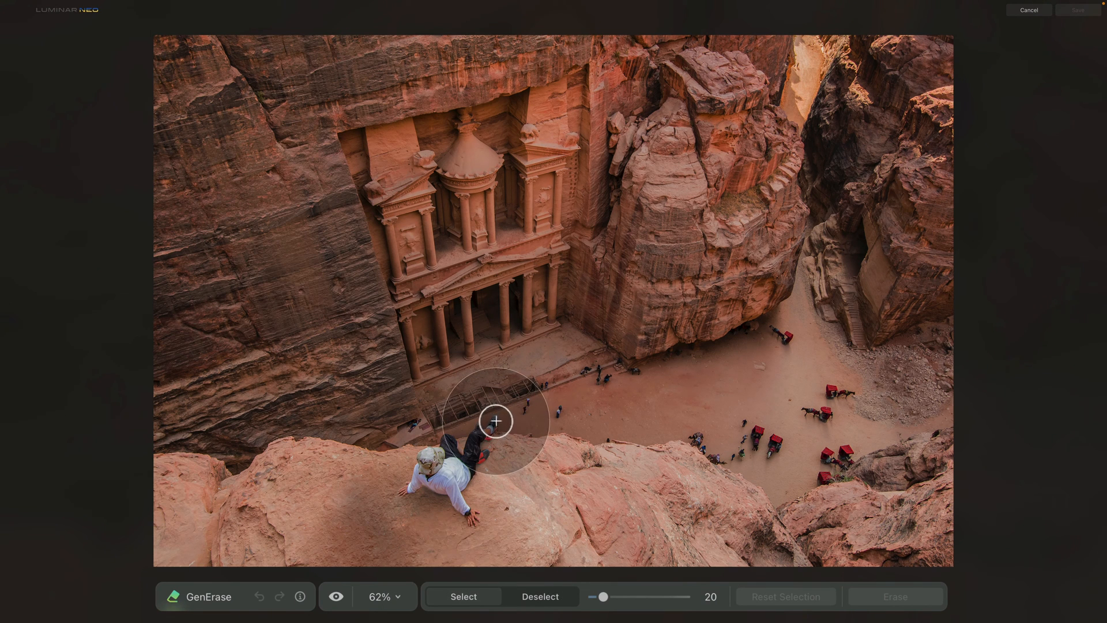
- Mask the seated man's legs and body on the foreground rock with the Select brush
drag(496, 422, 472, 445)
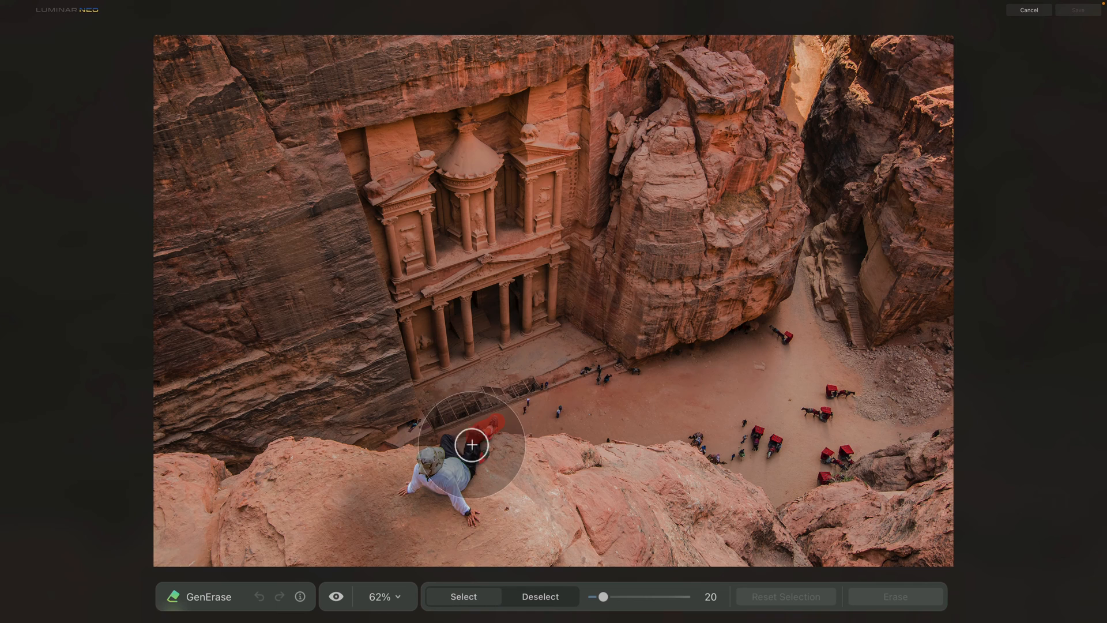
mouse_move(483, 460)
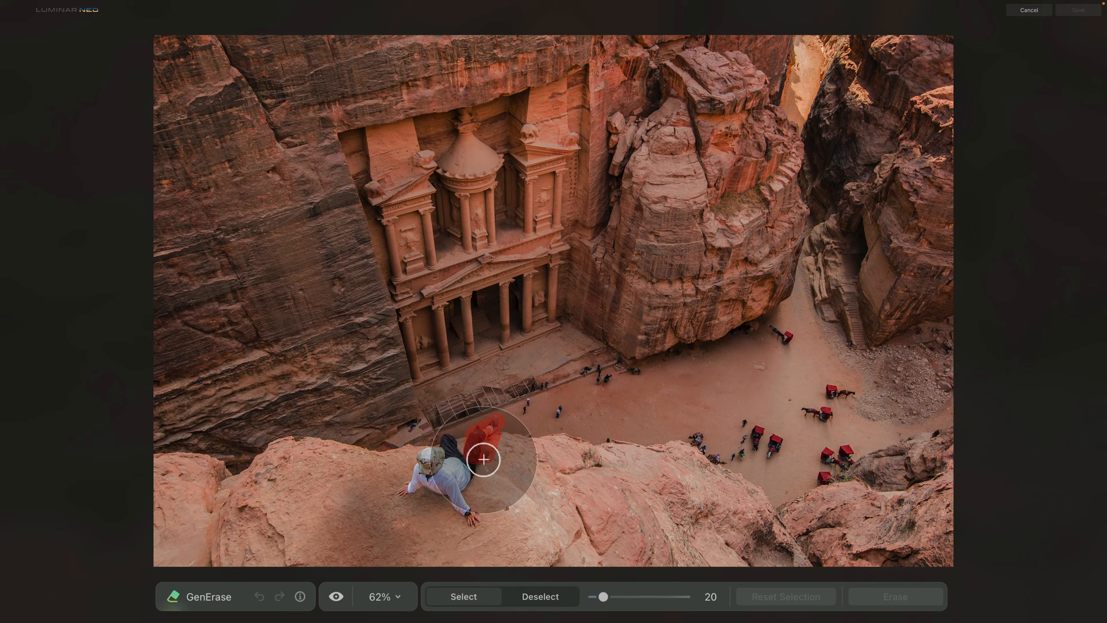
drag(485, 461, 463, 515)
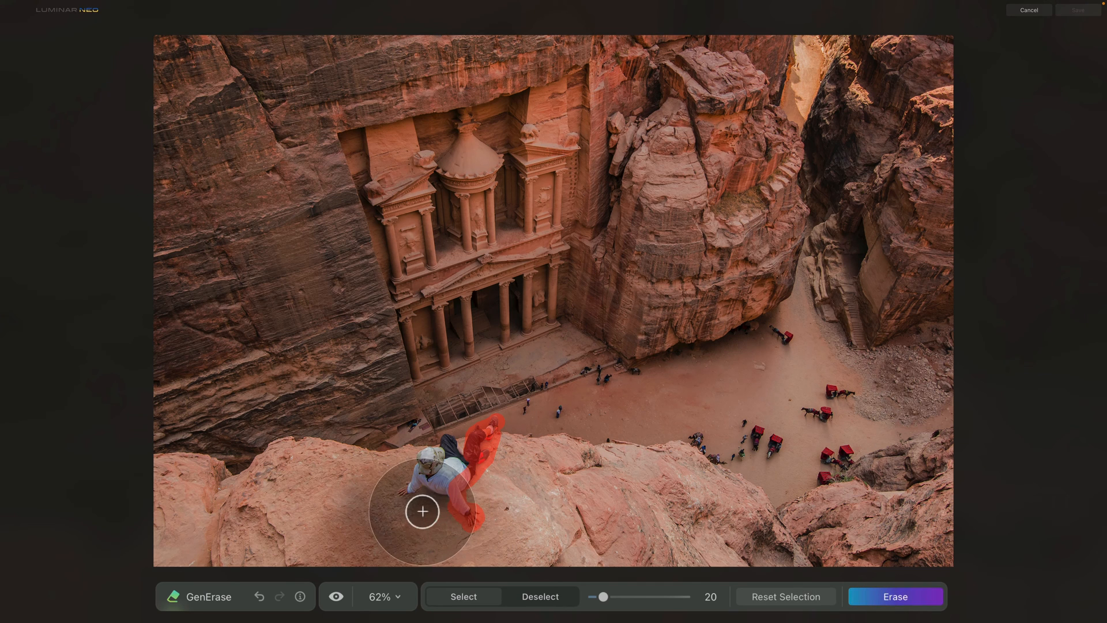
drag(422, 511, 408, 484)
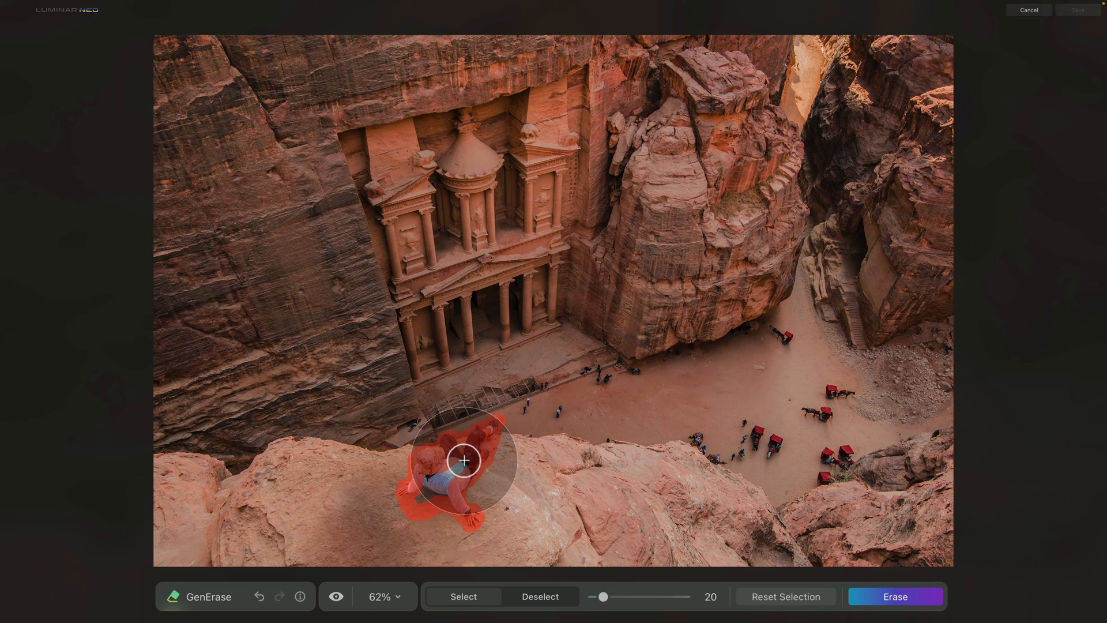
drag(465, 461, 435, 471)
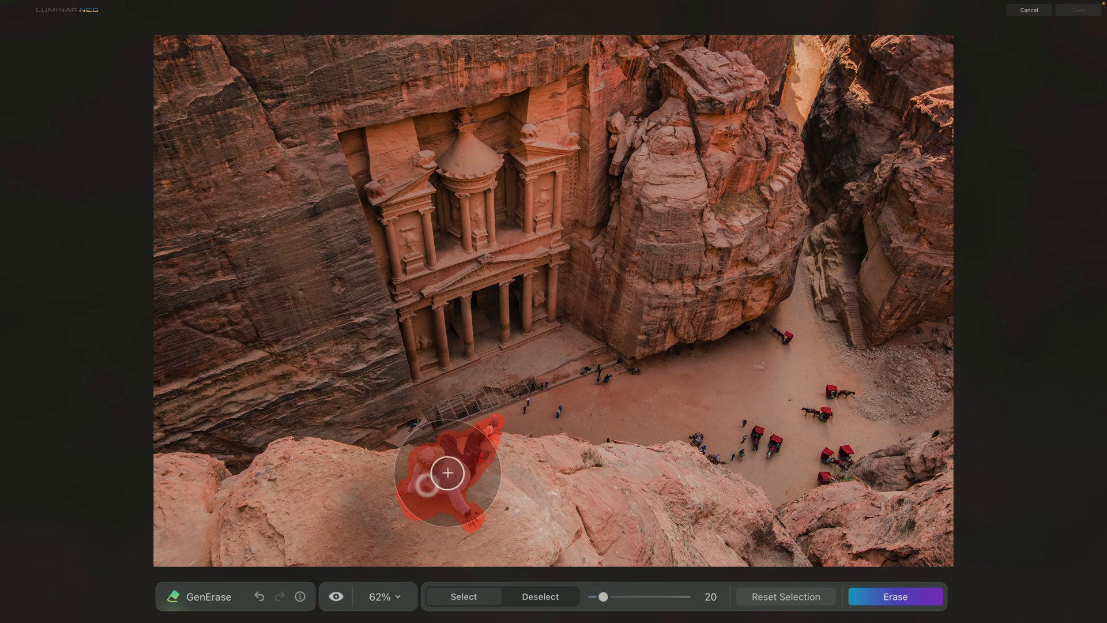
drag(447, 472, 463, 499)
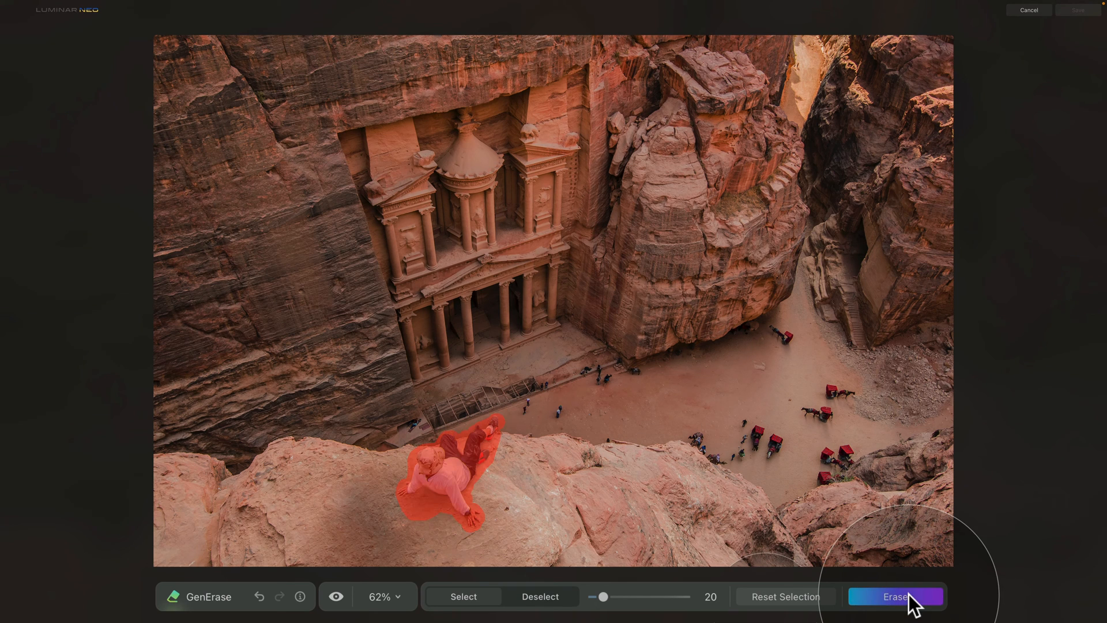
- Erase the marked people from the rock and reset the leftover selection
click(895, 597)
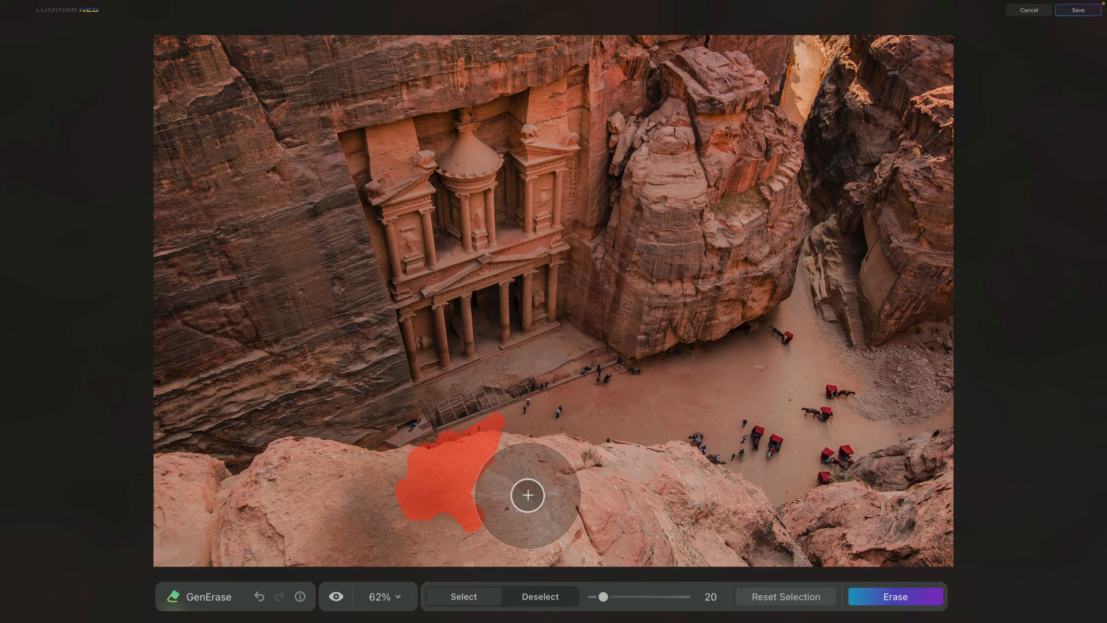
click(893, 596)
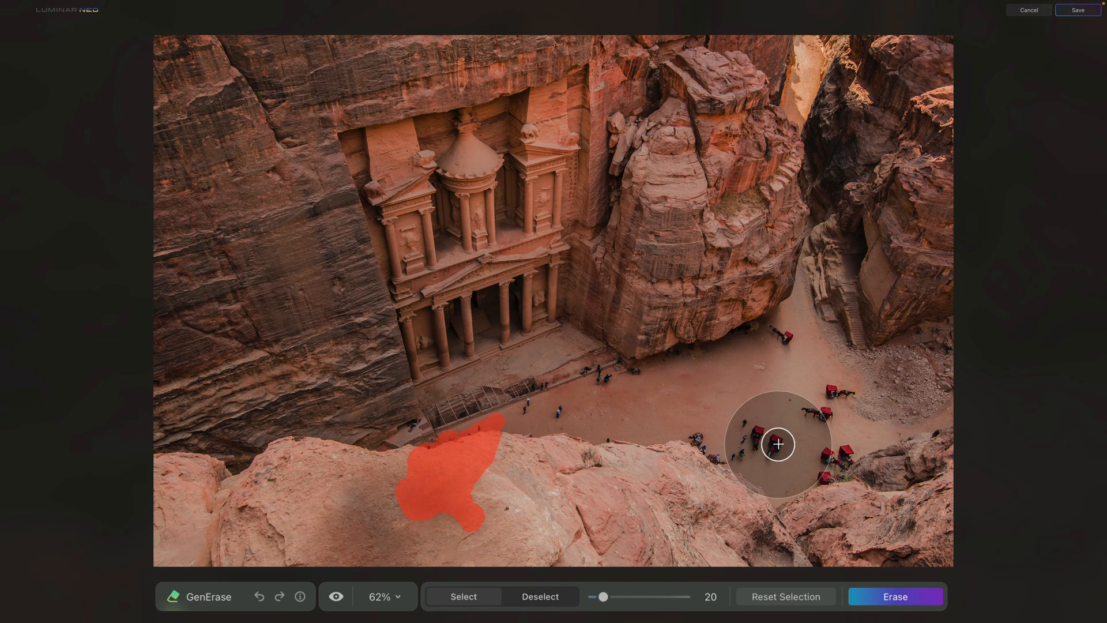
mouse_move(768, 445)
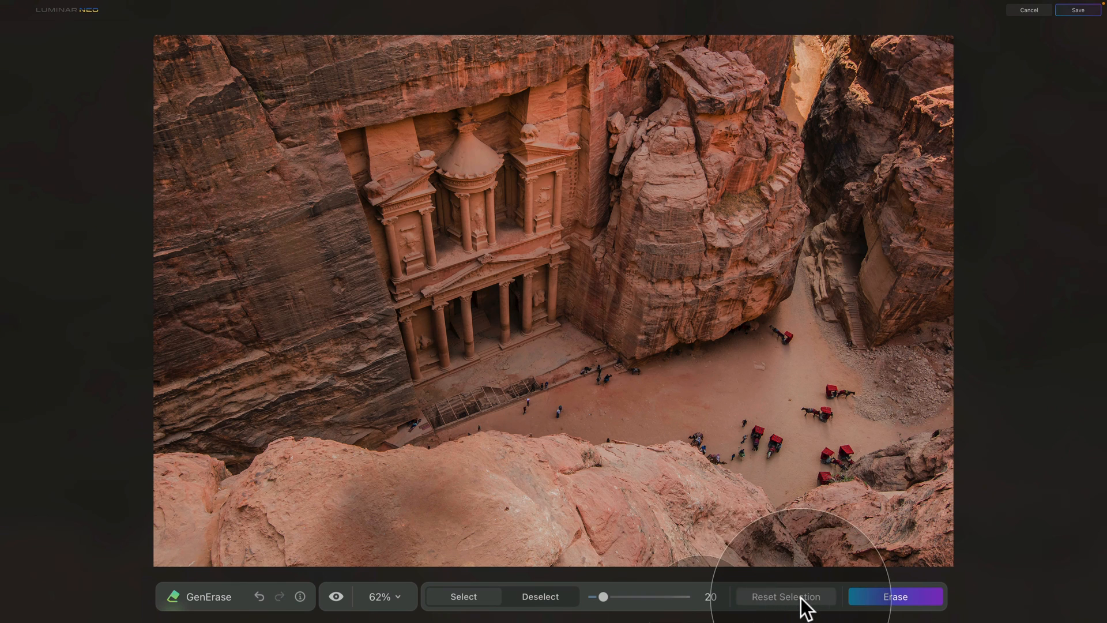
mouse_move(772, 329)
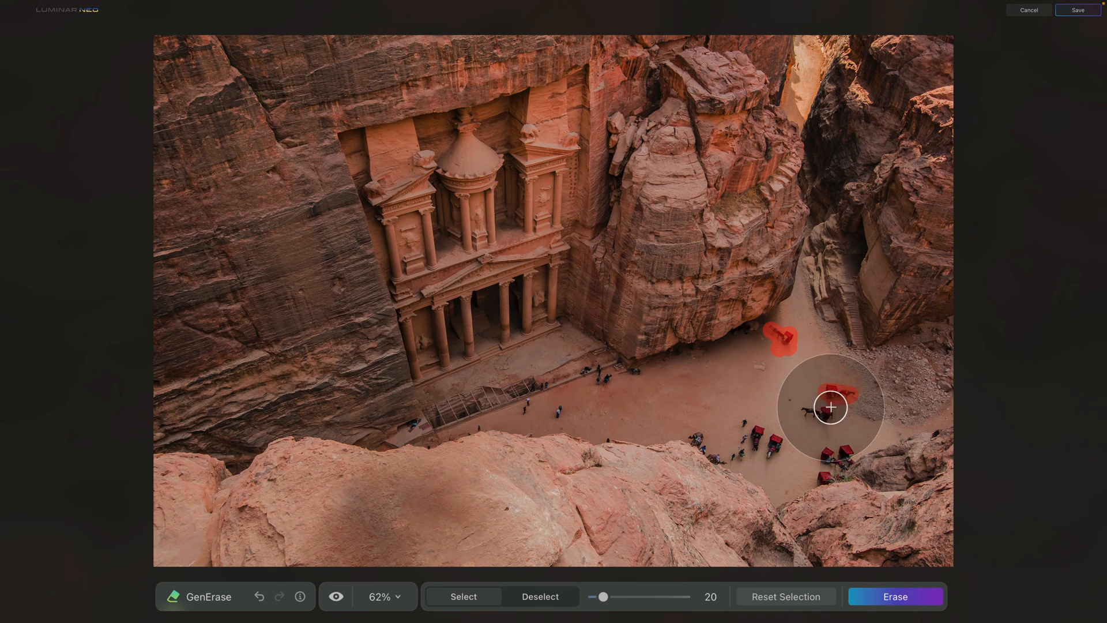
- Mask the carts, horses and tourists across the right, centre and Treasury steps
drag(832, 407, 845, 449)
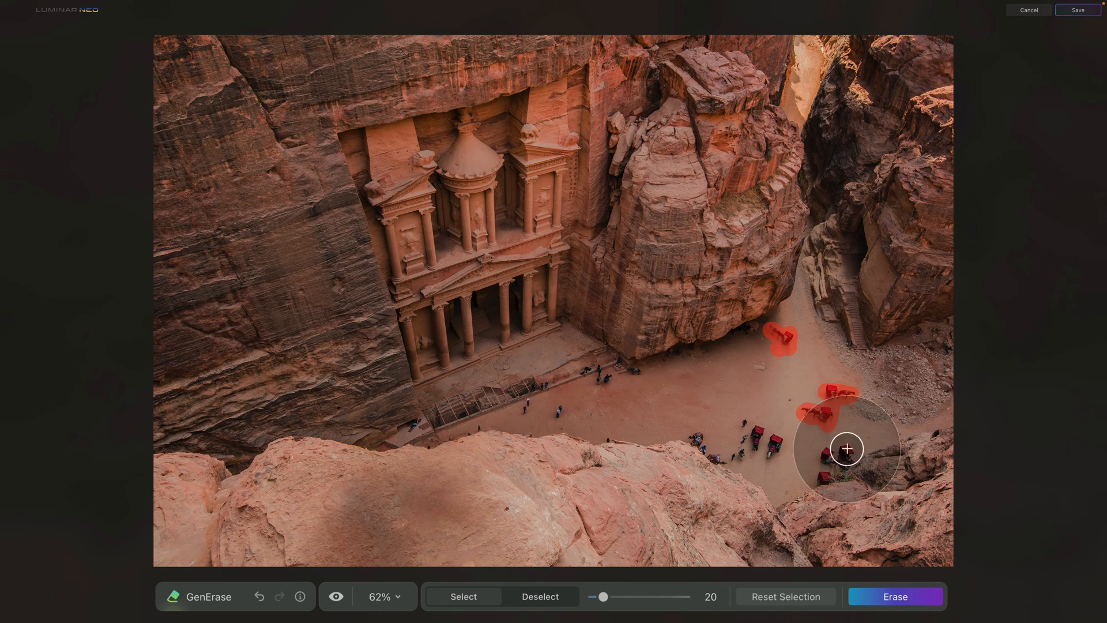
drag(846, 449, 835, 467)
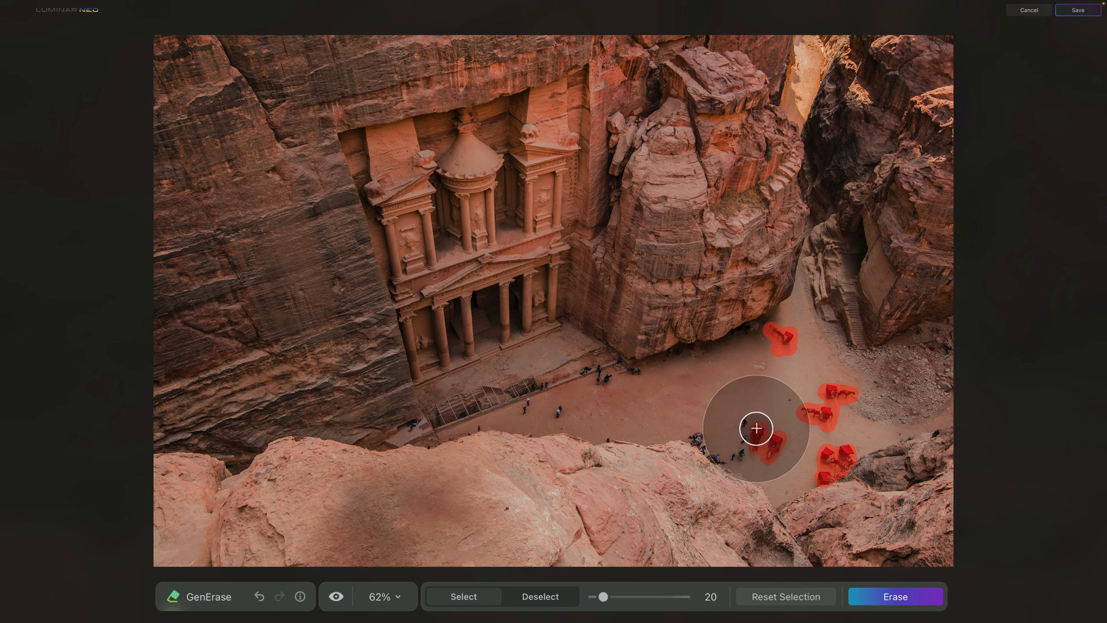
drag(756, 429, 692, 435)
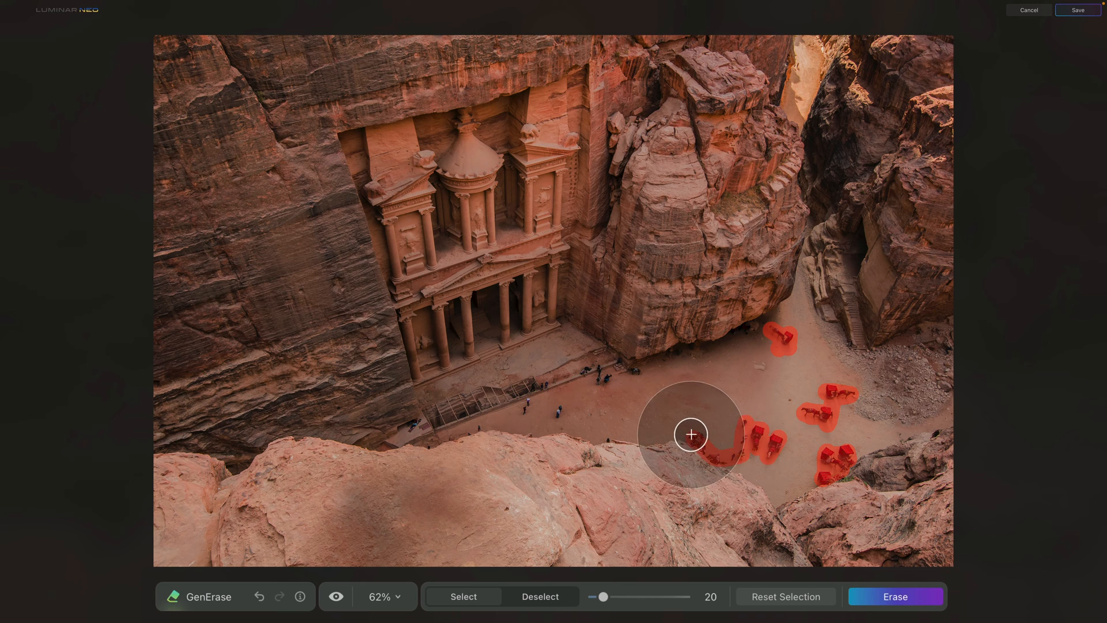
drag(691, 435, 555, 413)
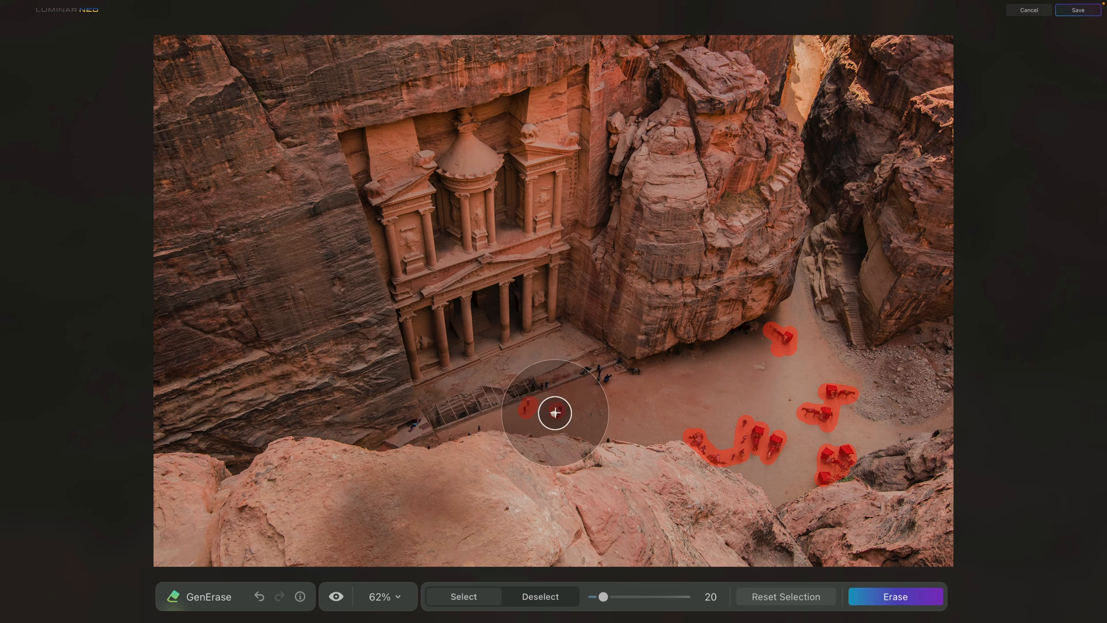
drag(602, 596, 593, 597)
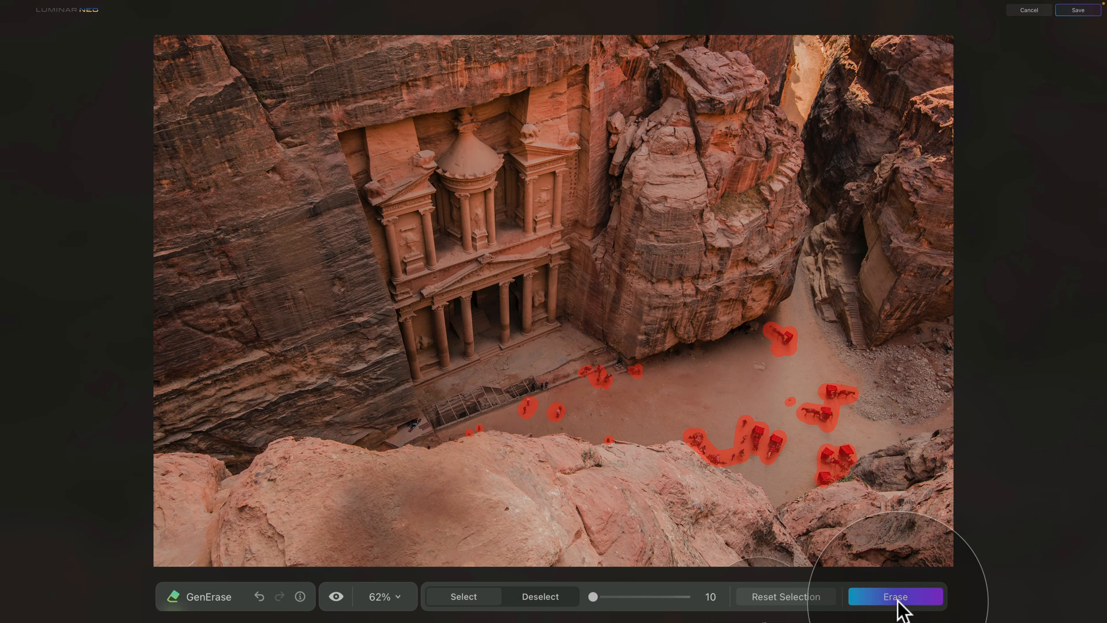
- Erase the marked tourists, horses and carts, leaving empty sand, and start a new mask
click(895, 596)
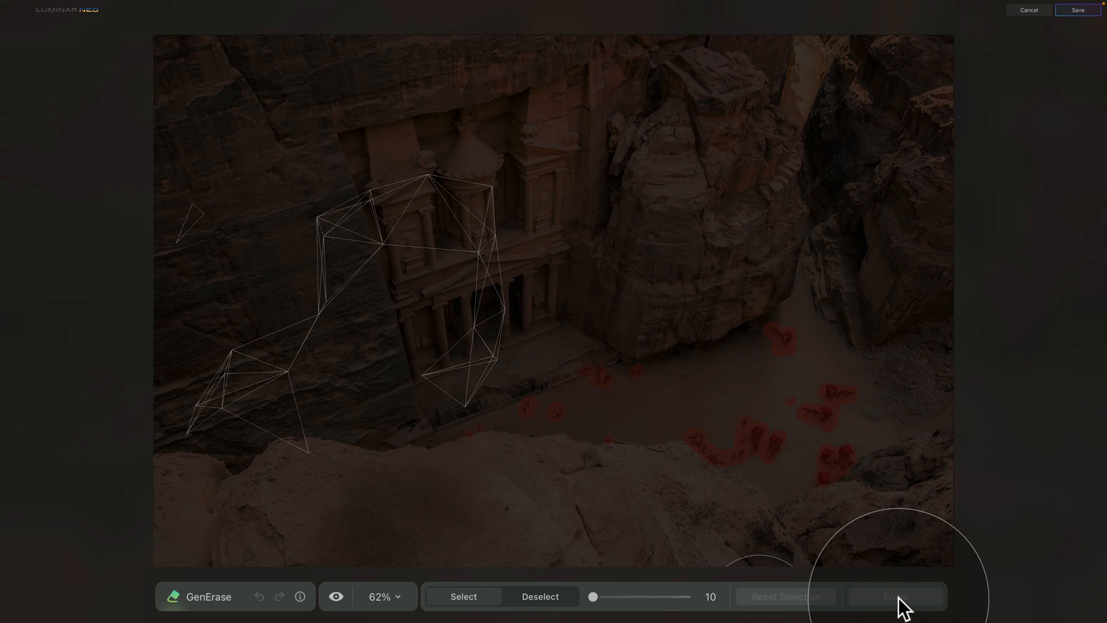
click(894, 597)
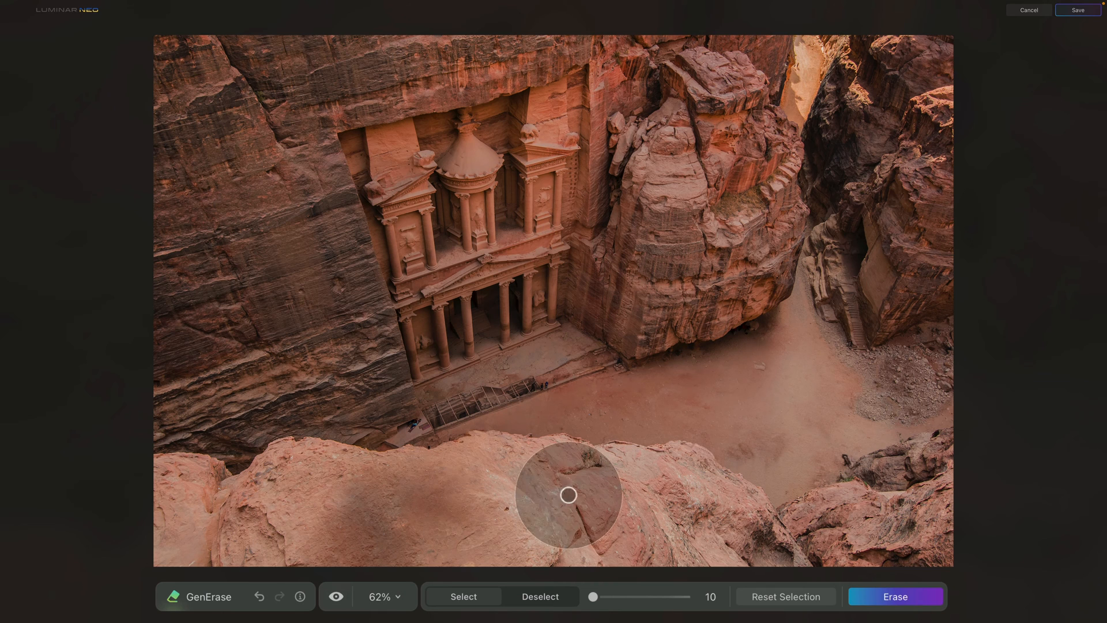
drag(567, 495, 753, 463)
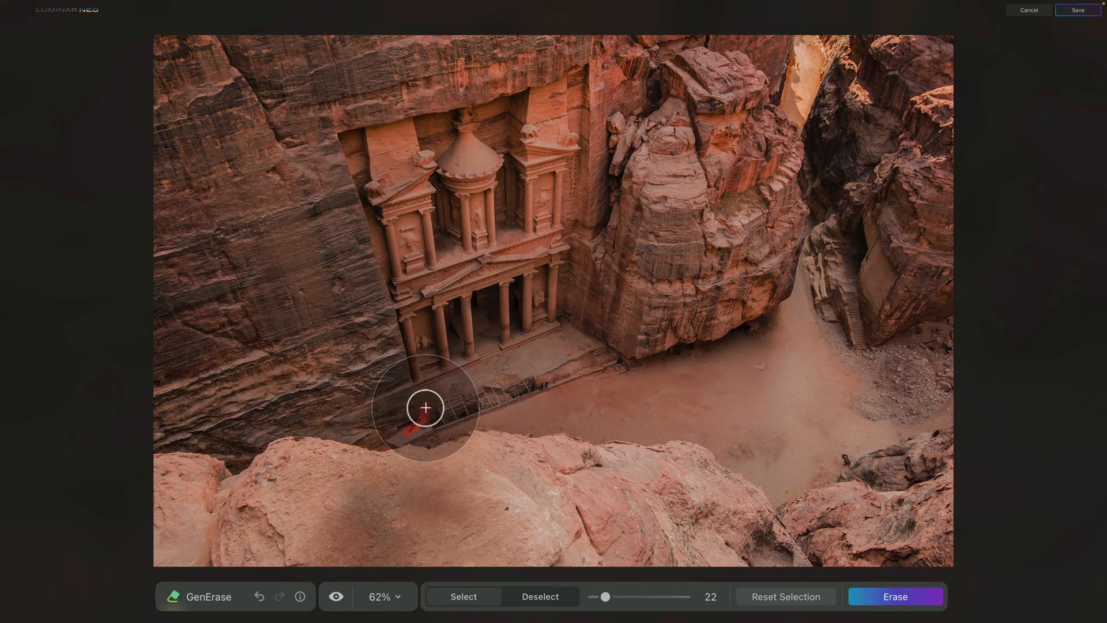
- Mask the stone platform and its railing before the Treasury and erase them
drag(426, 409, 576, 343)
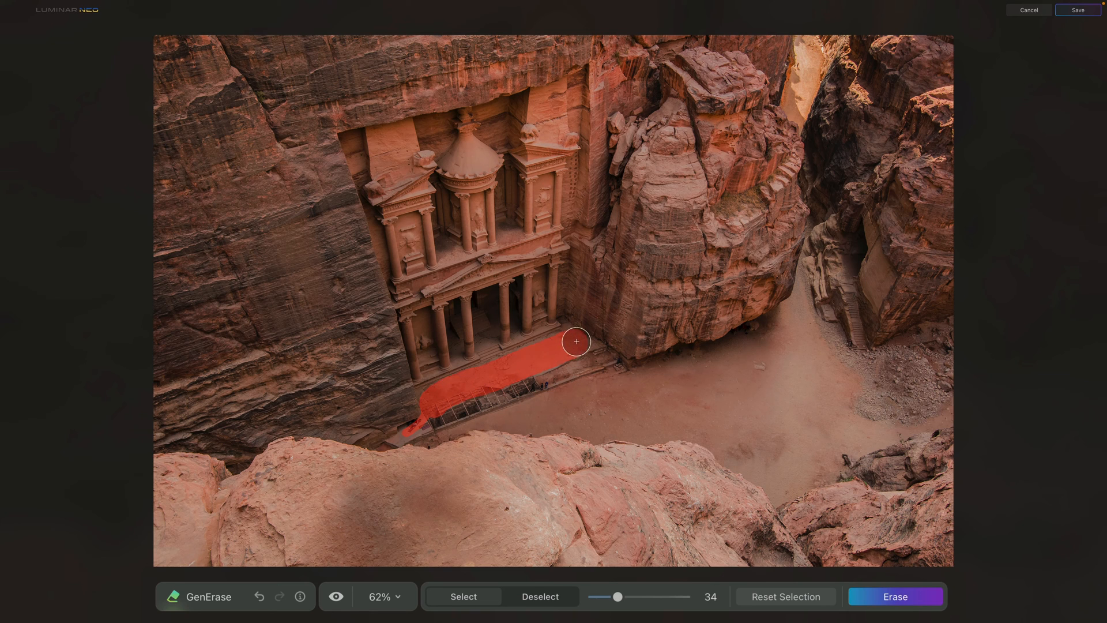
drag(576, 342, 432, 423)
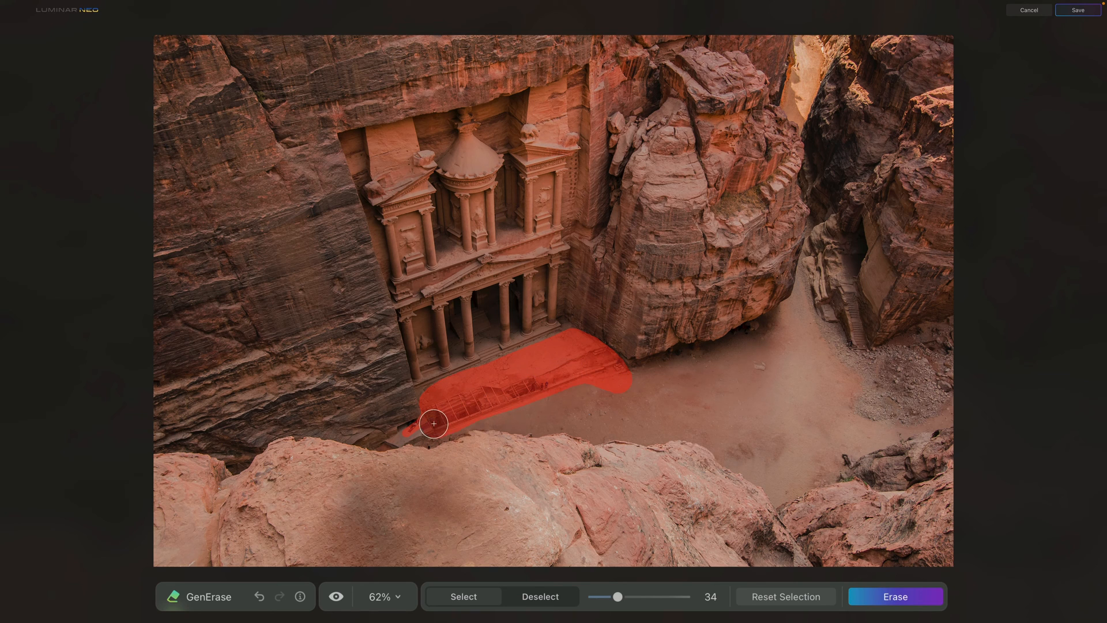
drag(618, 597, 592, 597)
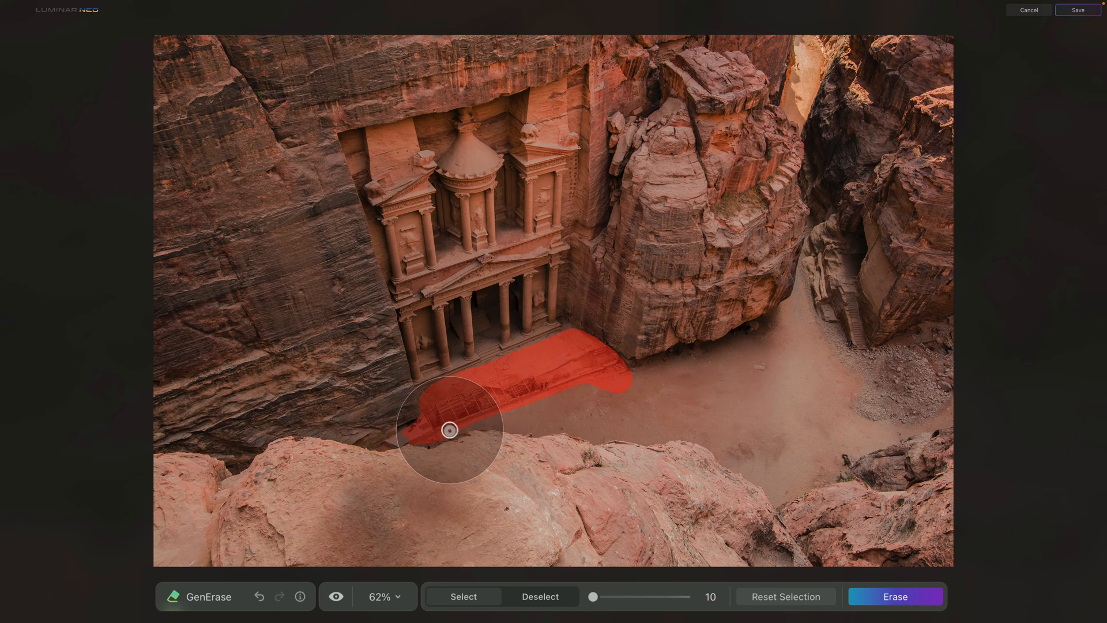
drag(449, 430, 498, 414)
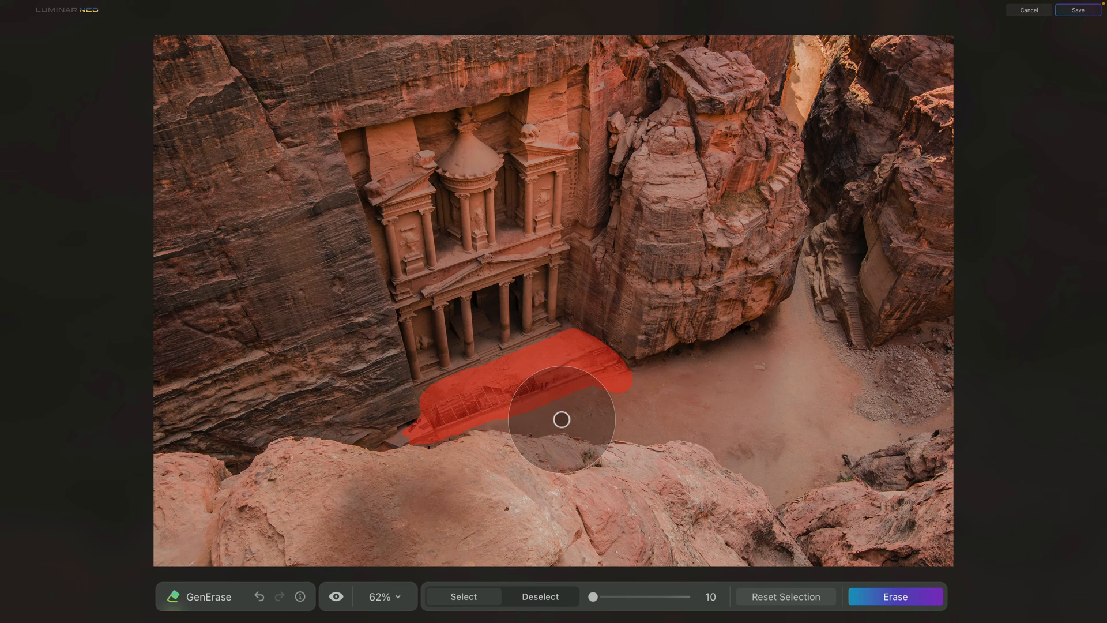
click(895, 596)
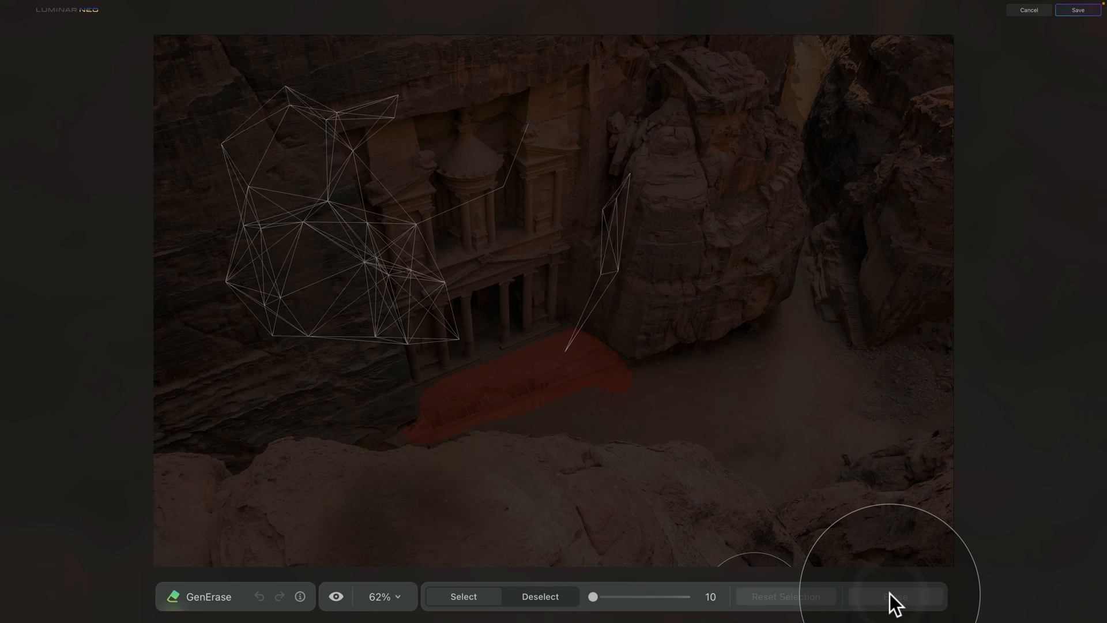
click(895, 596)
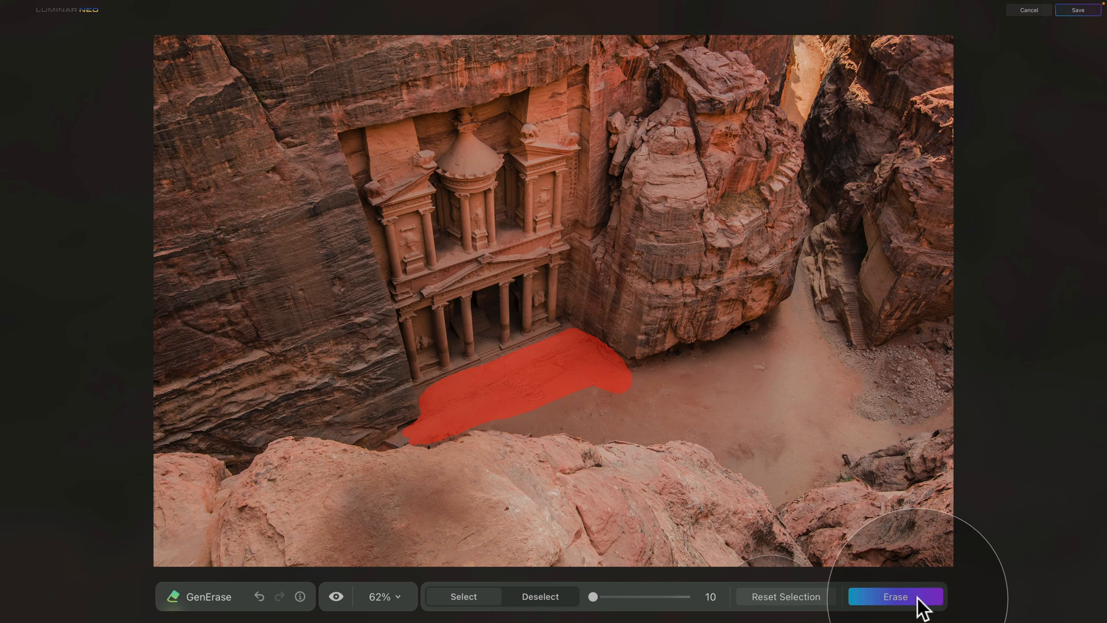
- Erase the stone terrace and railing again, then reset the selection so no mask remains
click(895, 596)
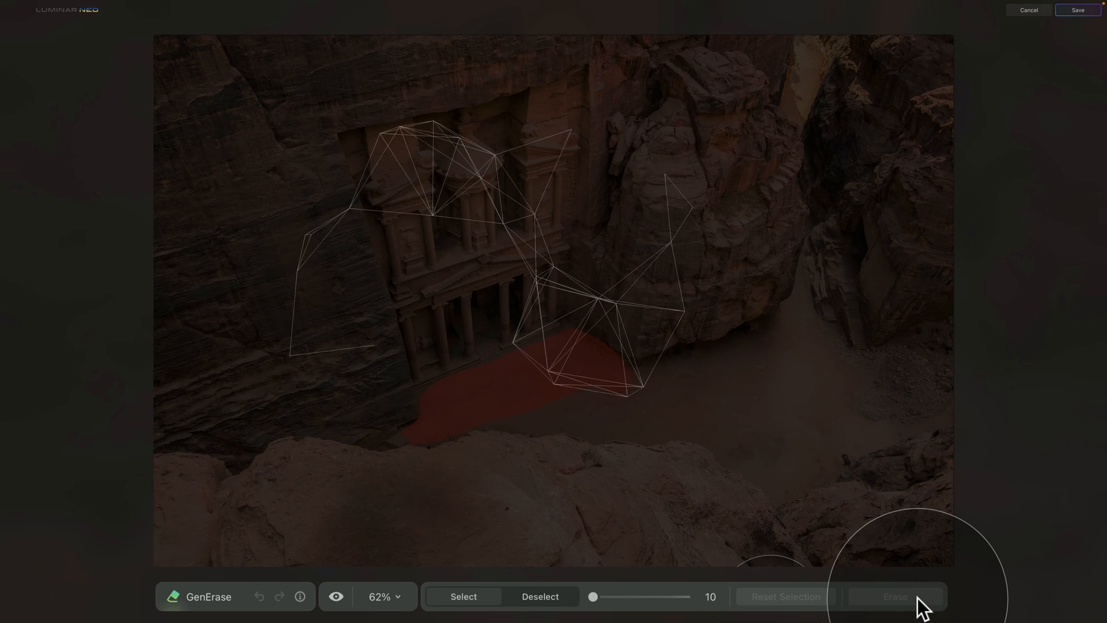
click(895, 596)
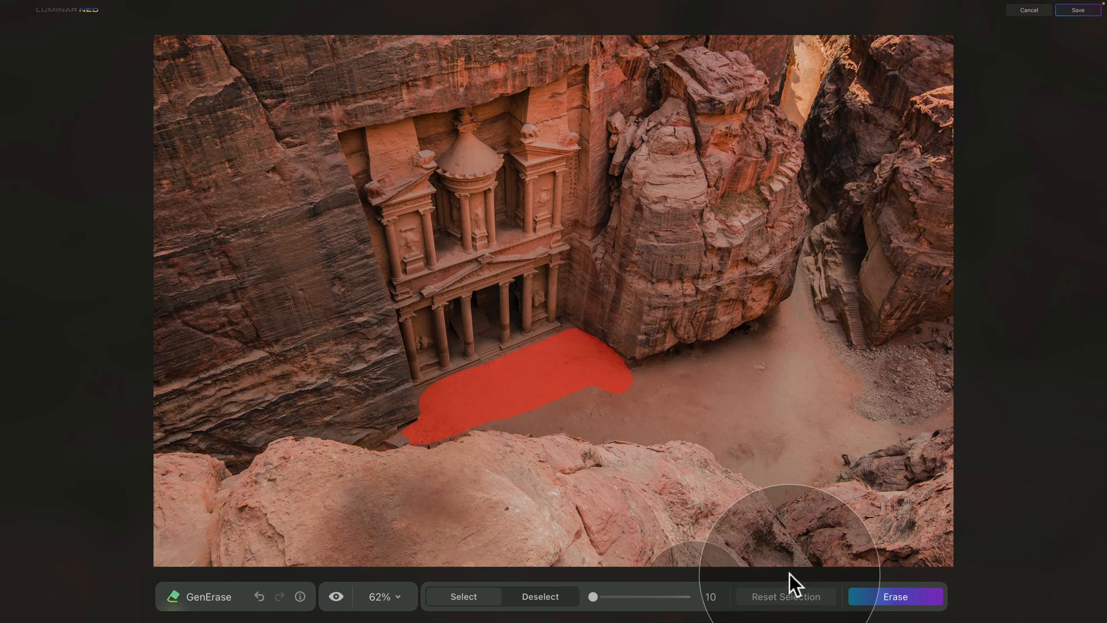
click(894, 596)
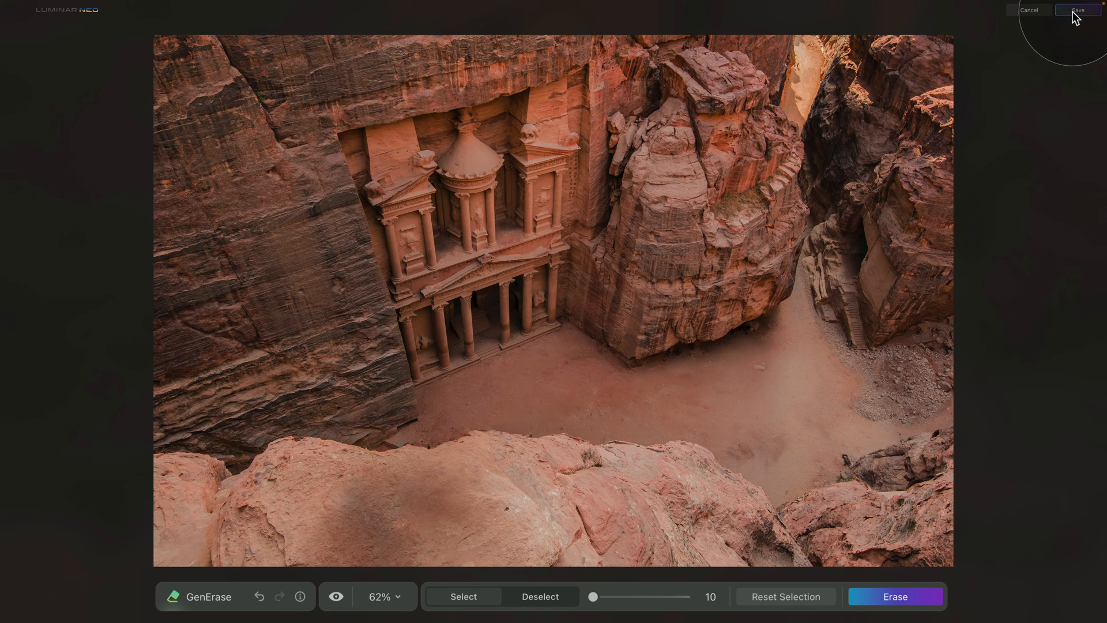
- Save the GenErase result and return to the catalog with the cleaned Petra photo
click(1077, 11)
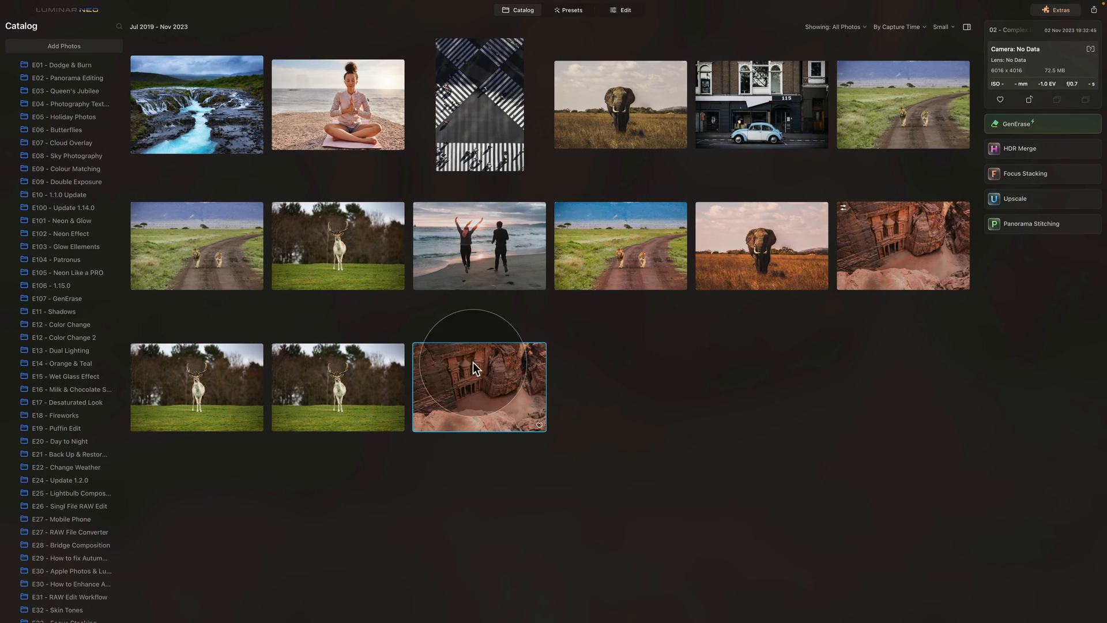
mouse_move(611, 56)
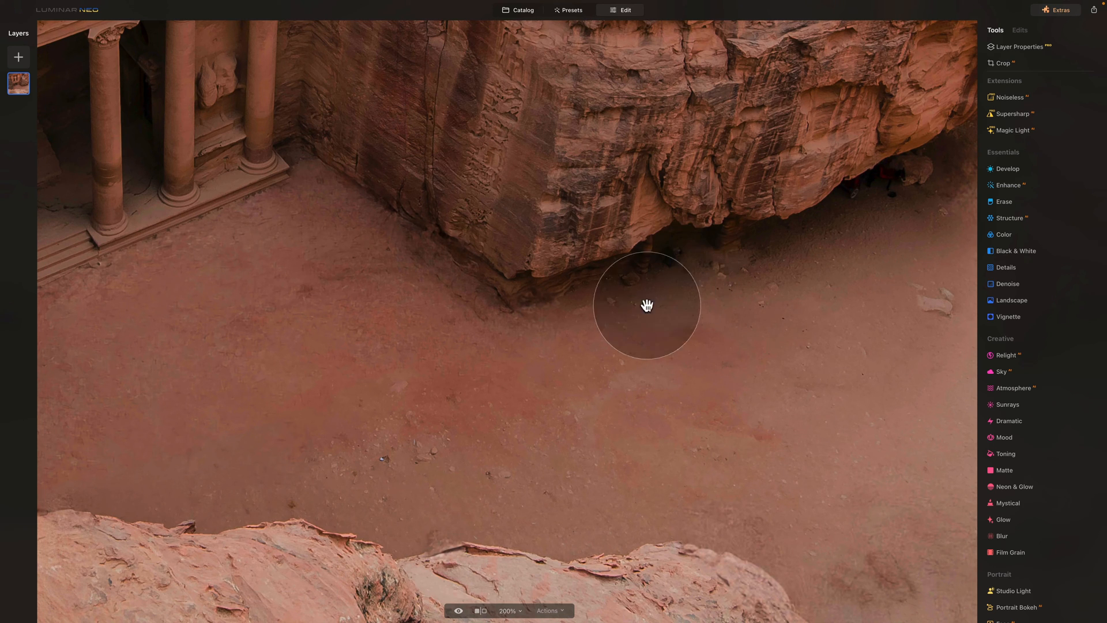
- Pan across the zoomed courtyard sand to check for leftover debris
drag(645, 305, 370, 424)
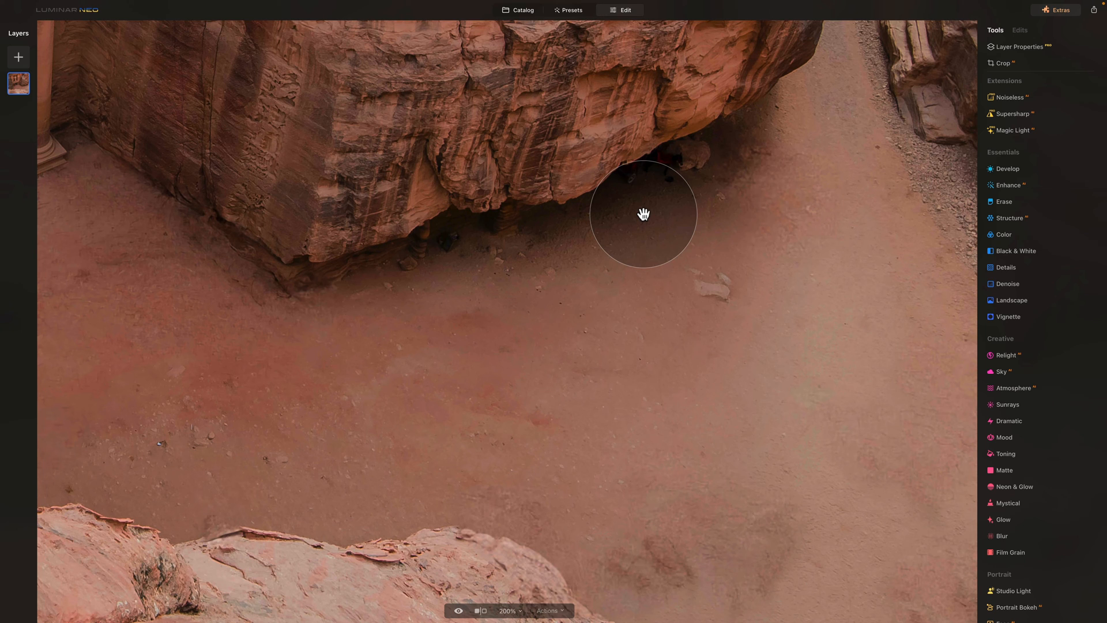
mouse_move(471, 267)
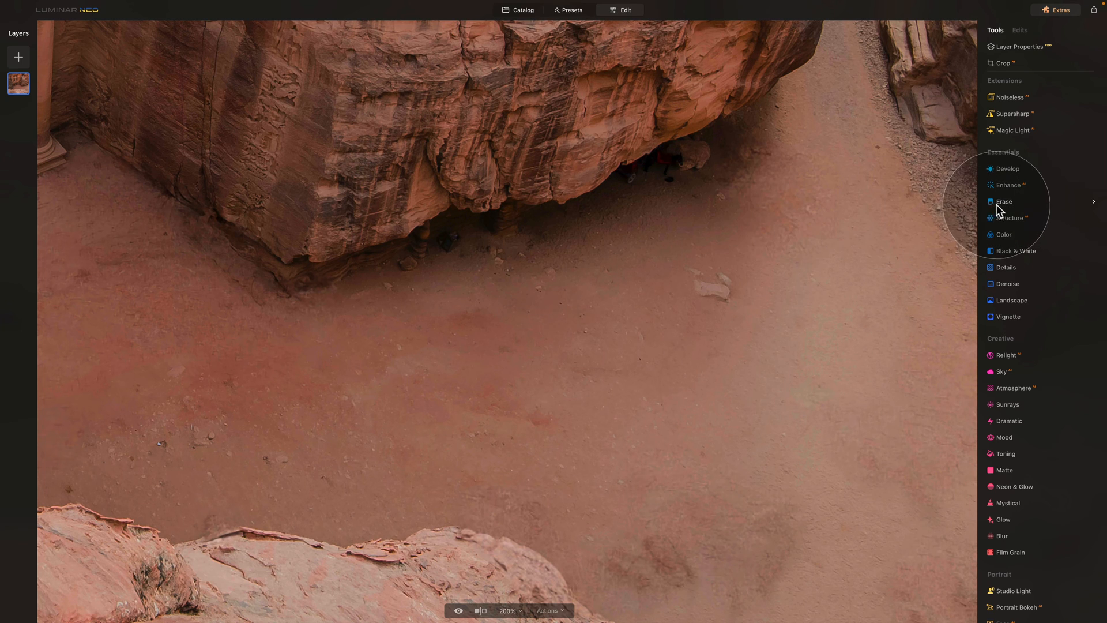
- Erase the marked small spots from the courtyard sand and beneath the rock
click(1003, 200)
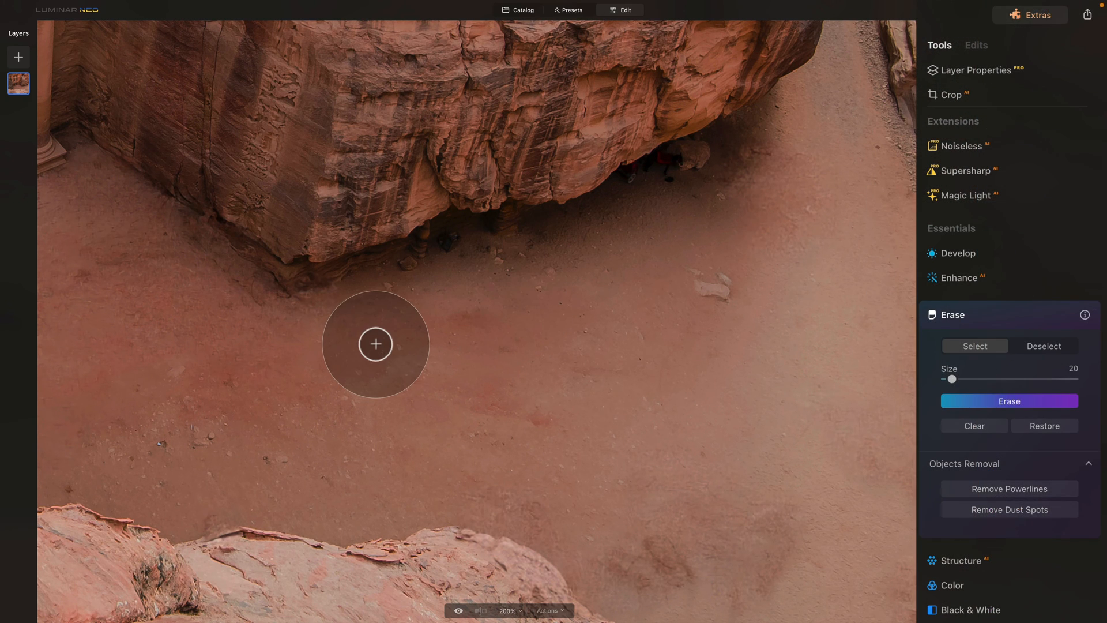
mouse_move(396, 334)
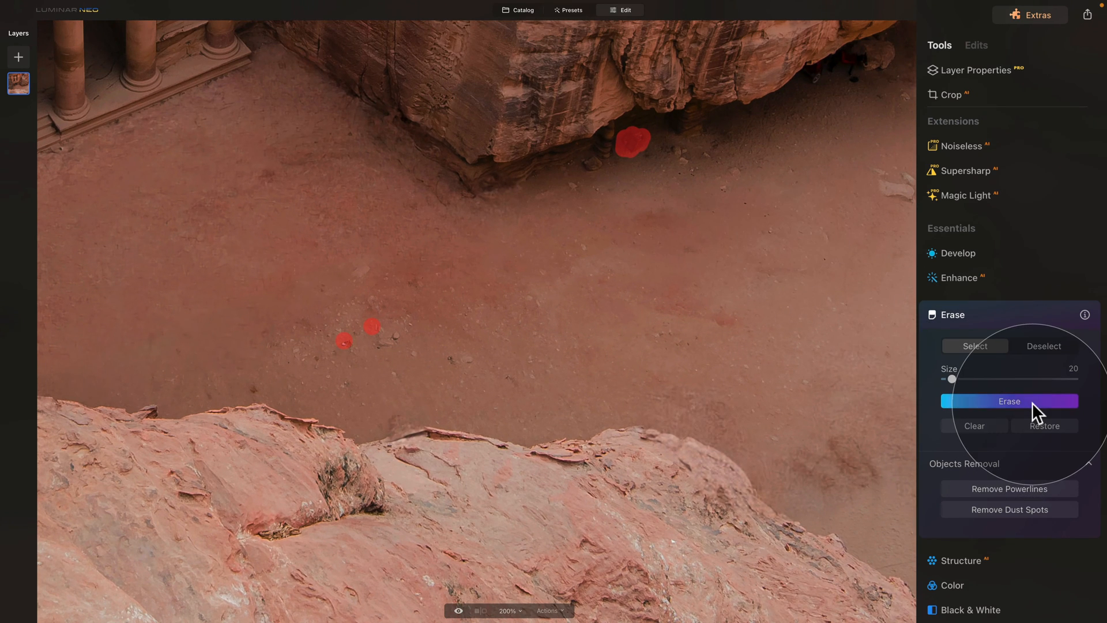
click(1008, 402)
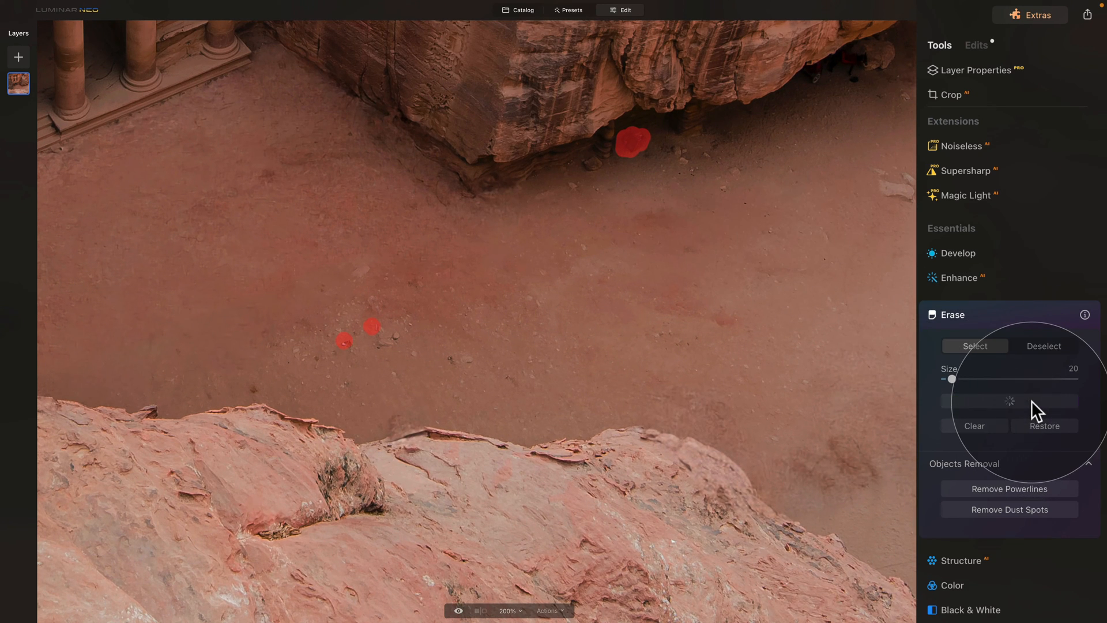
click(1009, 402)
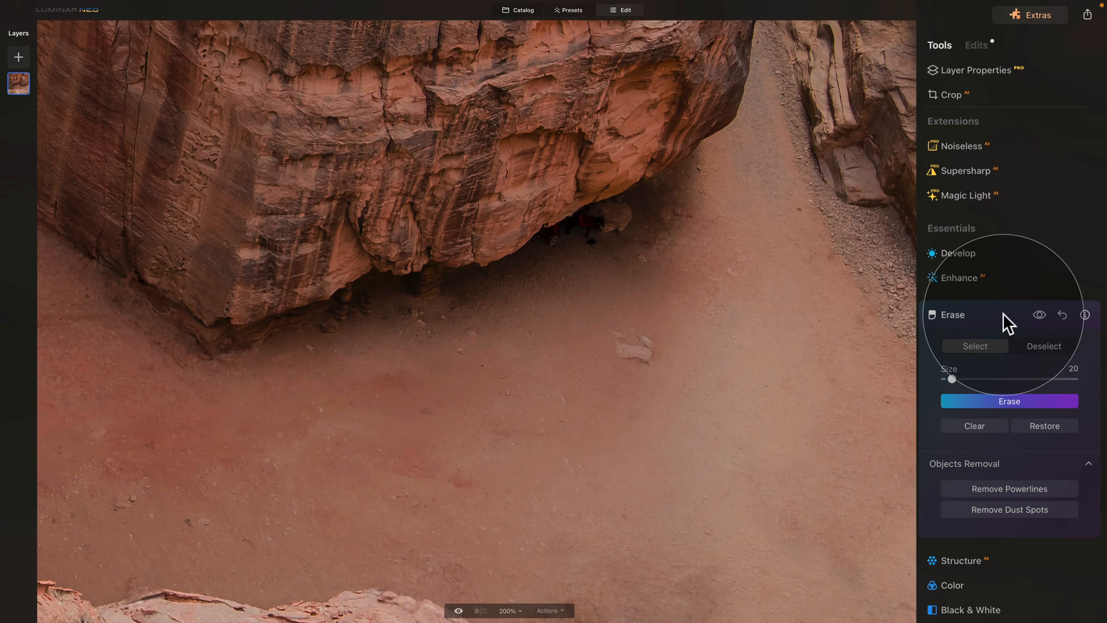
- Zoom into the shadow under the rock and set clean ground as the clone source
click(953, 314)
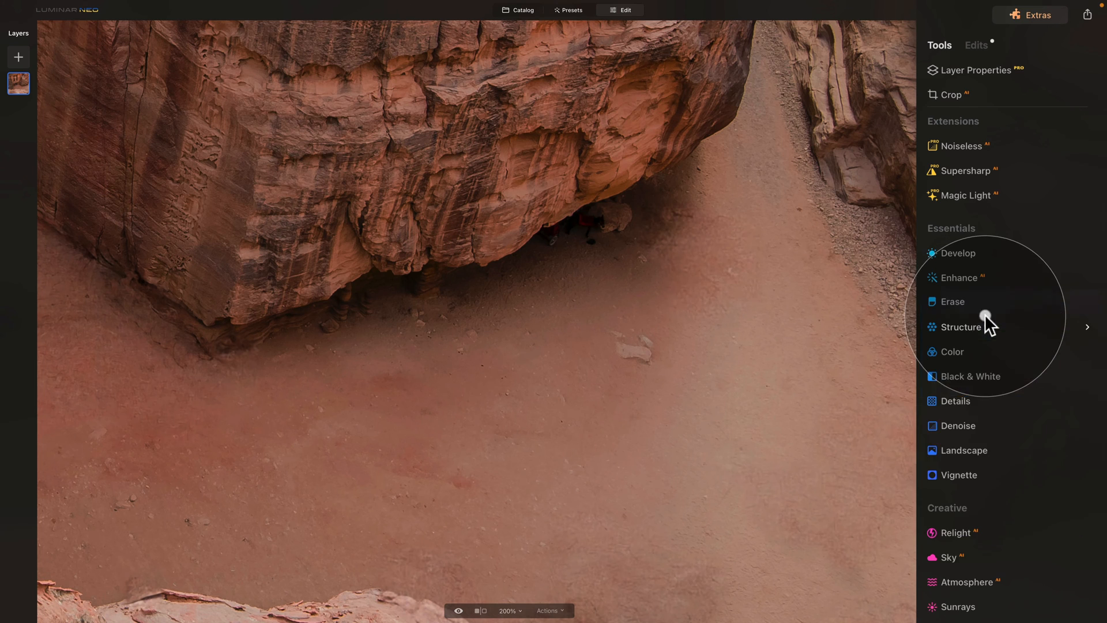
scroll(down, 3)
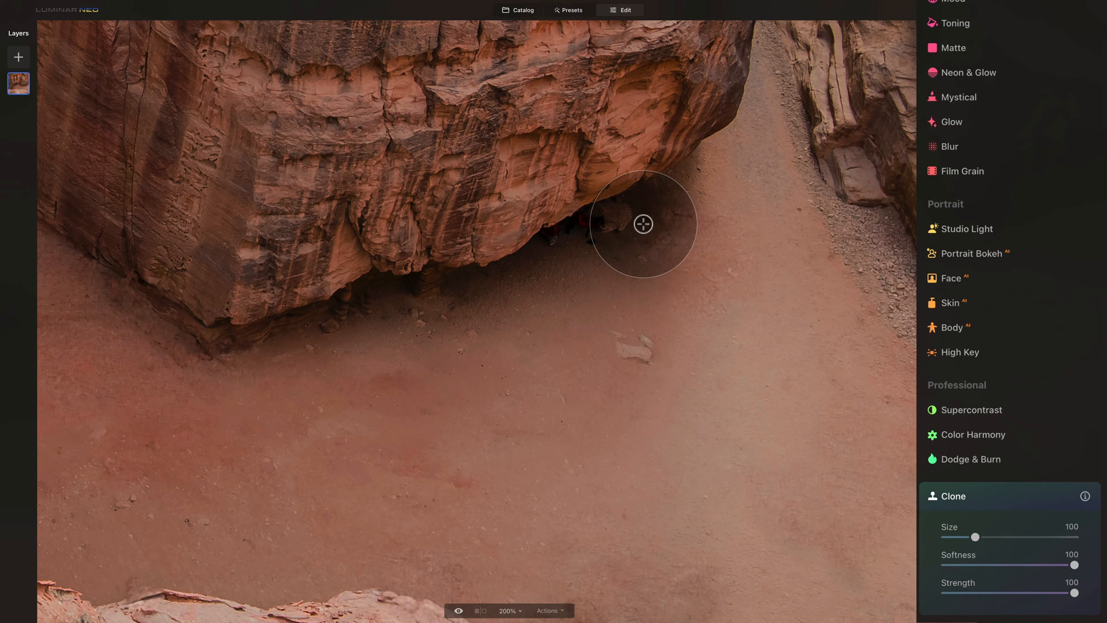
click(506, 610)
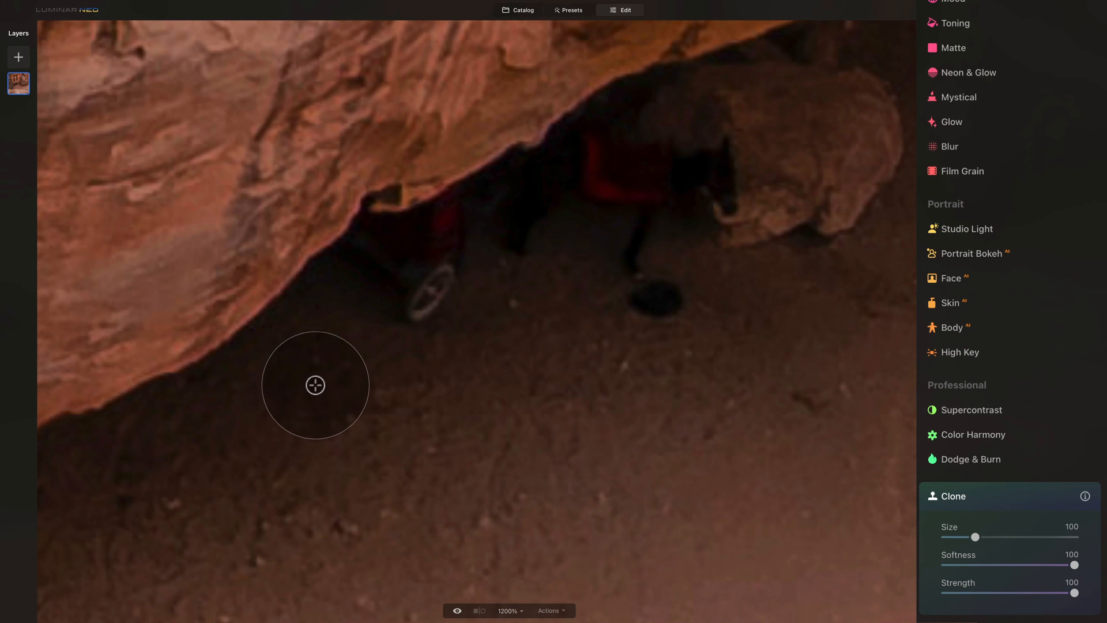
click(315, 385)
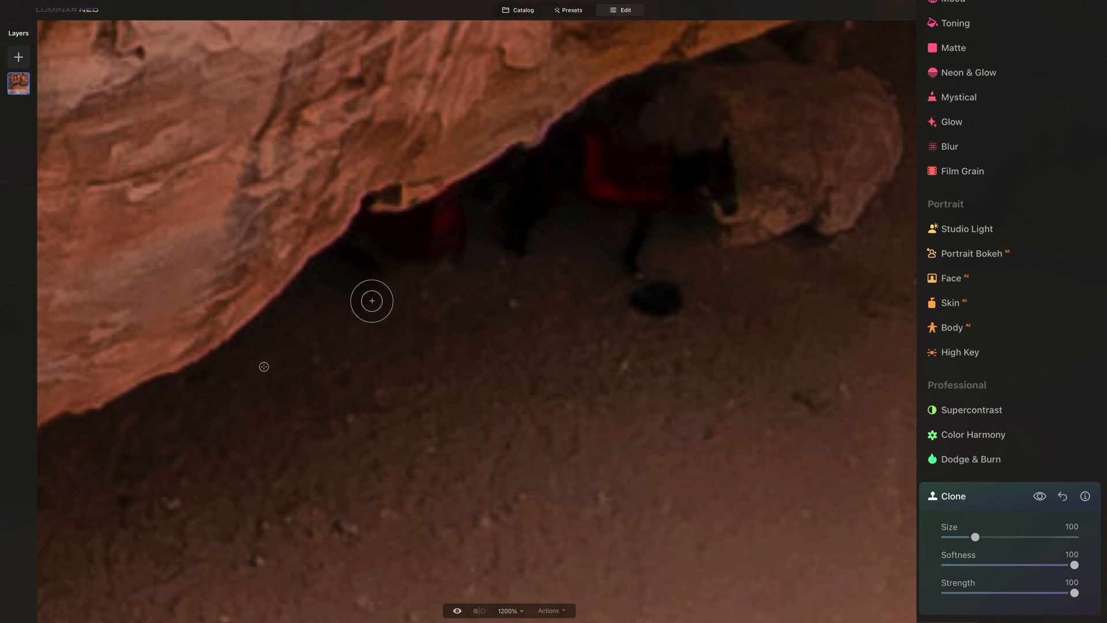
mouse_move(316, 353)
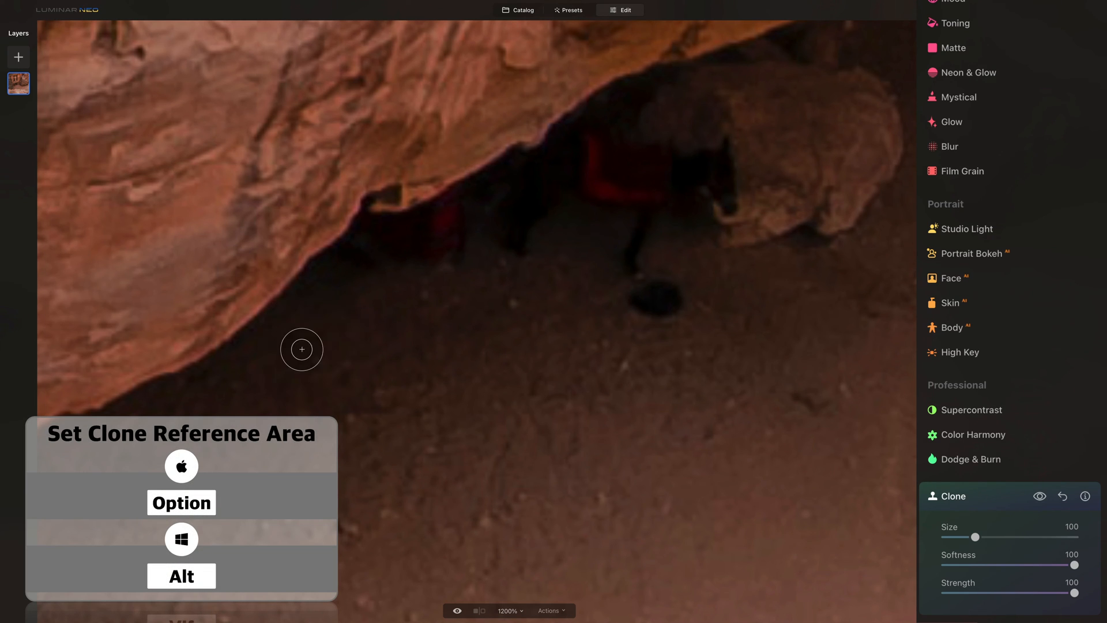
mouse_move(326, 322)
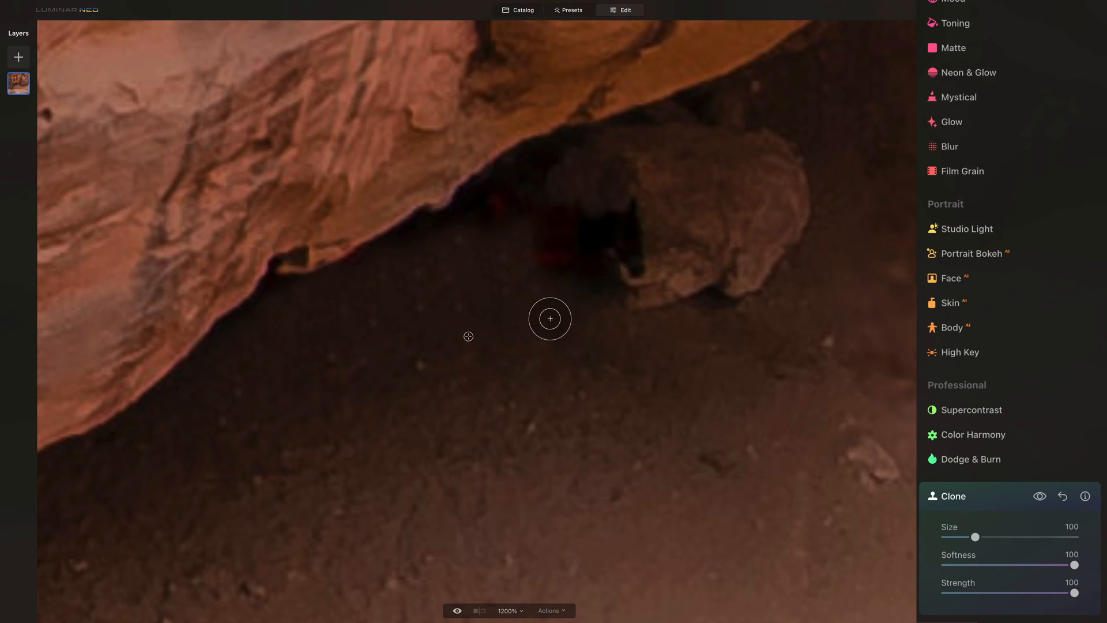
- Clone sand over the red figure and dark shape beside the boulder, then fit the photo to view
drag(551, 318, 639, 259)
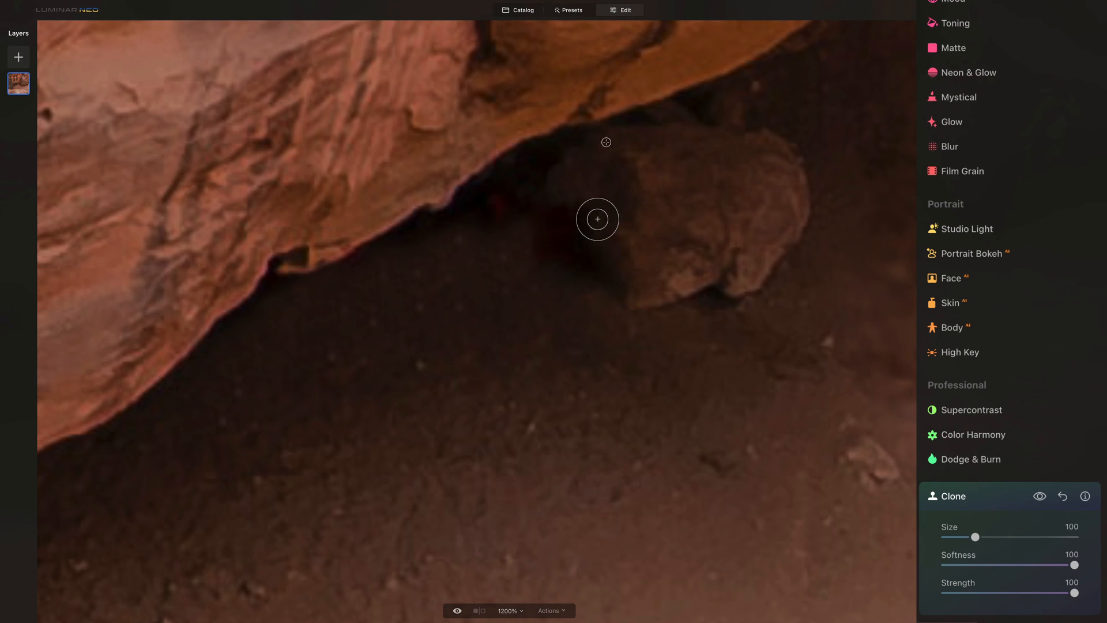
drag(597, 219, 635, 238)
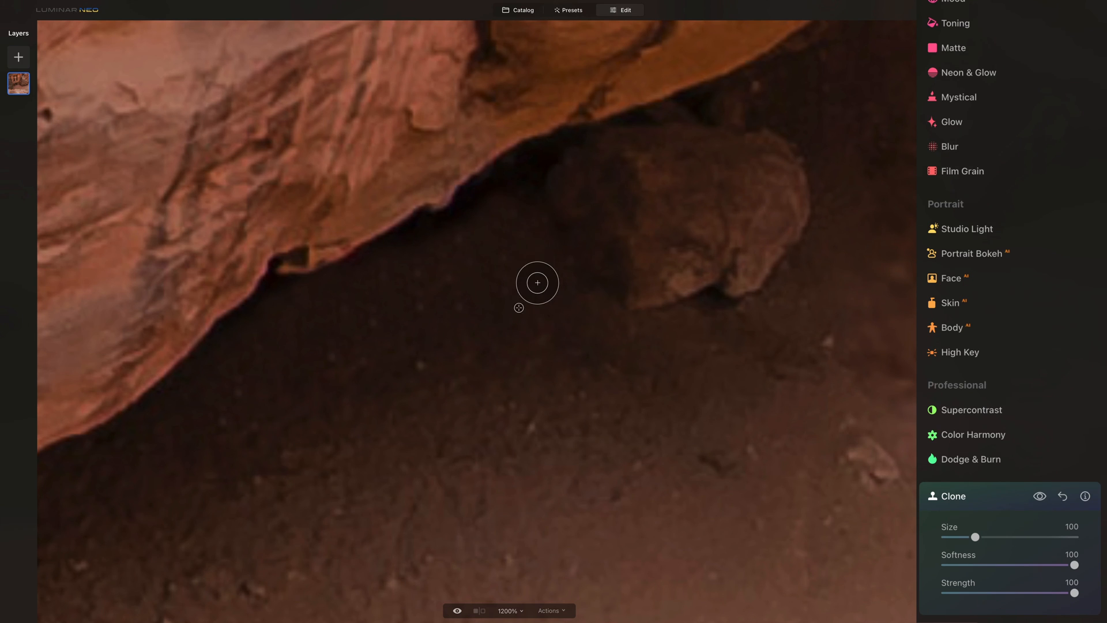
mouse_move(533, 275)
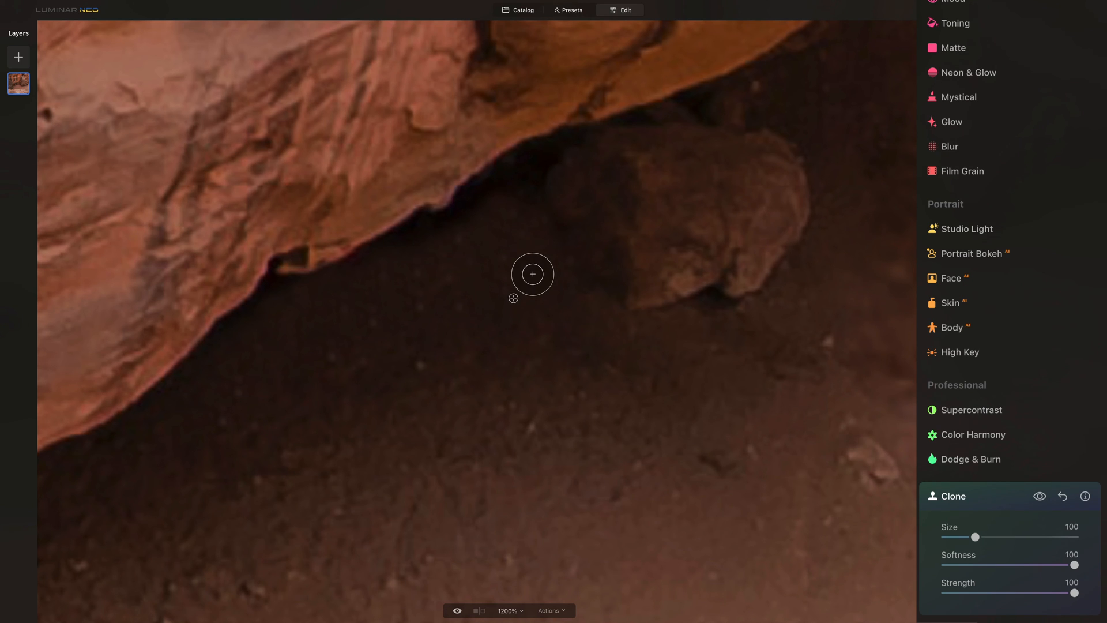
key(cmd+0)
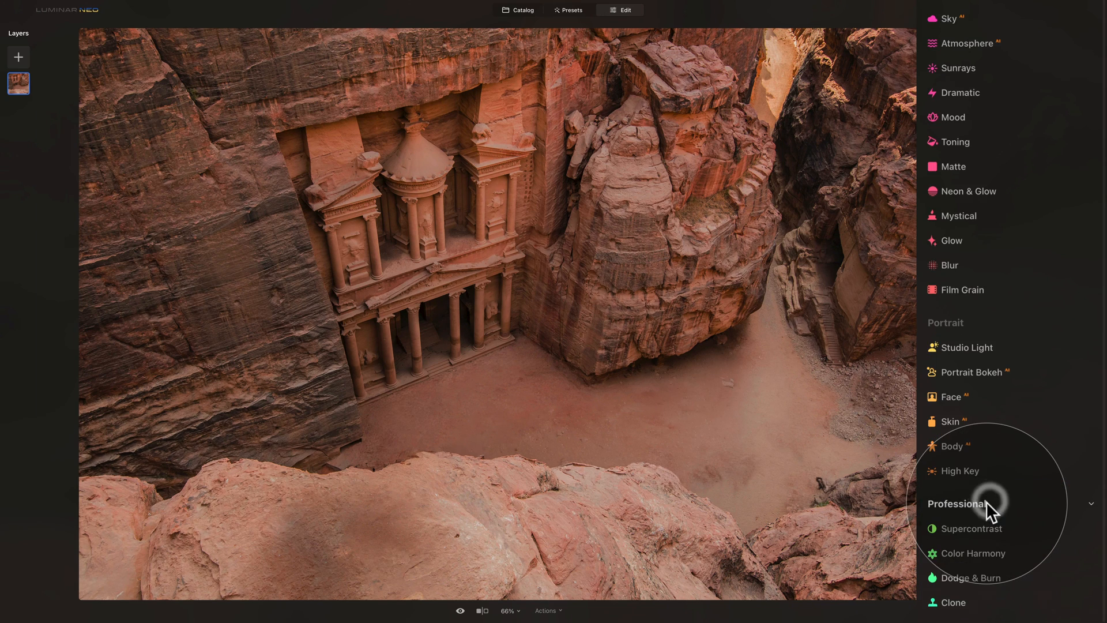
- Apply a vignette with Amount -48 and Inner Light 17
scroll(up, 3)
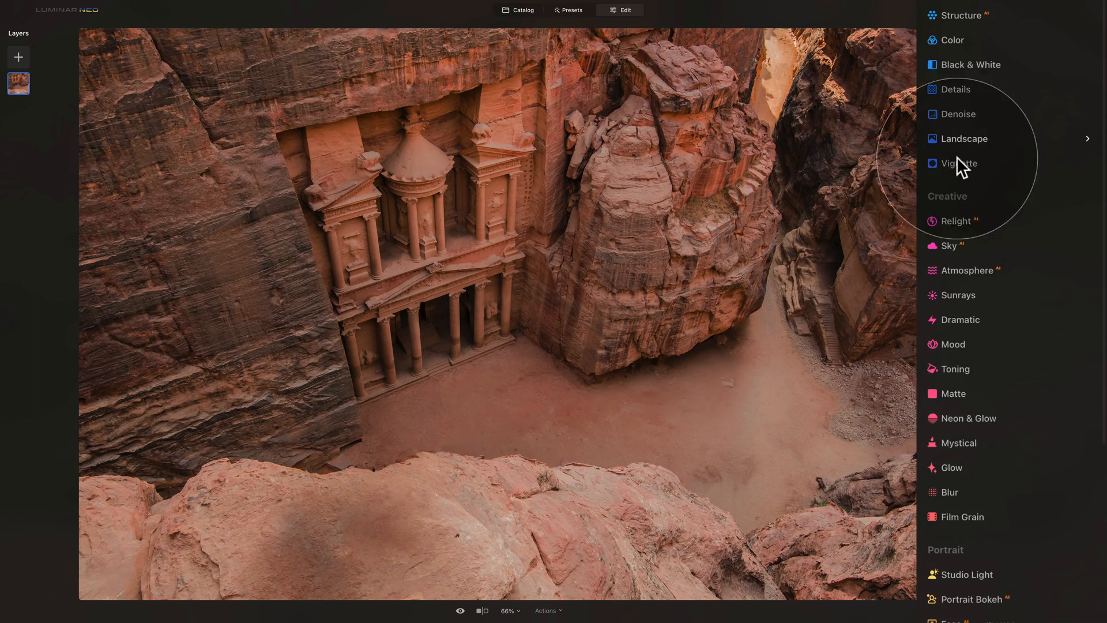
click(959, 163)
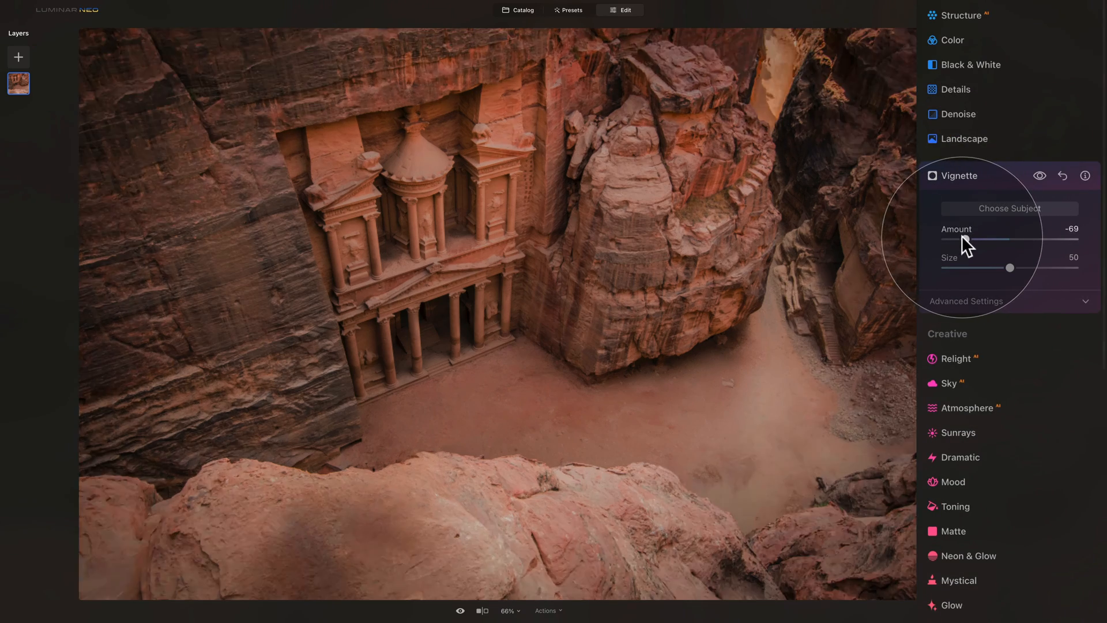
drag(938, 240, 978, 240)
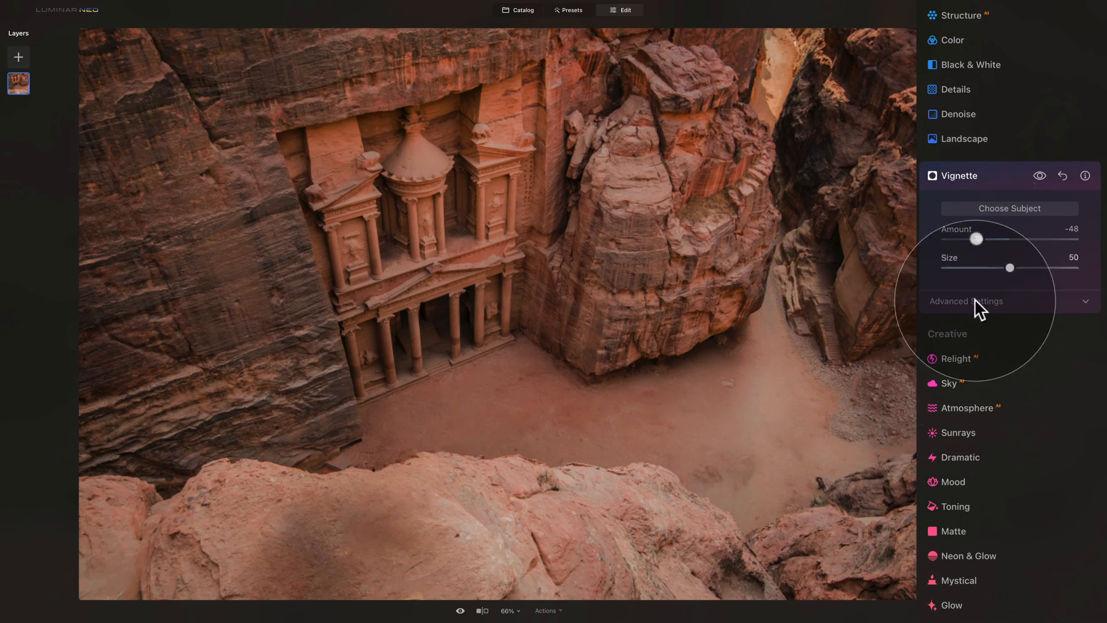
click(967, 301)
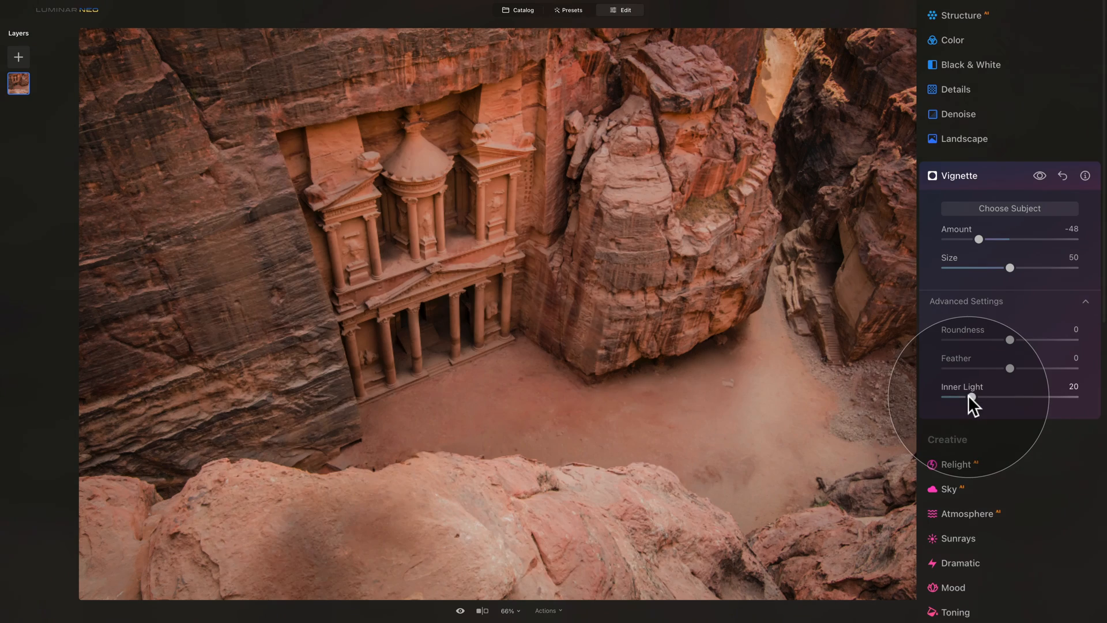
drag(982, 396, 968, 395)
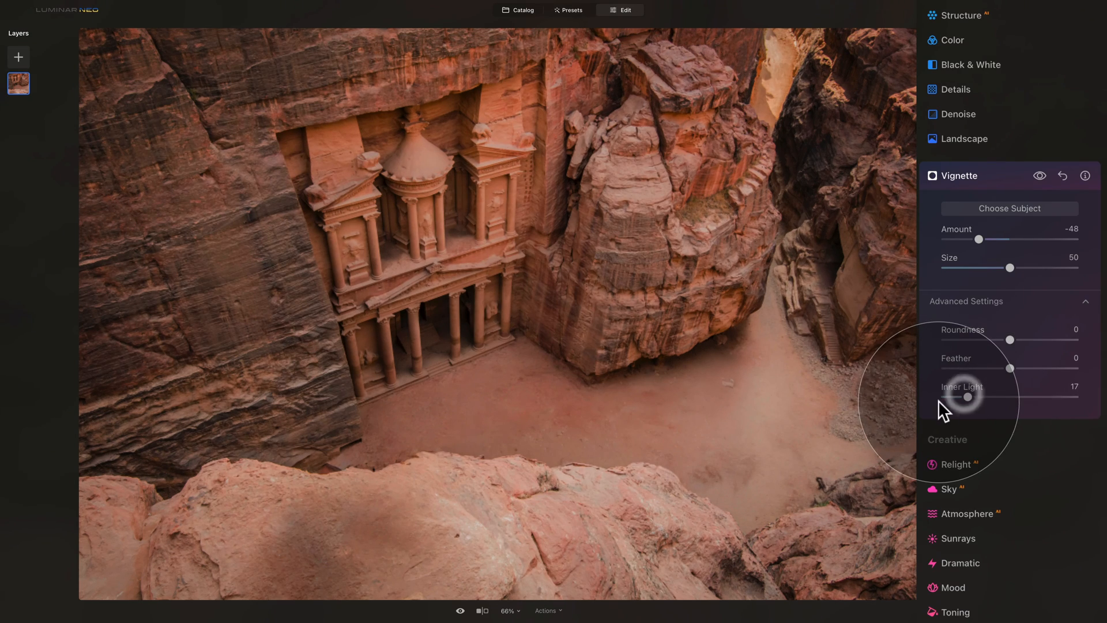
- Add a Mystical glow with Amount 19
scroll(down, 3)
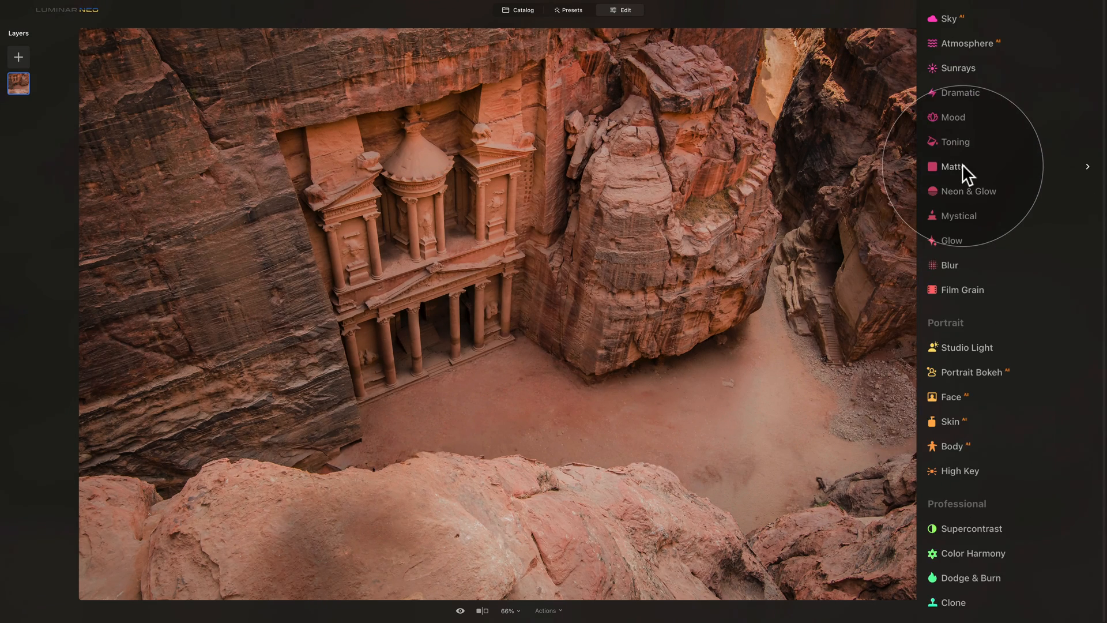
click(961, 216)
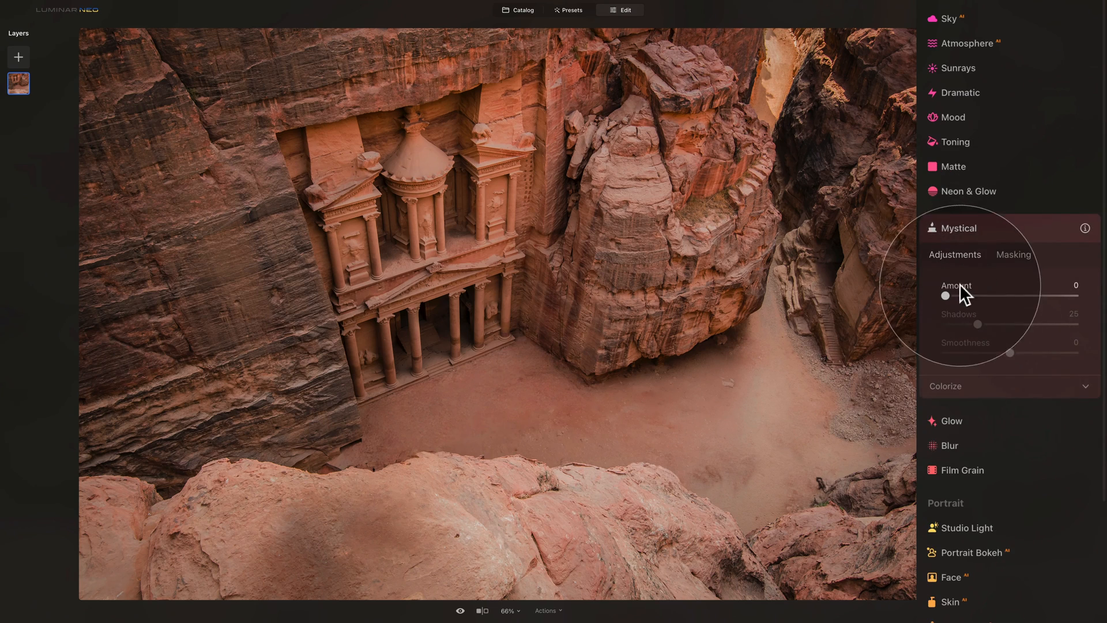
drag(946, 295, 968, 295)
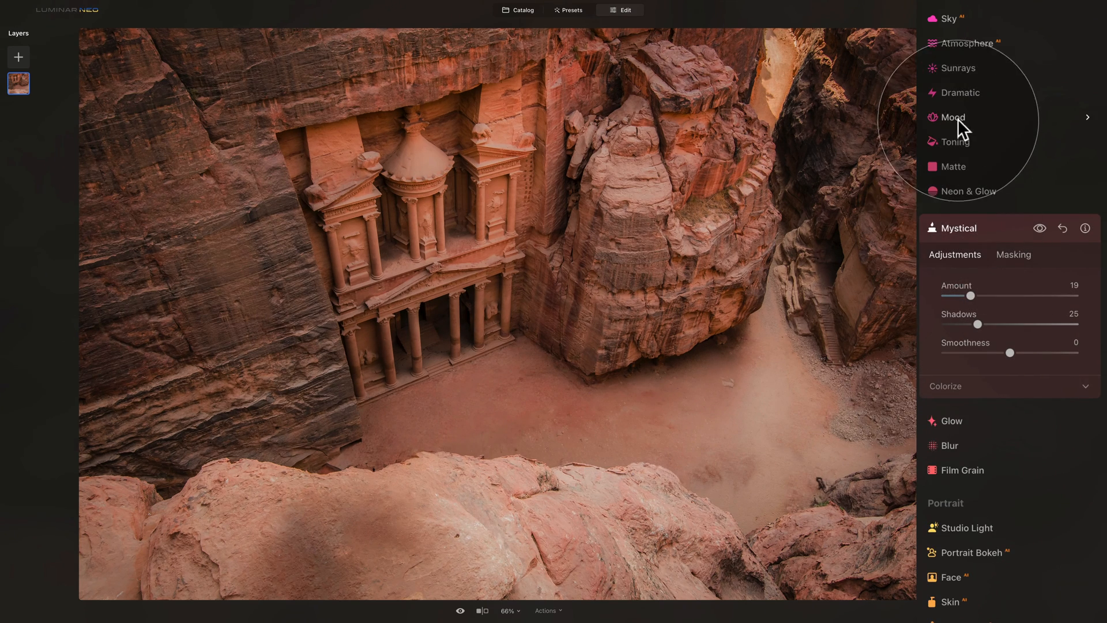
- Apply the Long Beach cinematic LUT in the Mood adjustment and collapse the panel
click(954, 118)
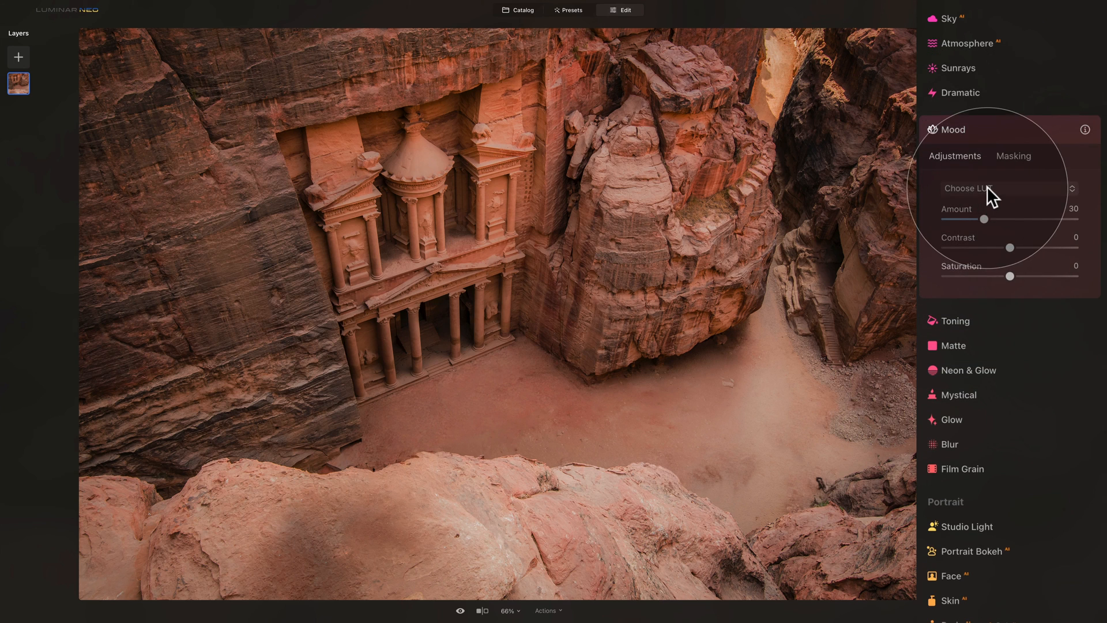
click(999, 188)
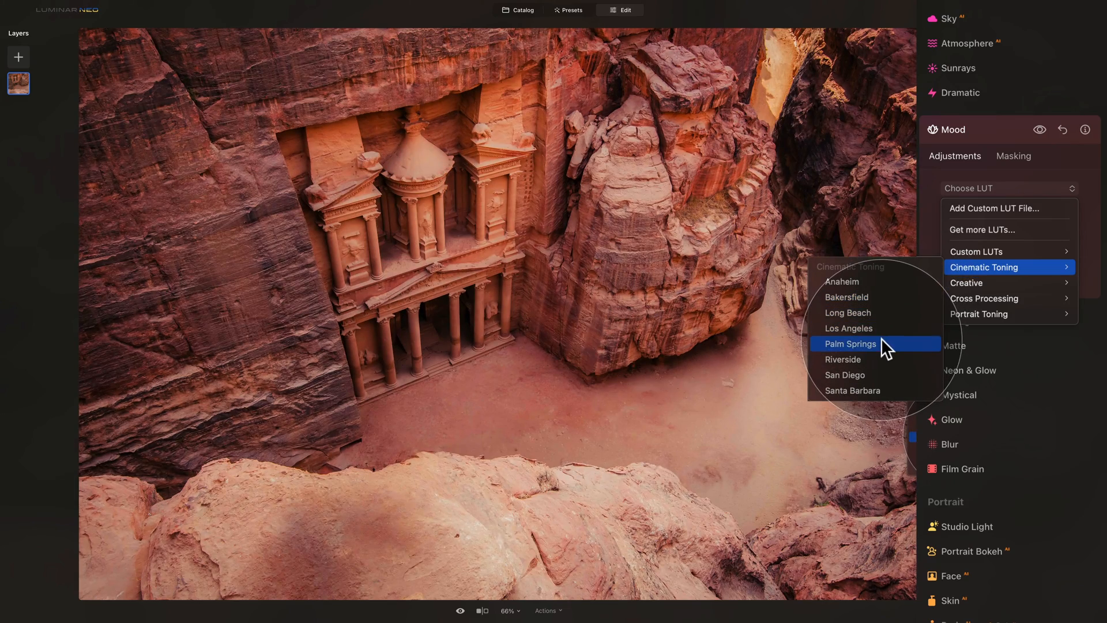
mouse_move(847, 313)
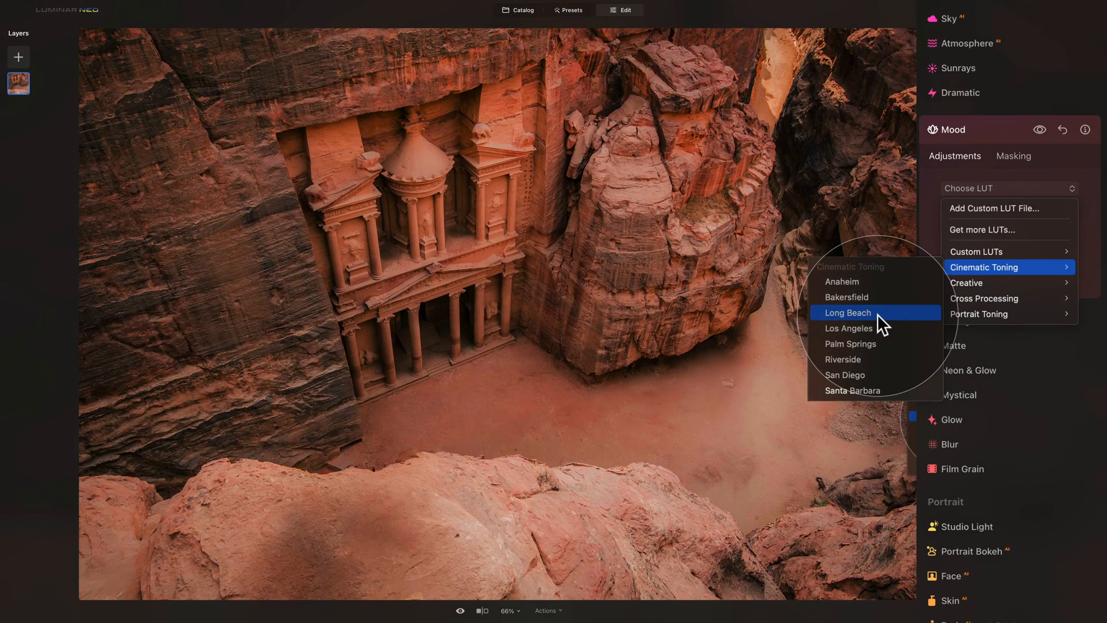
click(847, 312)
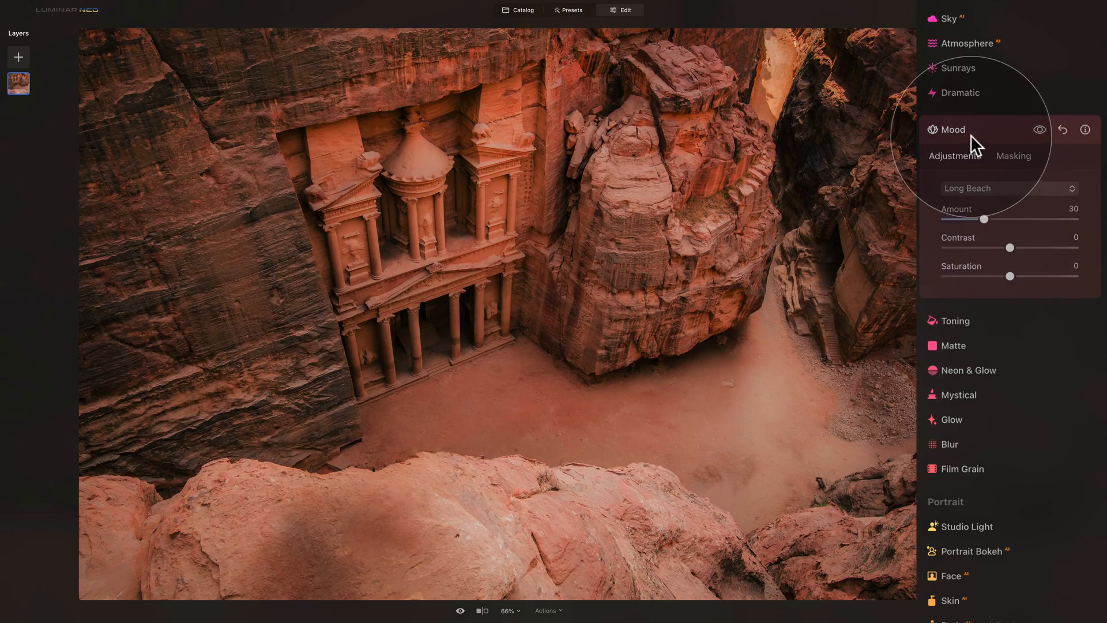
click(954, 129)
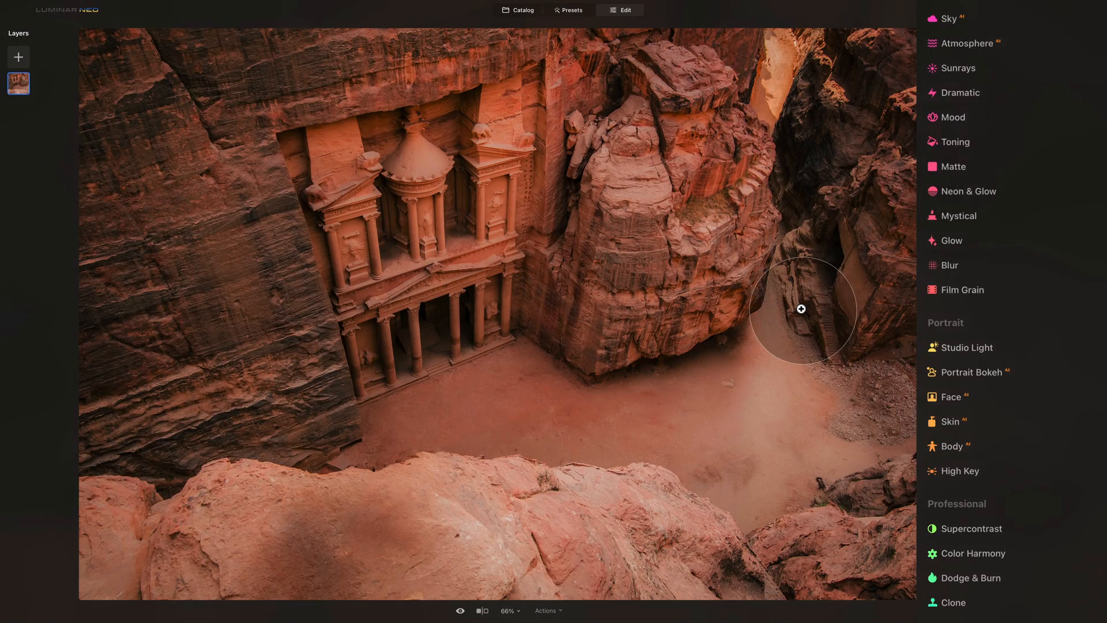